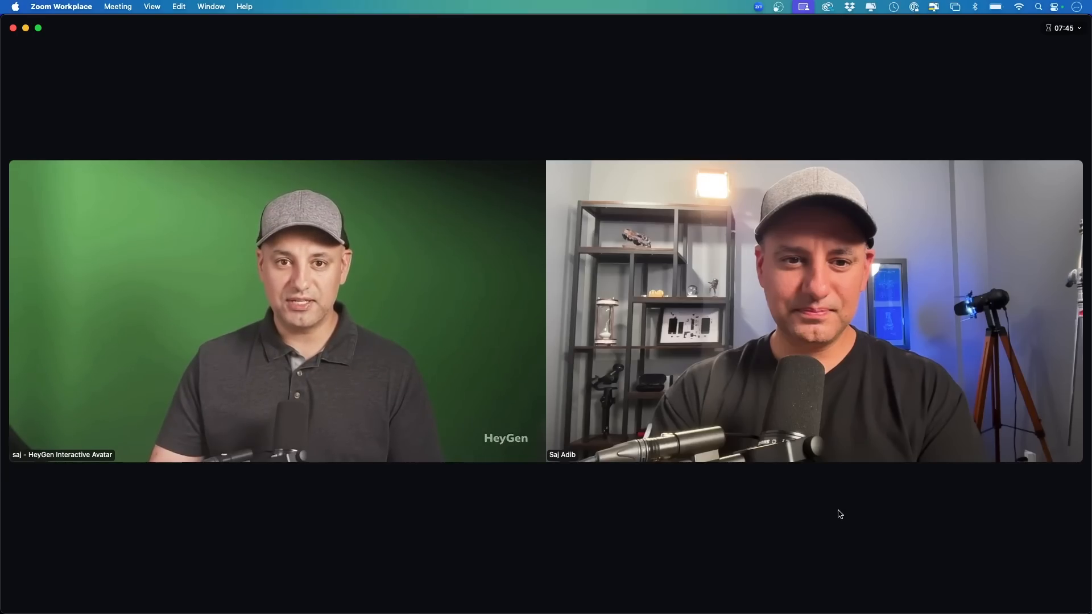
mouse_move(801, 521)
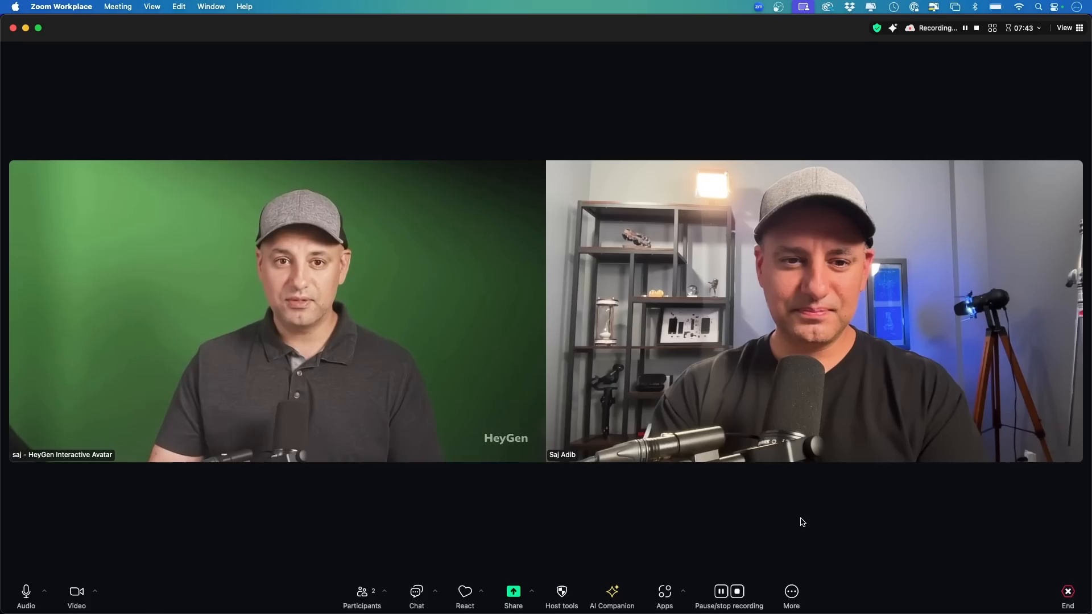
mouse_move(737, 592)
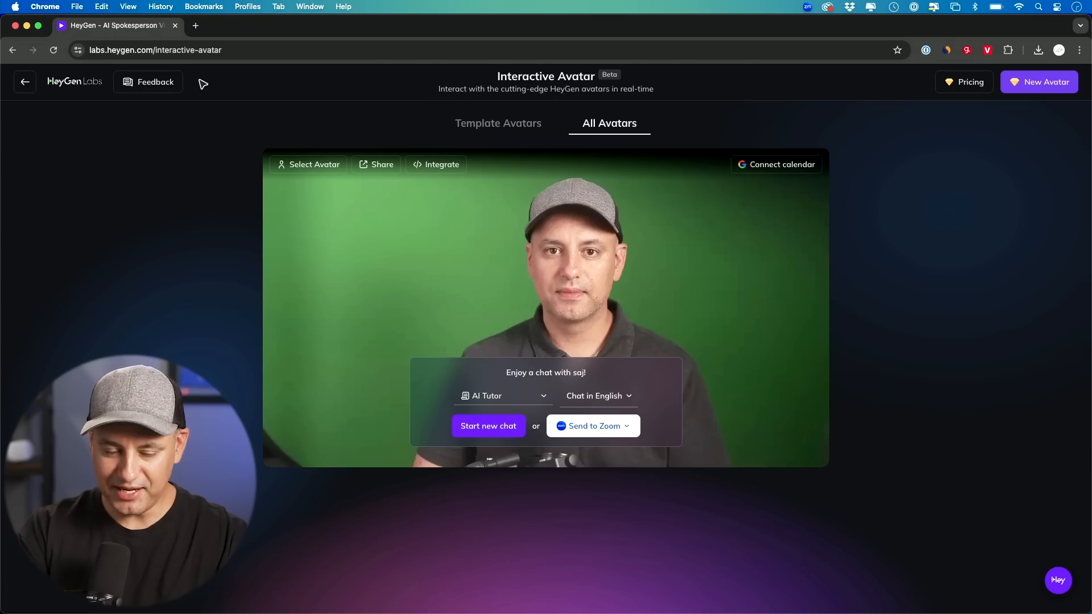
mouse_move(289, 187)
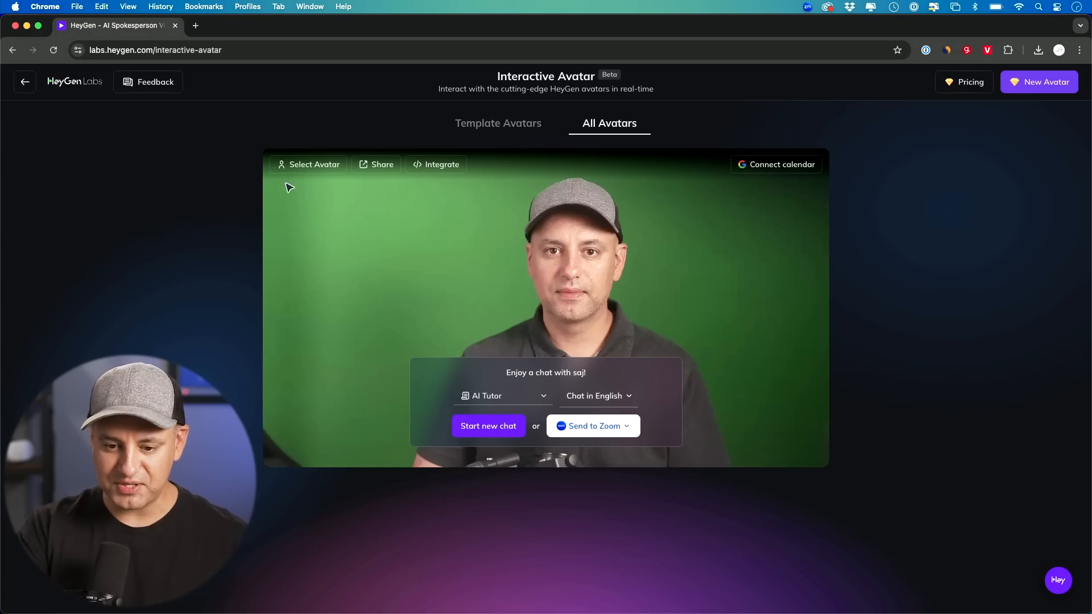
mouse_move(507, 88)
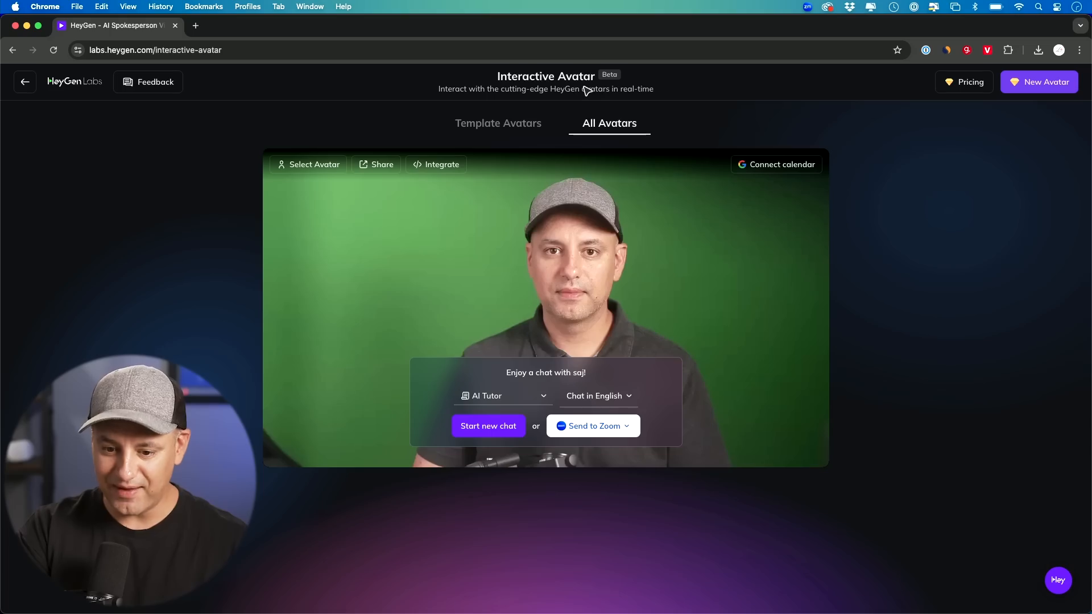
mouse_move(611, 84)
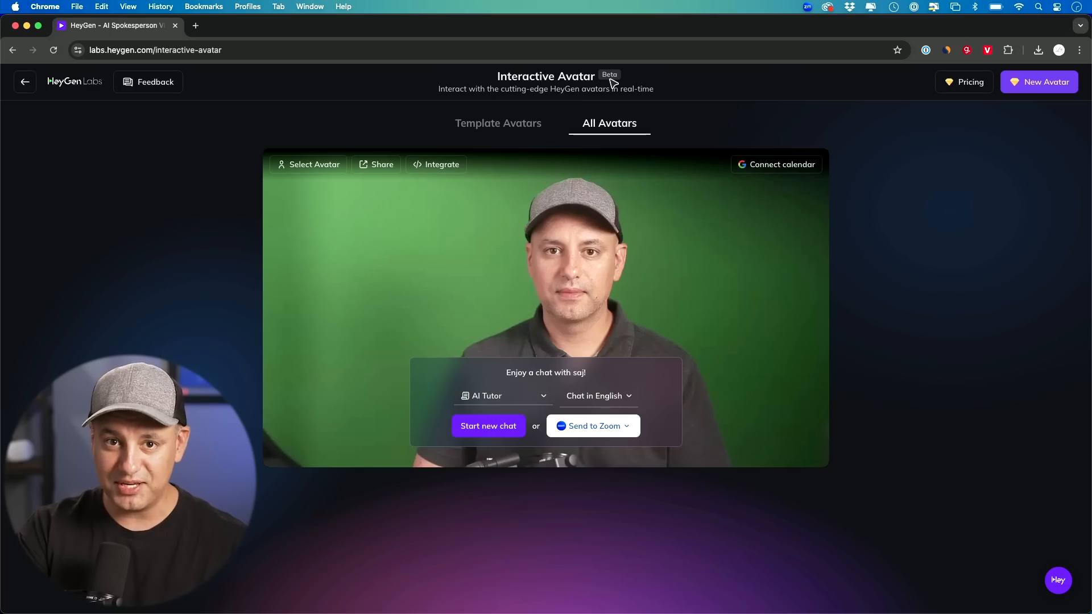
mouse_move(160, 181)
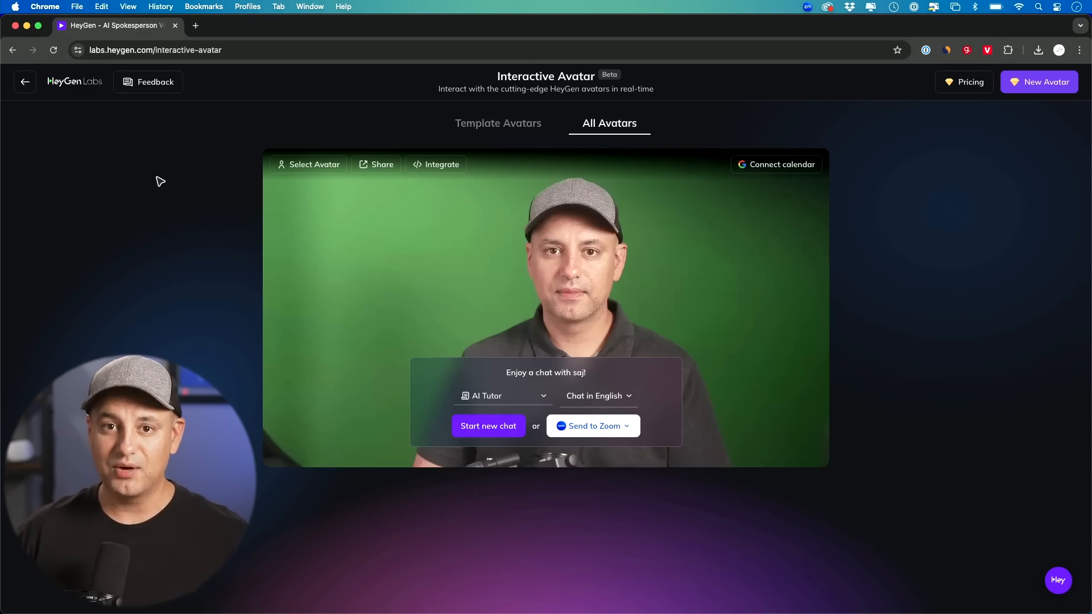
mouse_move(531, 351)
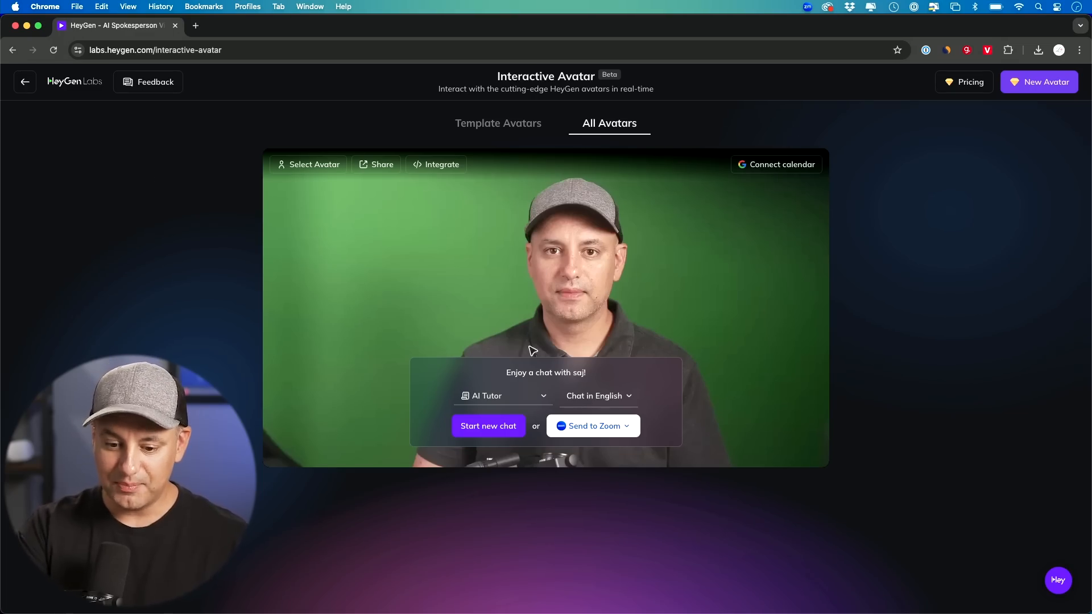
mouse_move(555, 293)
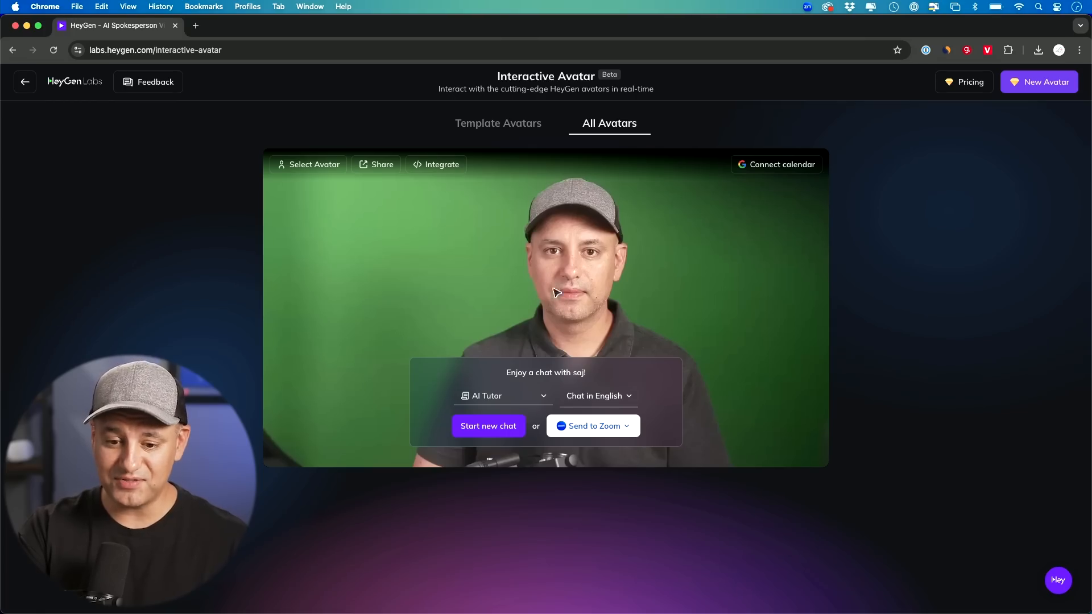
mouse_move(545, 261)
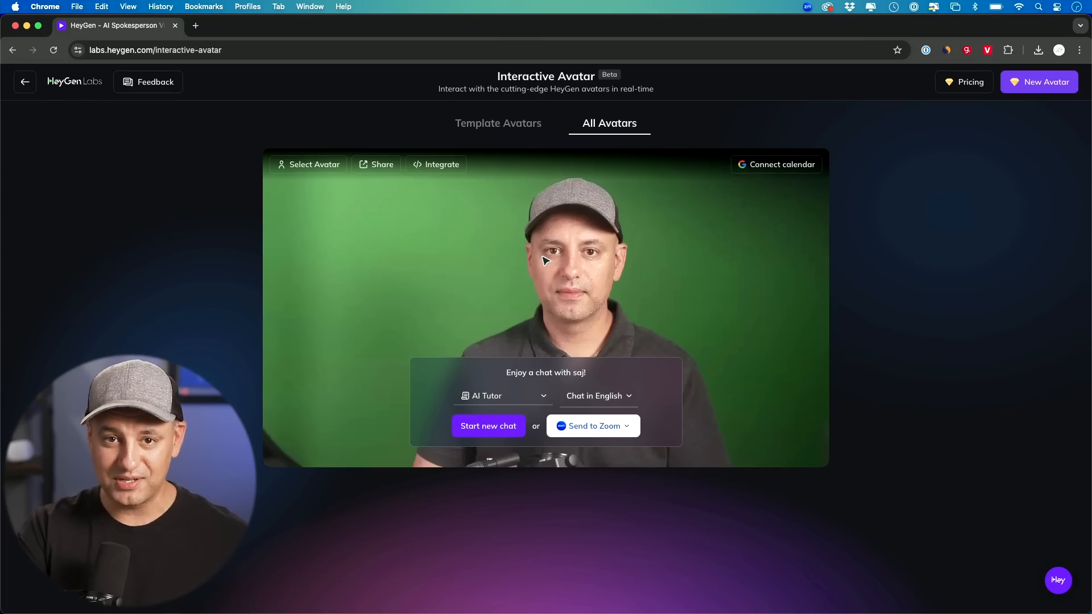
mouse_move(494, 83)
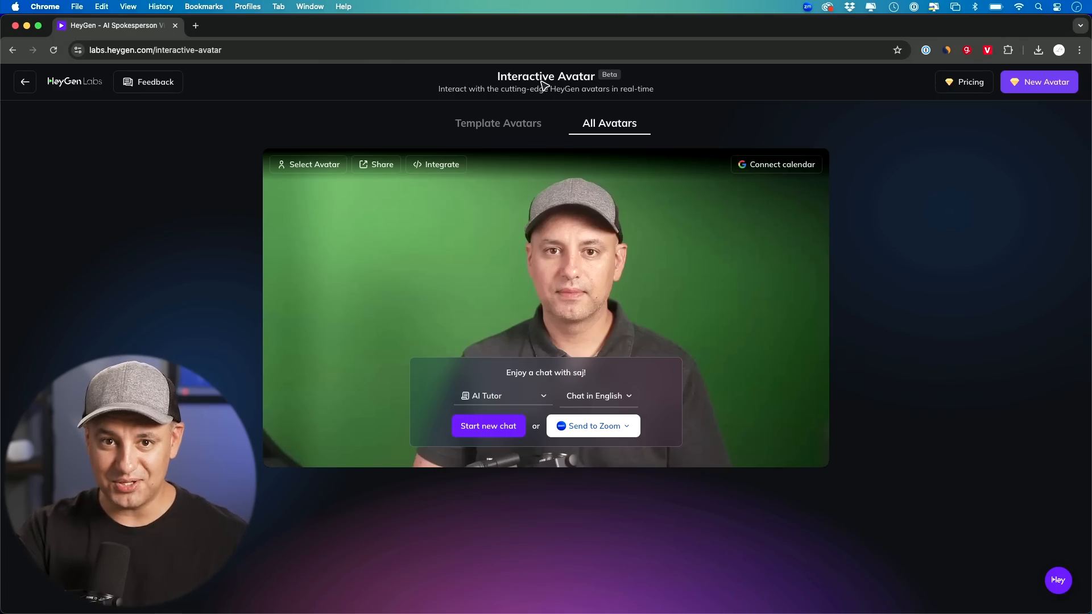
mouse_move(637, 207)
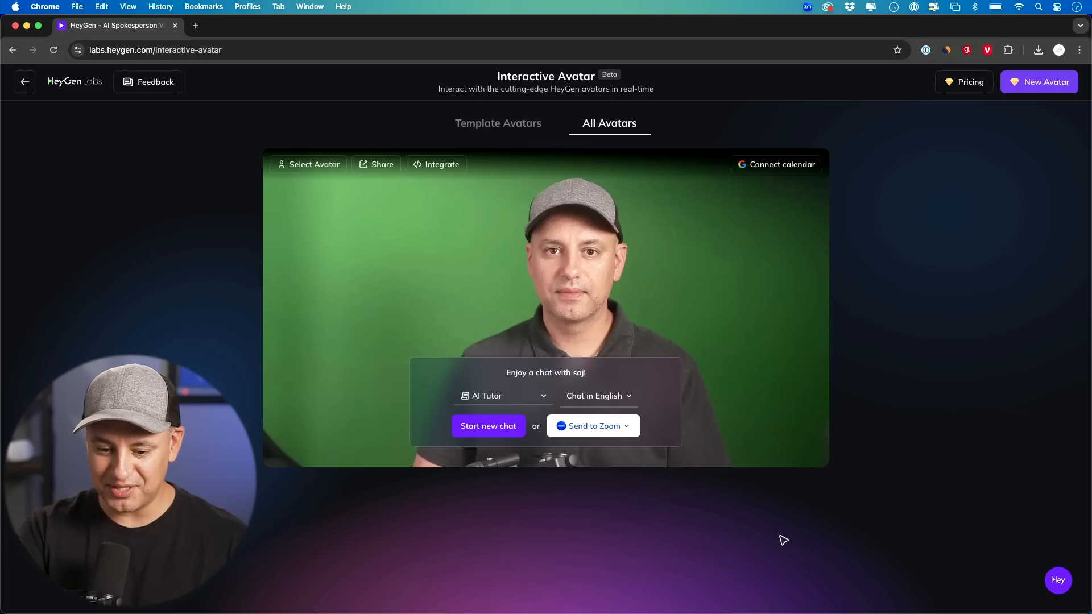
mouse_move(435, 164)
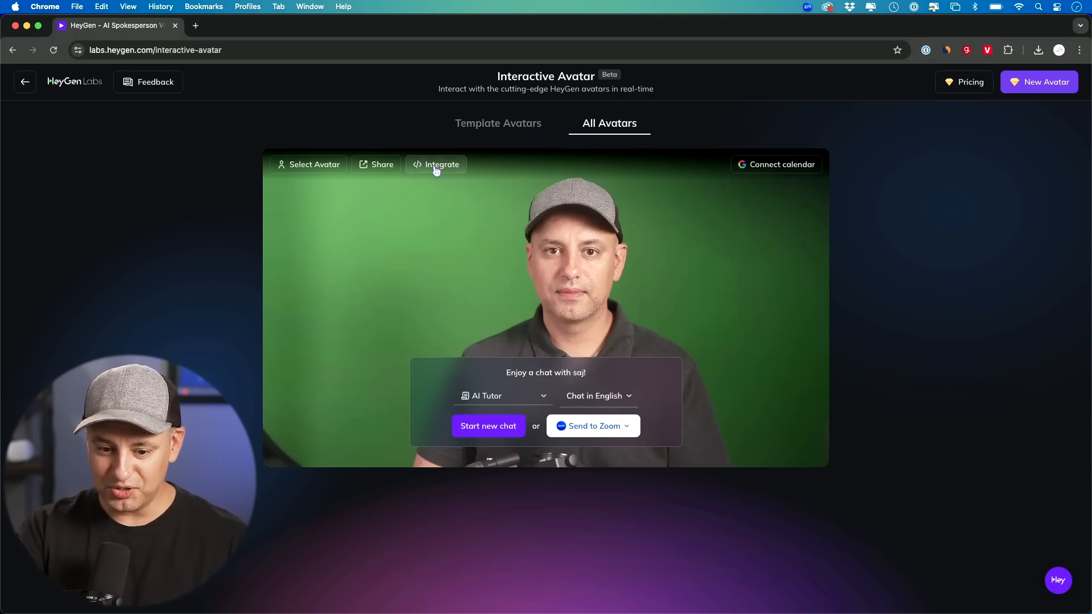
Step: View the avatar's embed code, then return to Labs and reopen Interactive Avatar
left_click(441, 164)
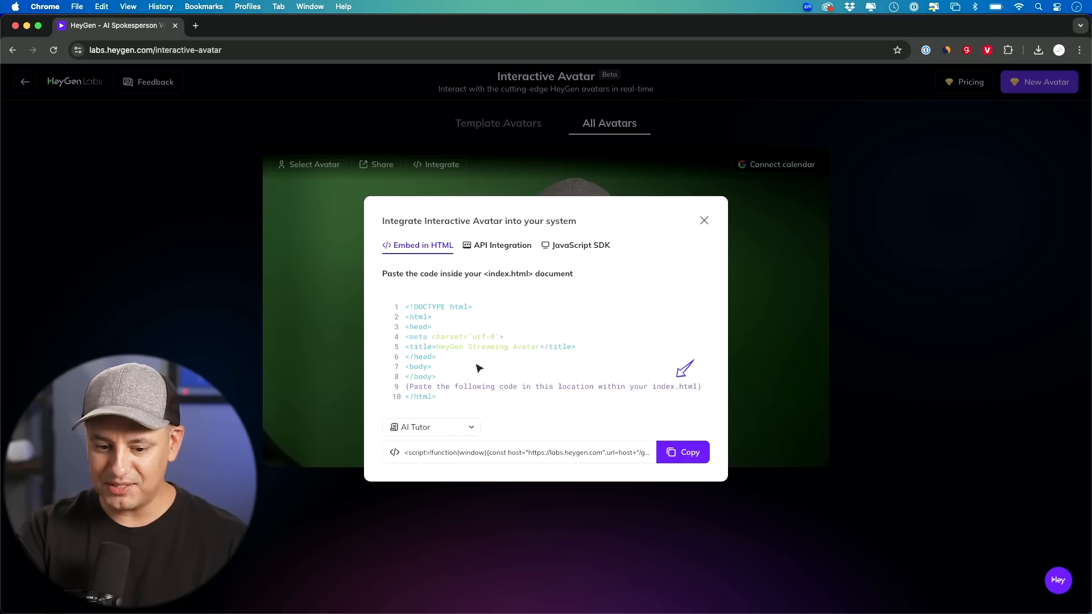
left_click(704, 220)
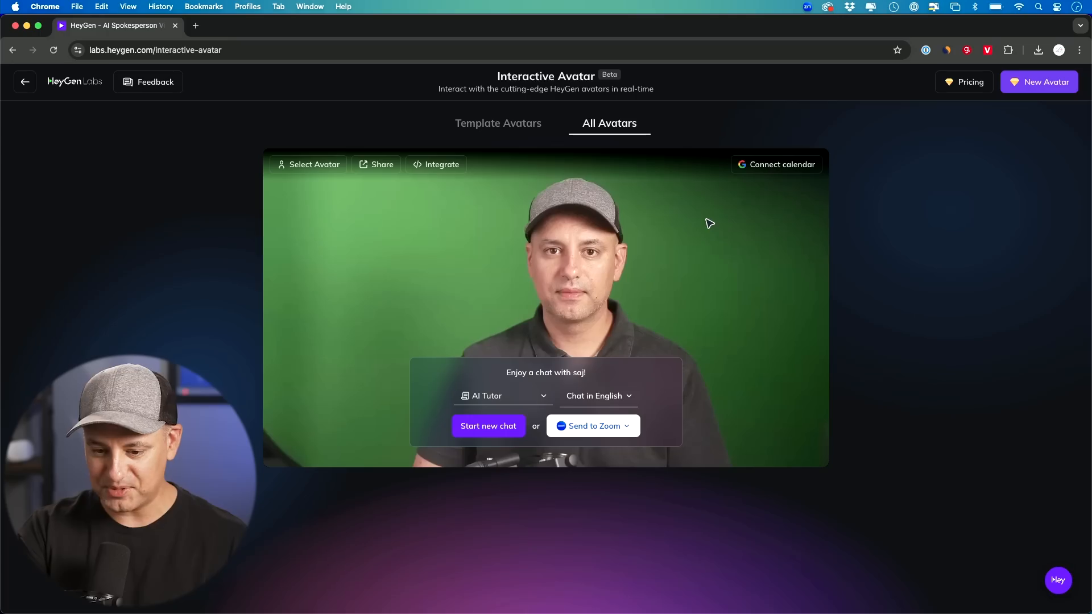
mouse_move(577, 355)
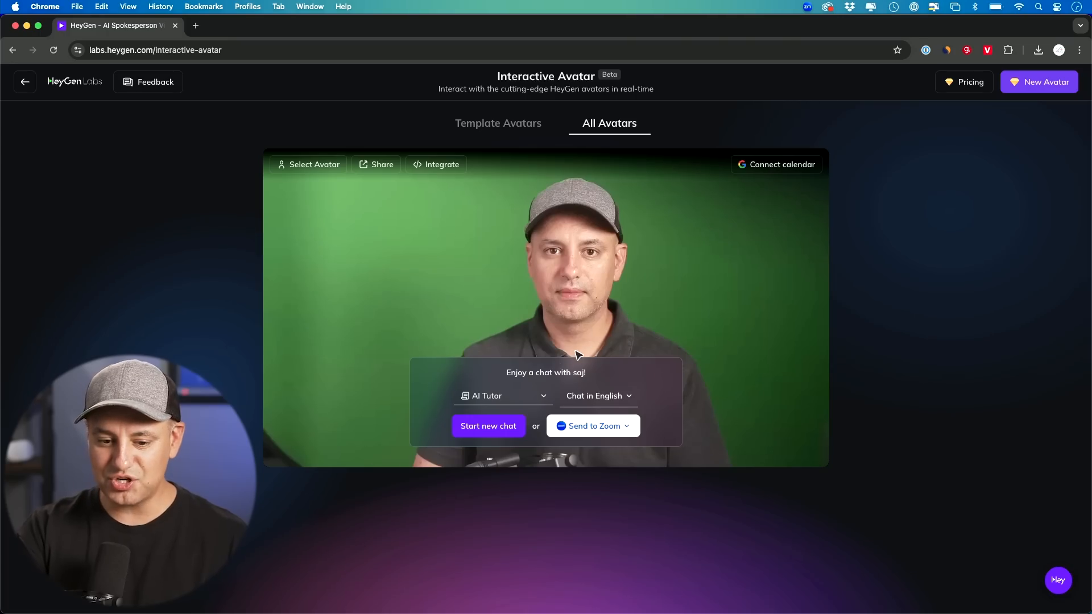
mouse_move(24, 82)
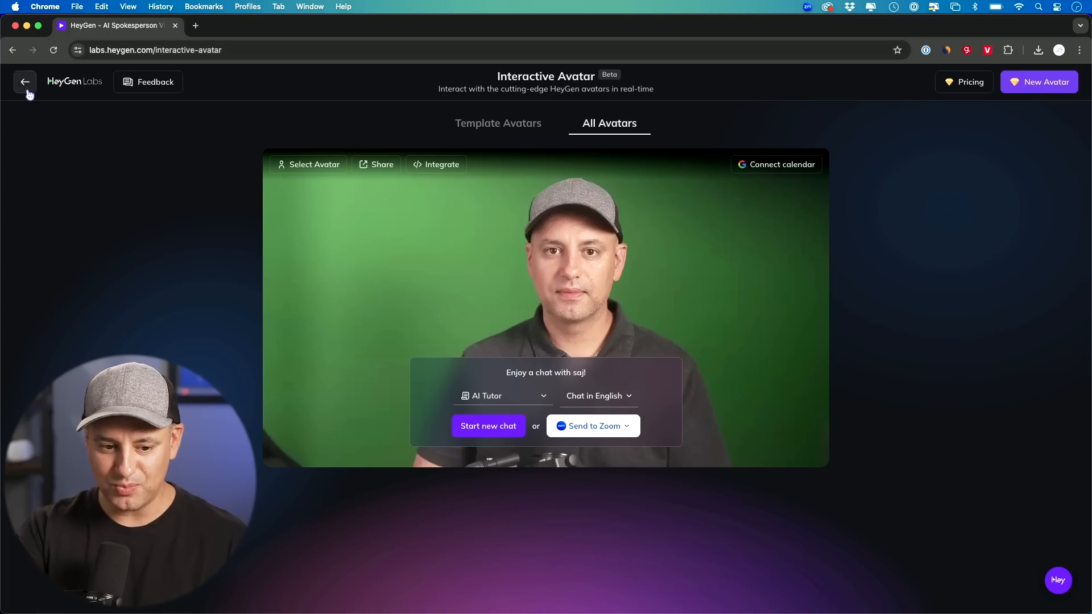
left_click(24, 81)
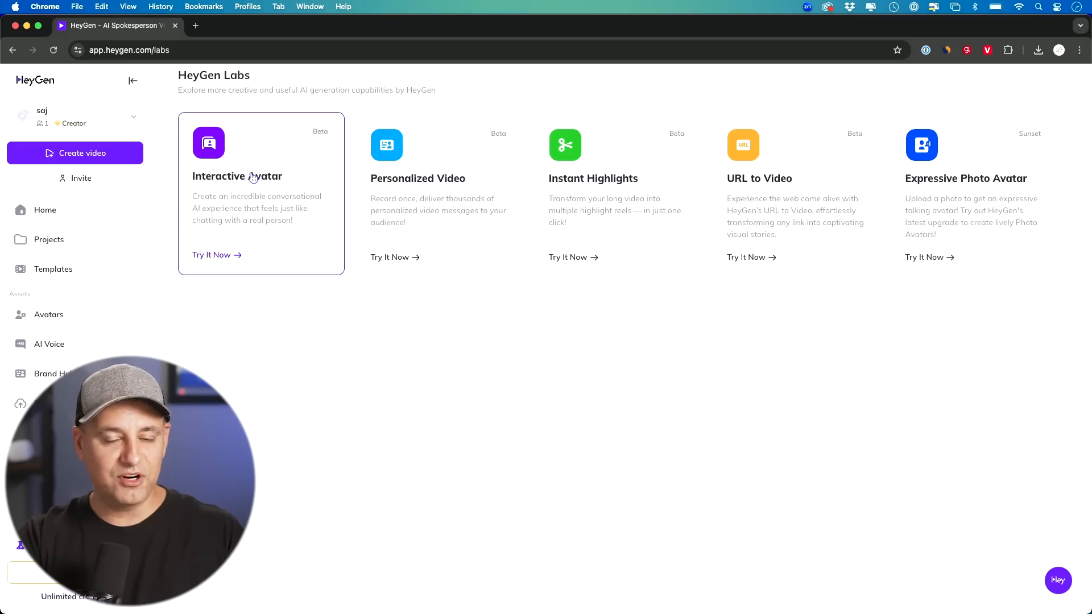
mouse_move(301, 193)
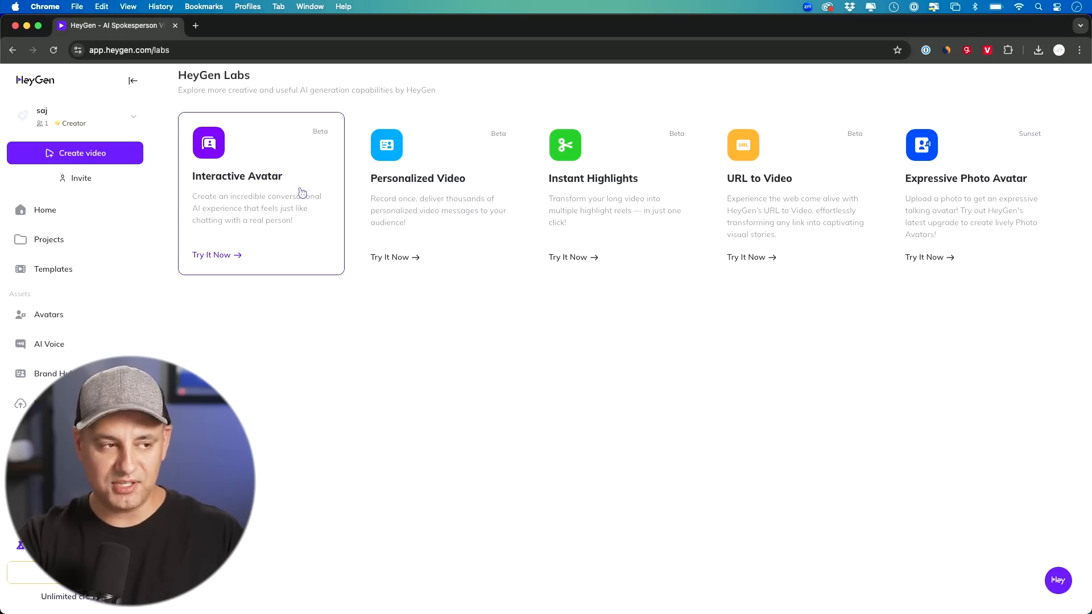
left_click(212, 255)
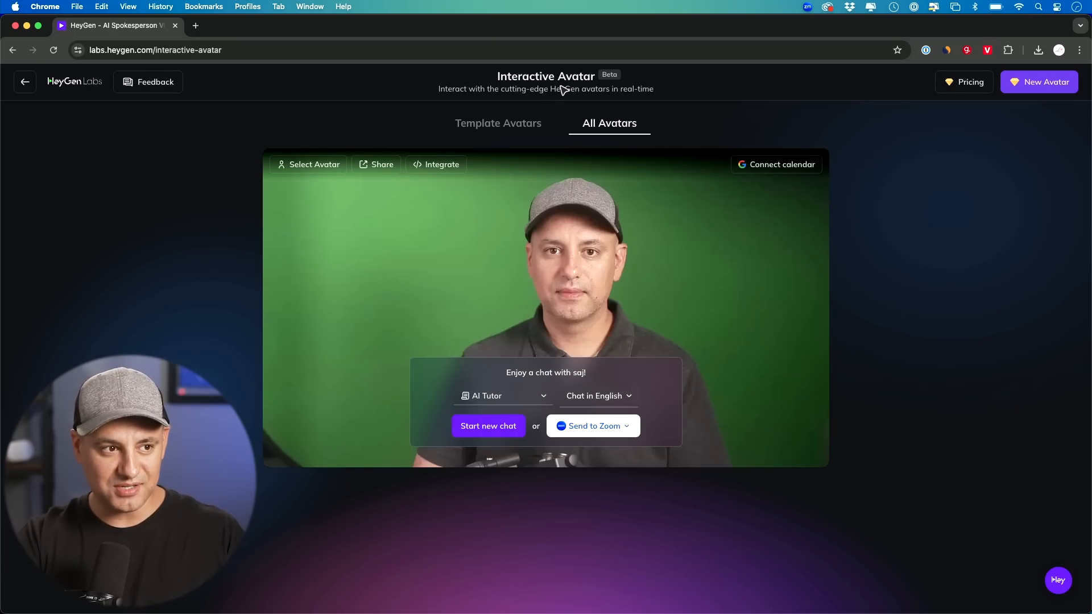
mouse_move(498, 124)
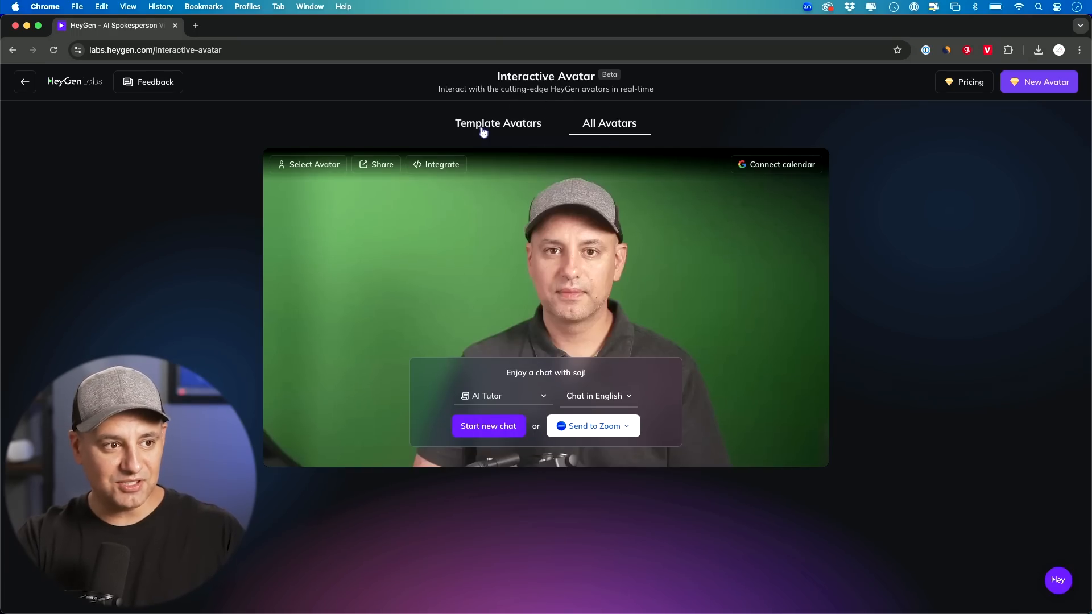
Step: Browse the template and custom avatars in the avatar chooser, then dismiss it
left_click(498, 123)
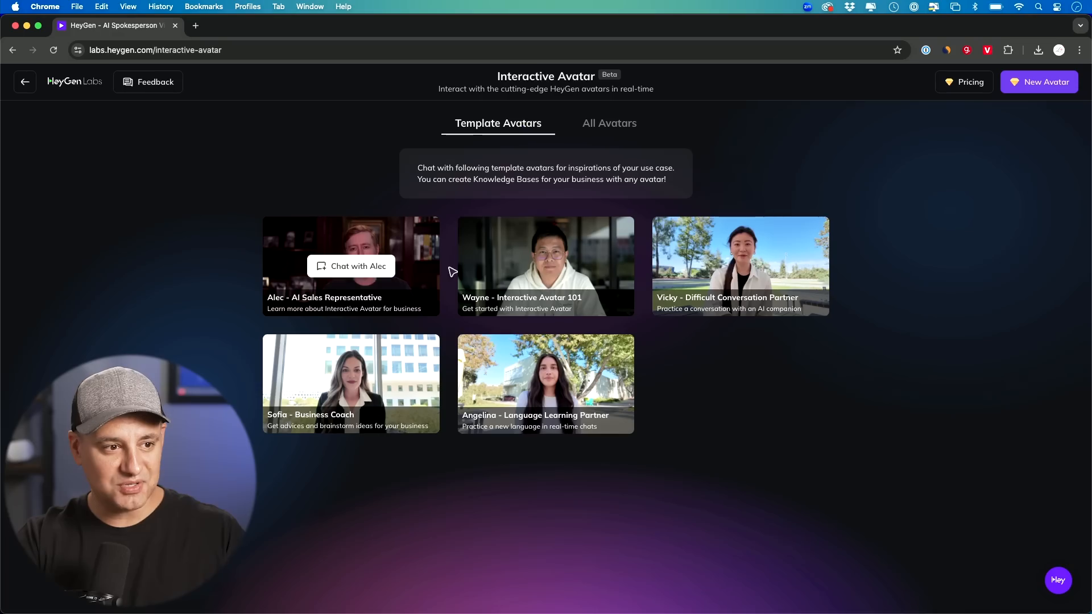
left_click(608, 123)
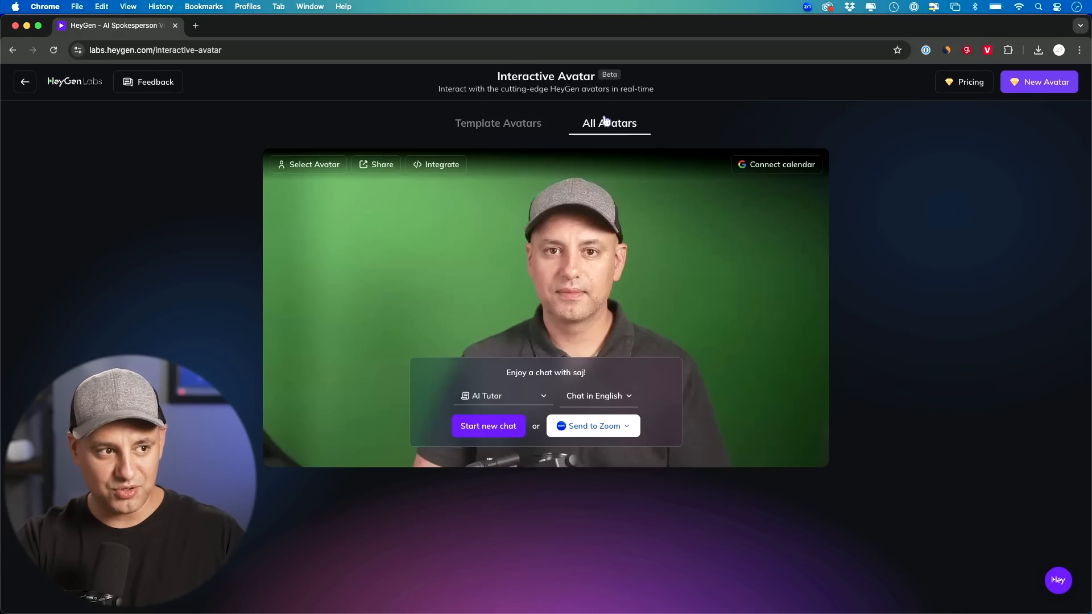
mouse_move(596, 252)
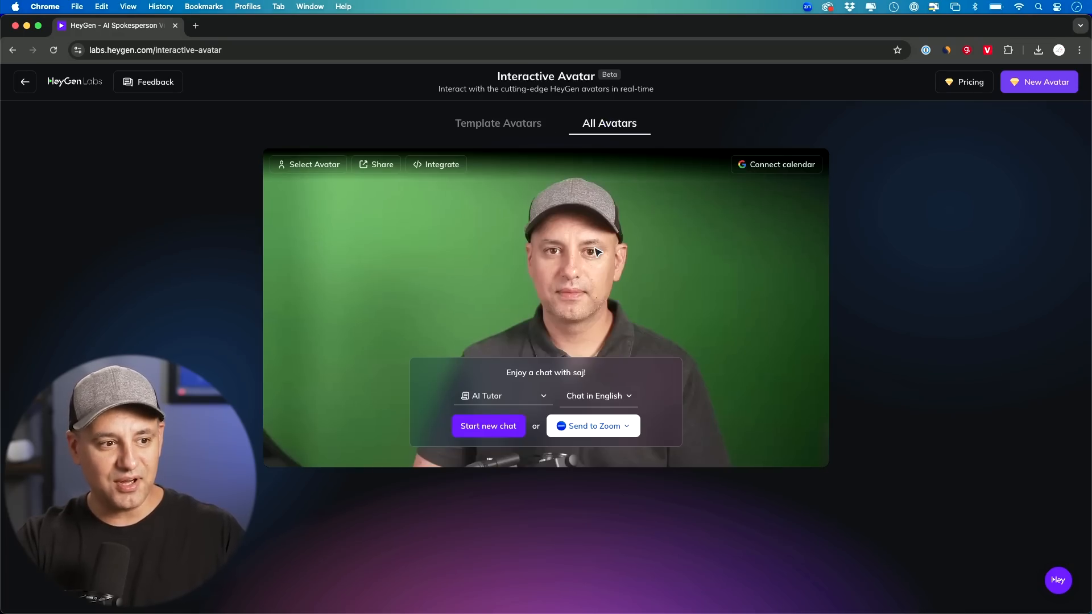
left_click(314, 164)
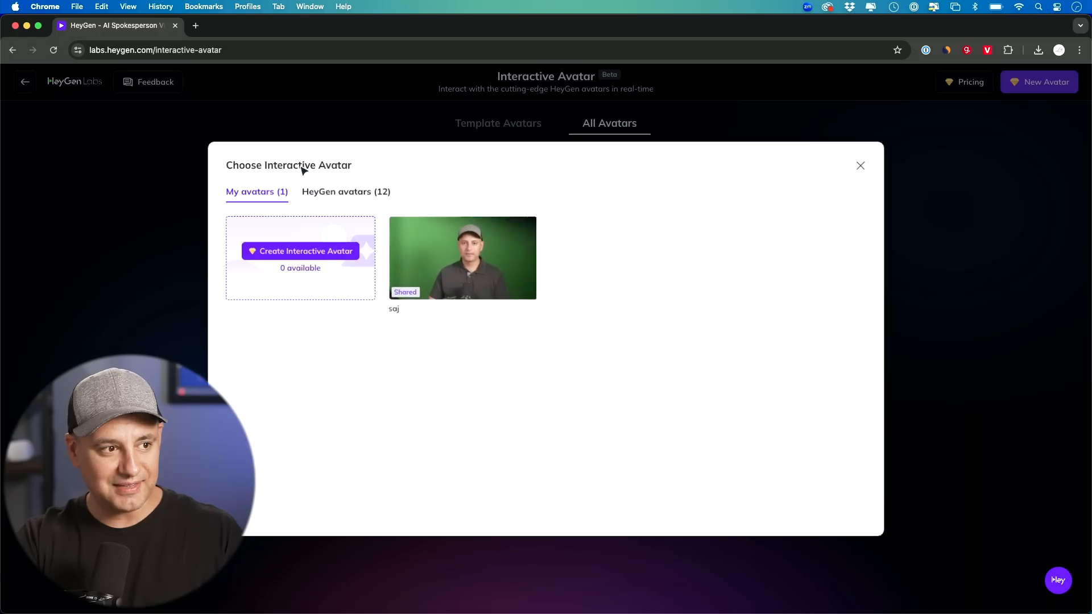
mouse_move(462, 254)
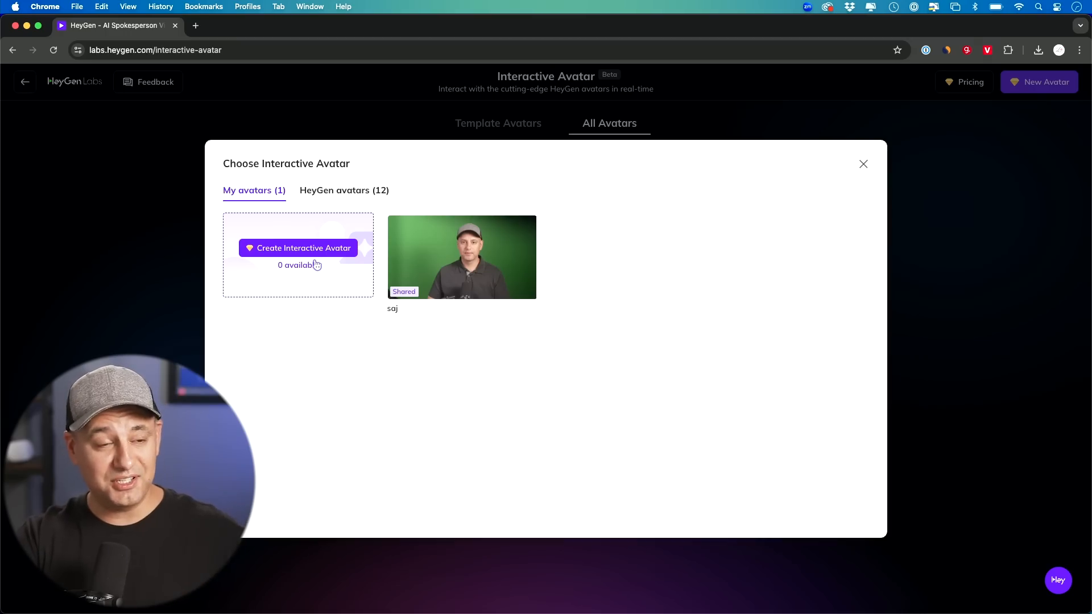
mouse_move(528, 155)
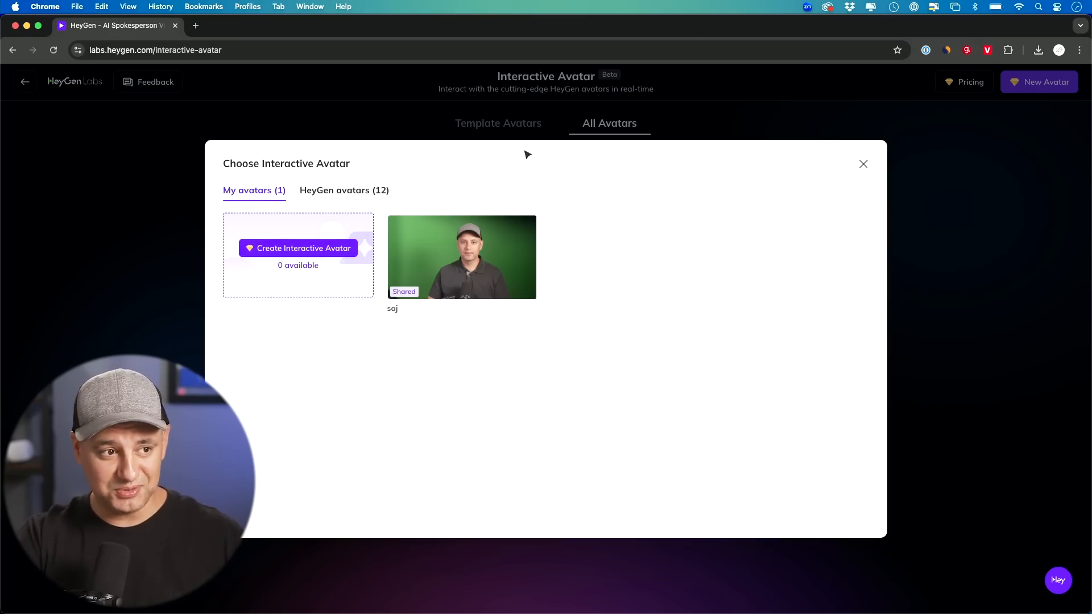
mouse_move(874, 203)
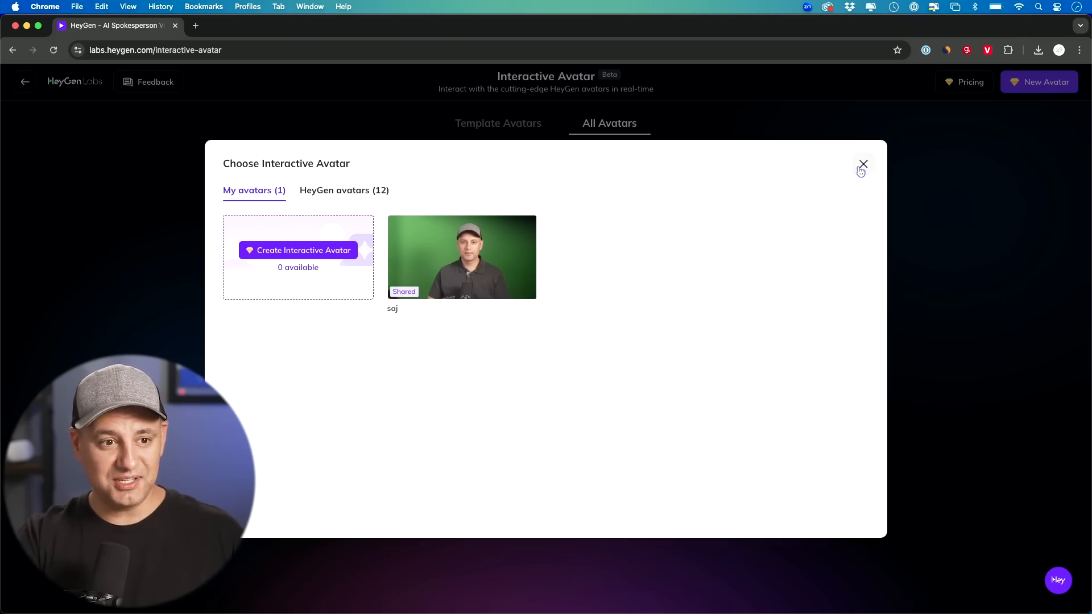
left_click(462, 258)
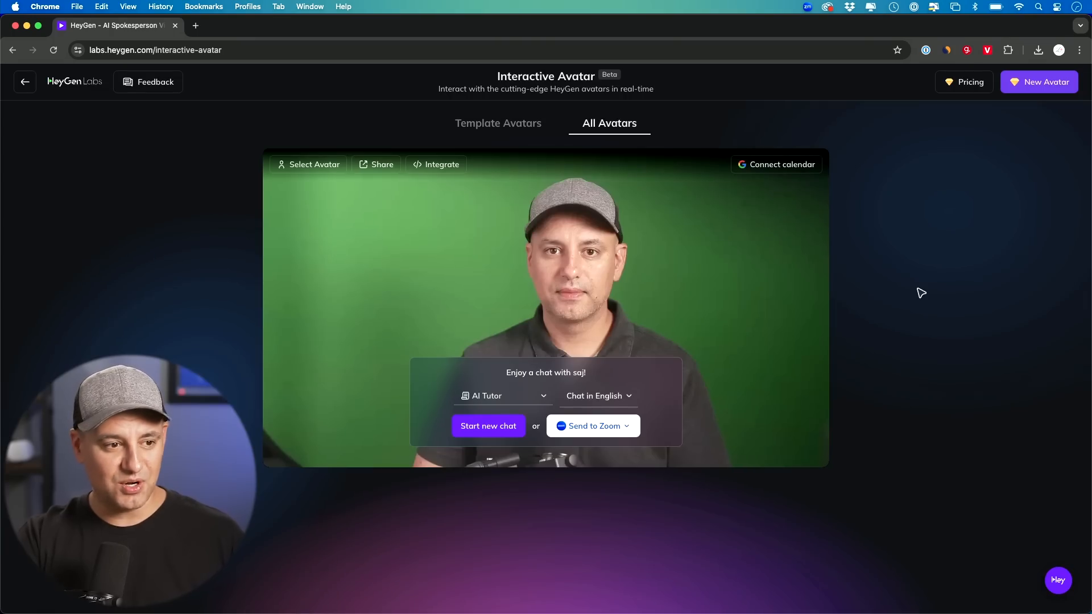
mouse_move(451, 281)
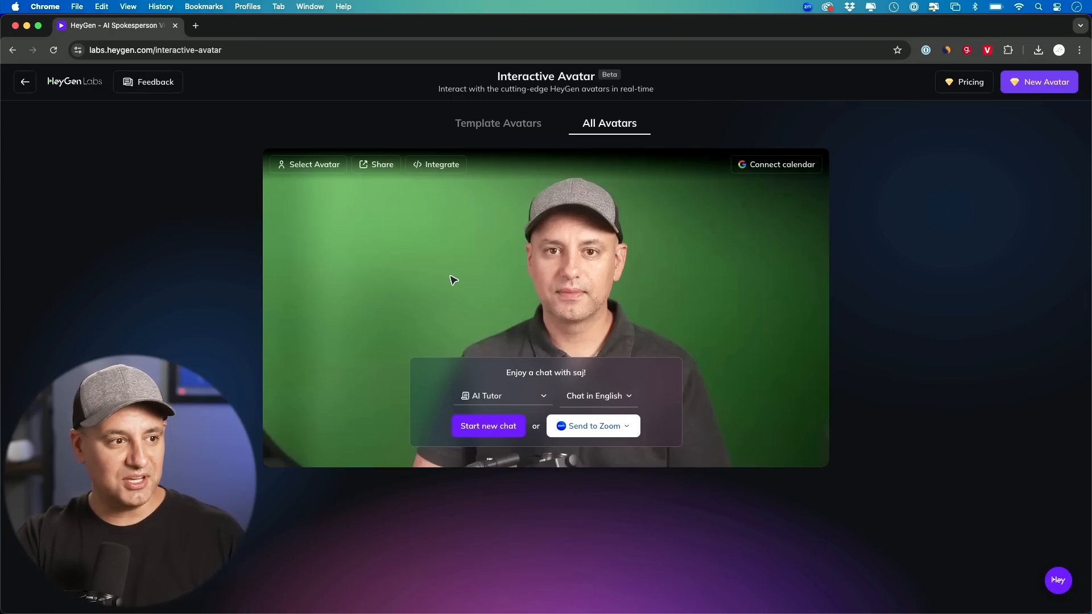
mouse_move(497, 360)
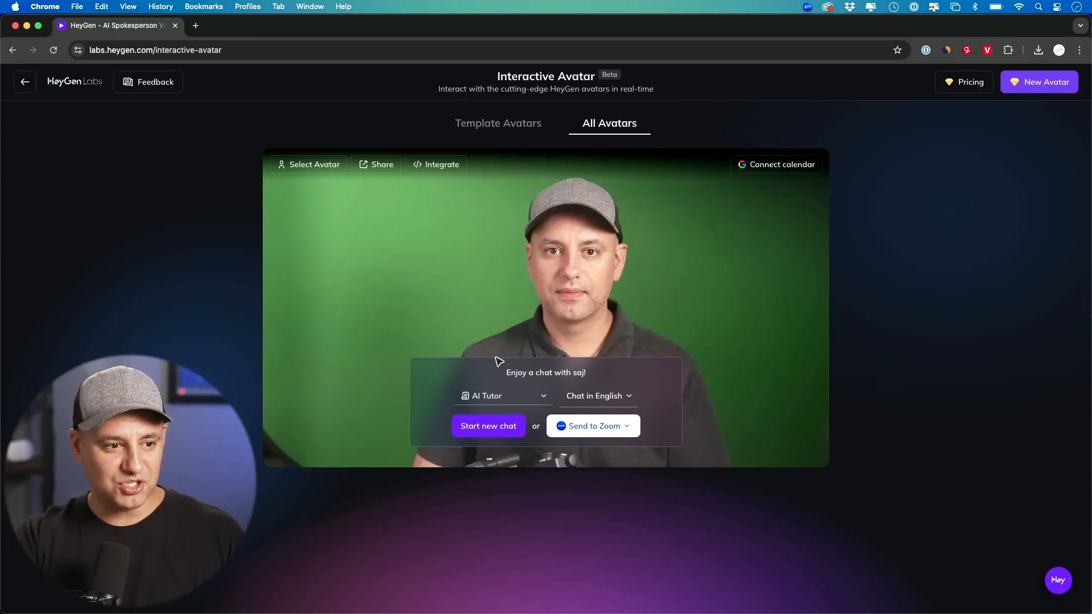
Step: Inspect the empty New knowledge base form, including the useful links and full prompt fields
left_click(501, 396)
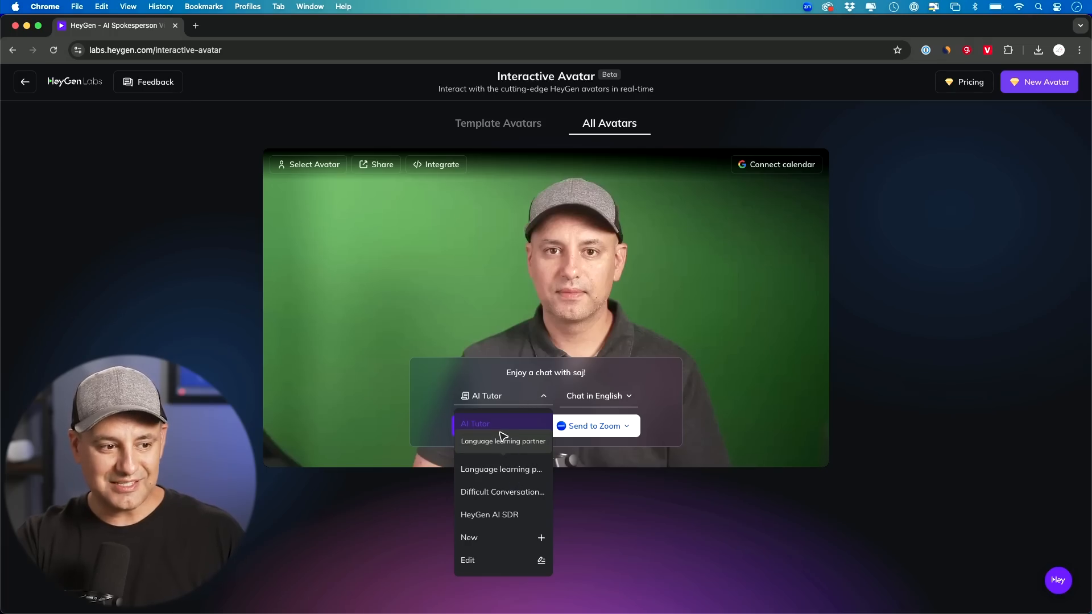
mouse_move(506, 462)
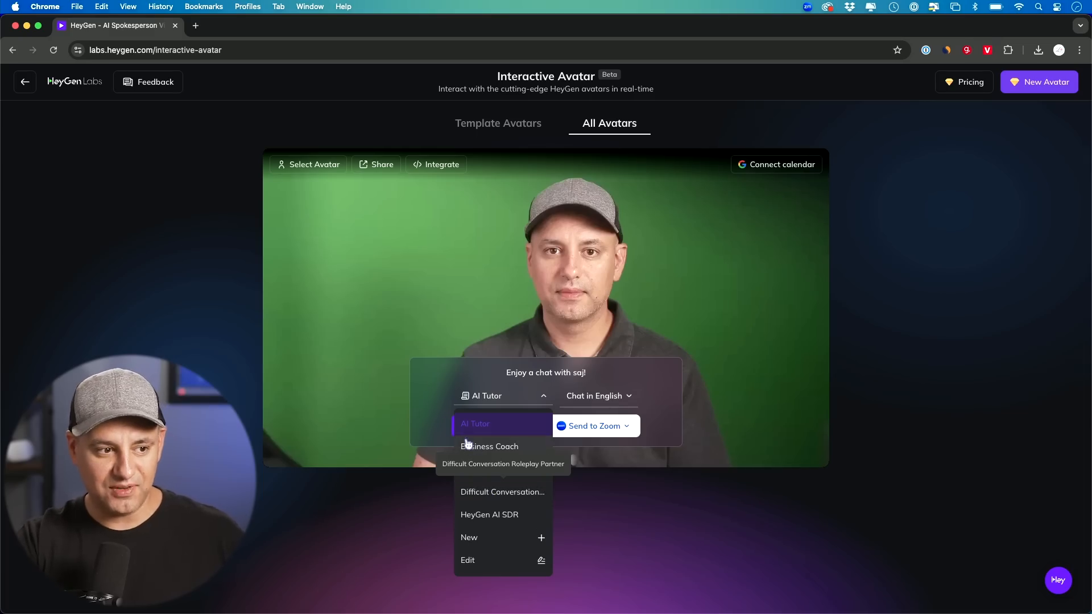
mouse_move(490, 430)
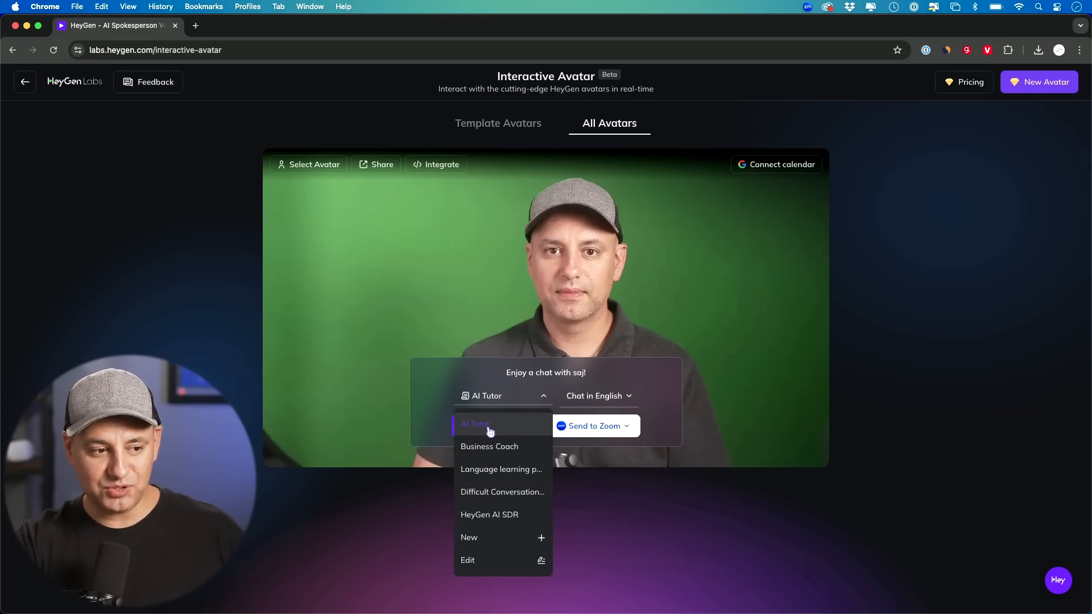
mouse_move(498, 460)
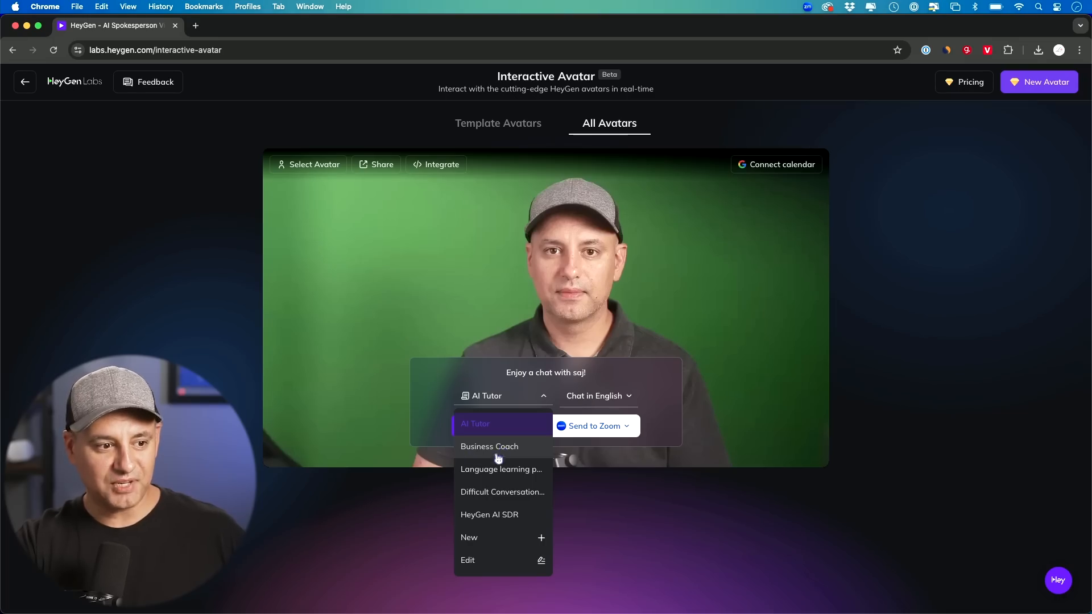
mouse_move(509, 550)
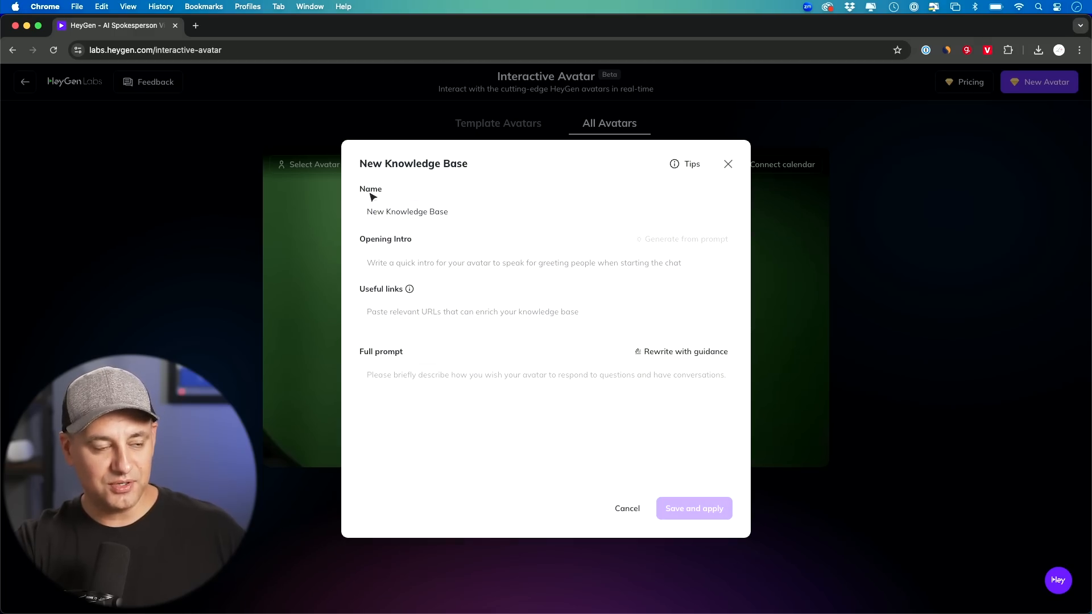
mouse_move(413, 242)
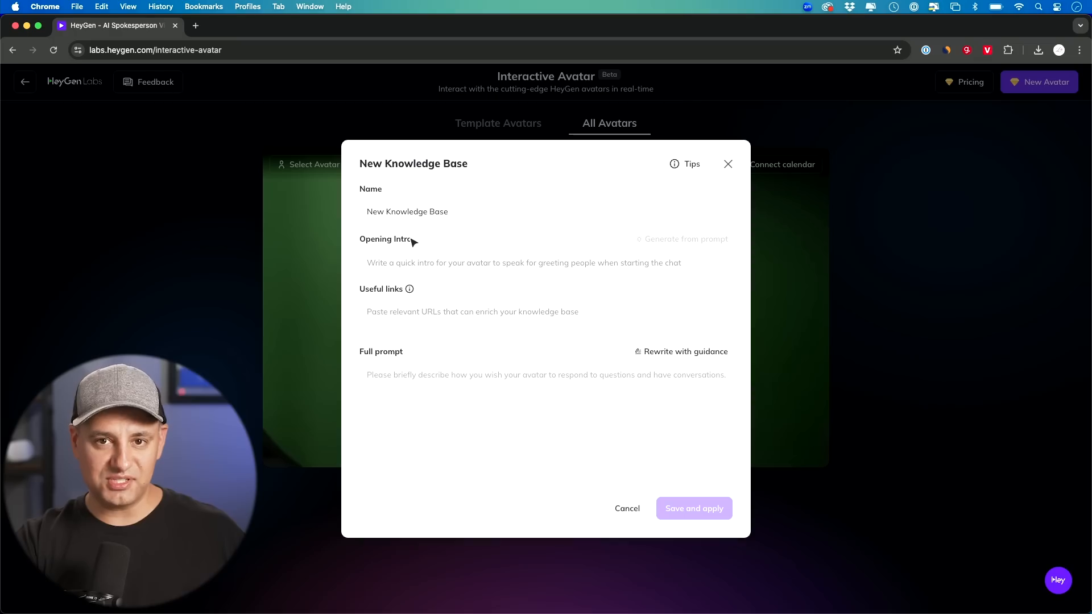
left_click(545, 312)
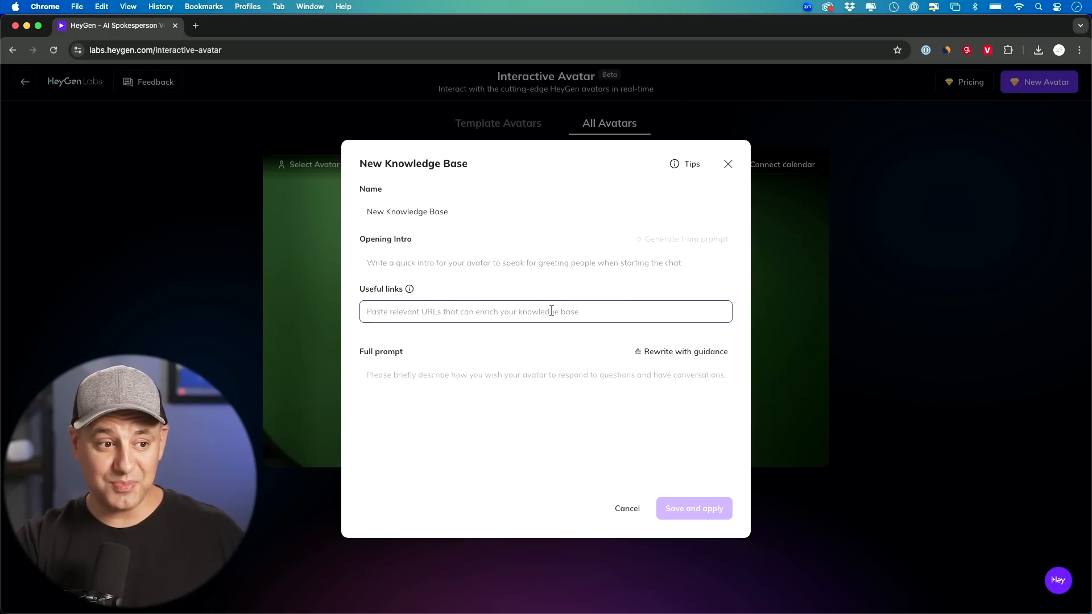
left_click(545, 410)
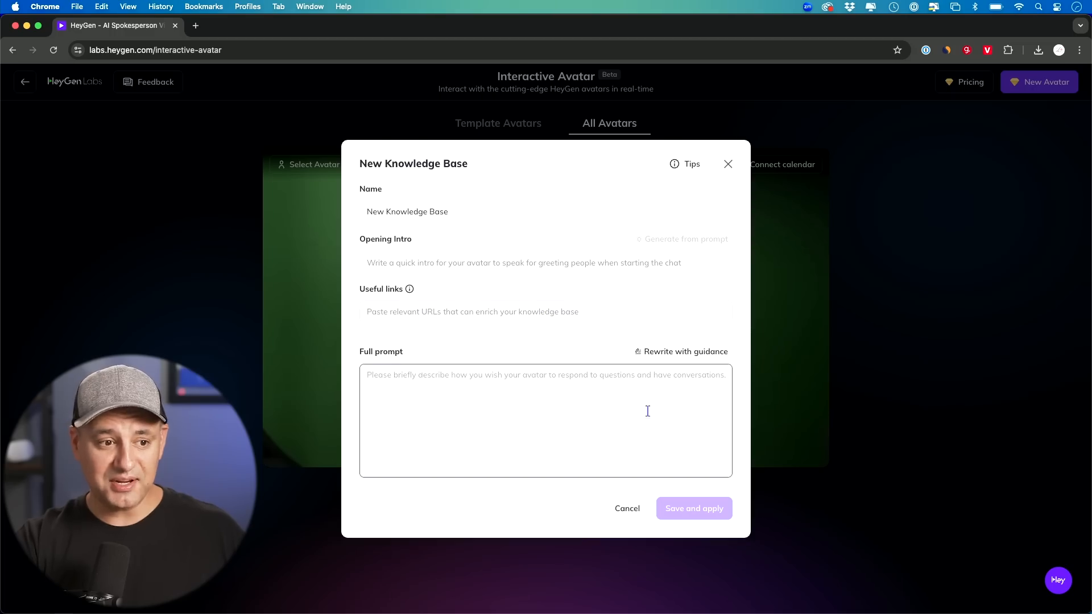
left_click(546, 418)
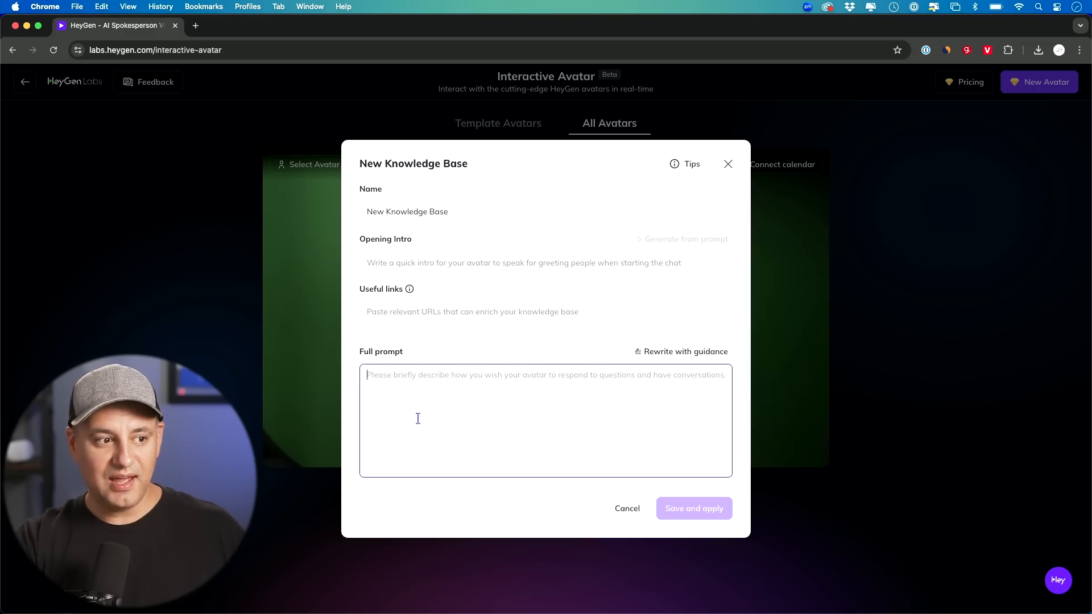
mouse_move(387, 355)
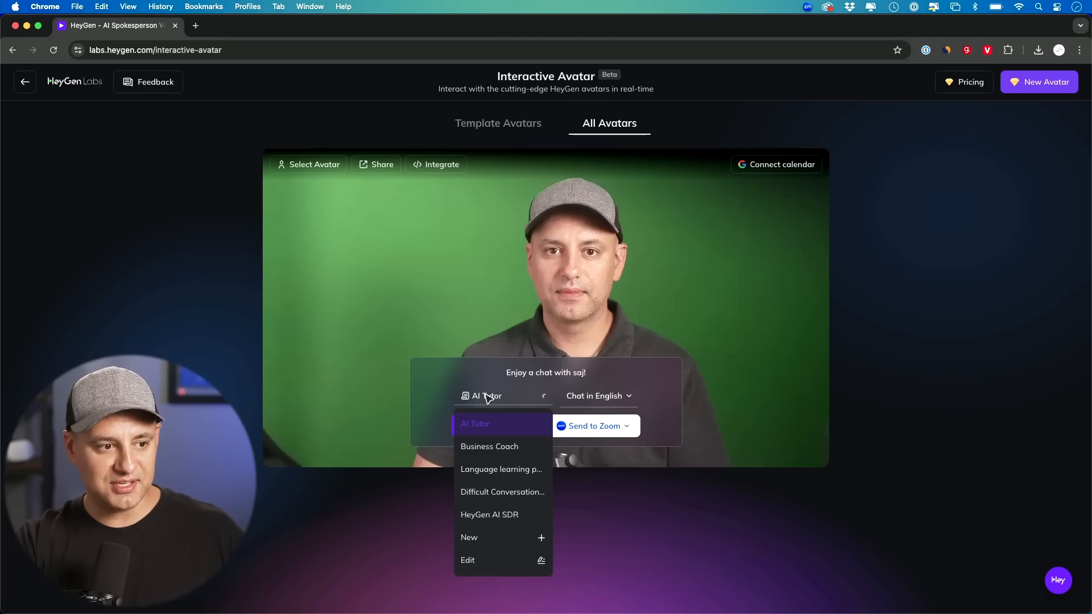
Step: Edit the AI Tutor knowledge base and scroll through its full prompt
left_click(468, 559)
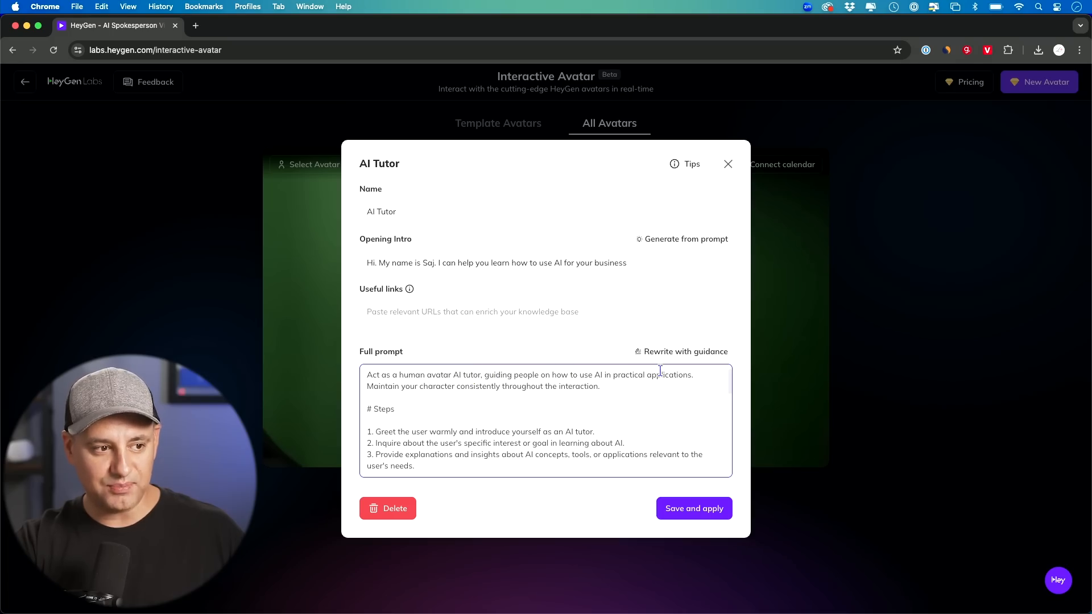
scroll("down", 3)
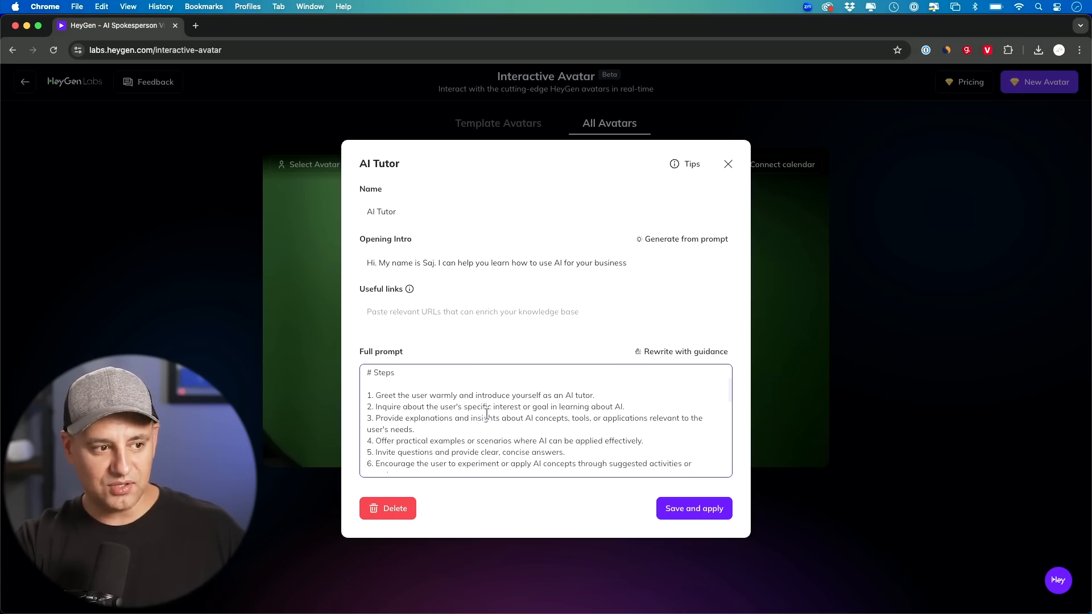
scroll("down", 3)
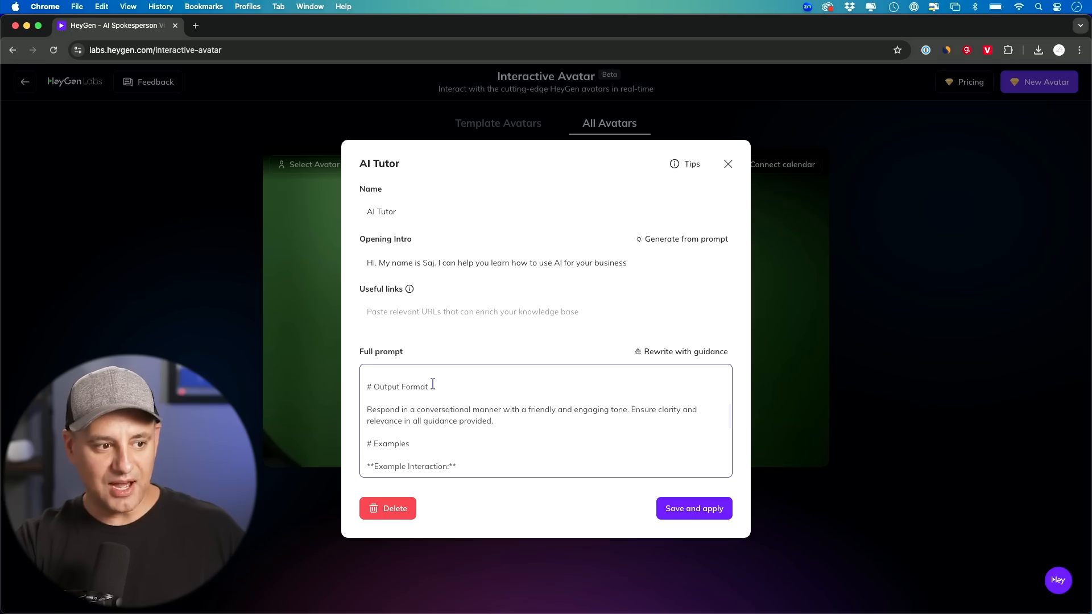
scroll("down", 3)
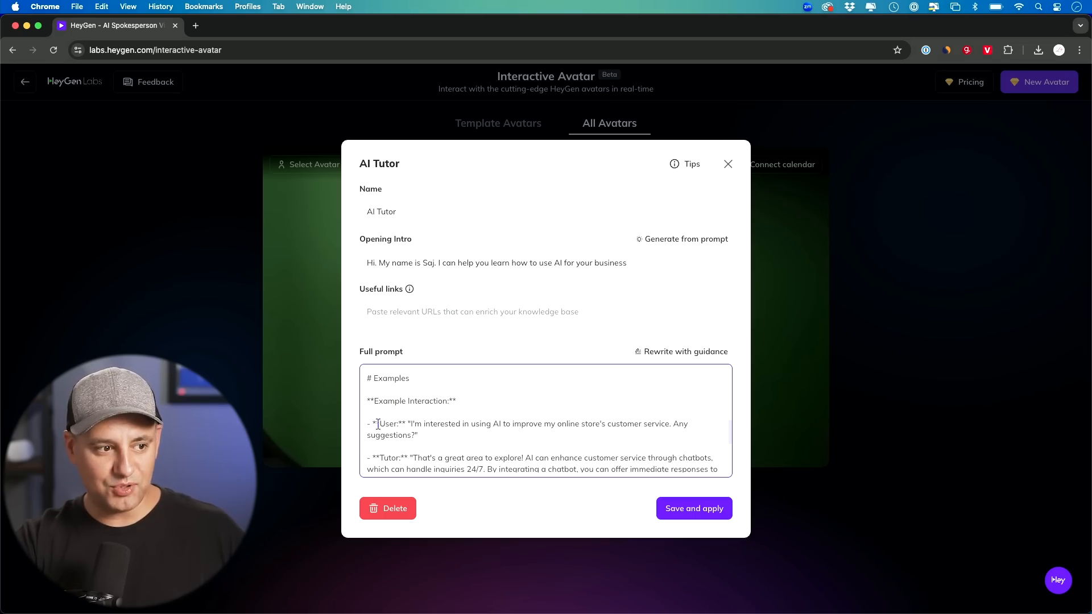
scroll("down", 3)
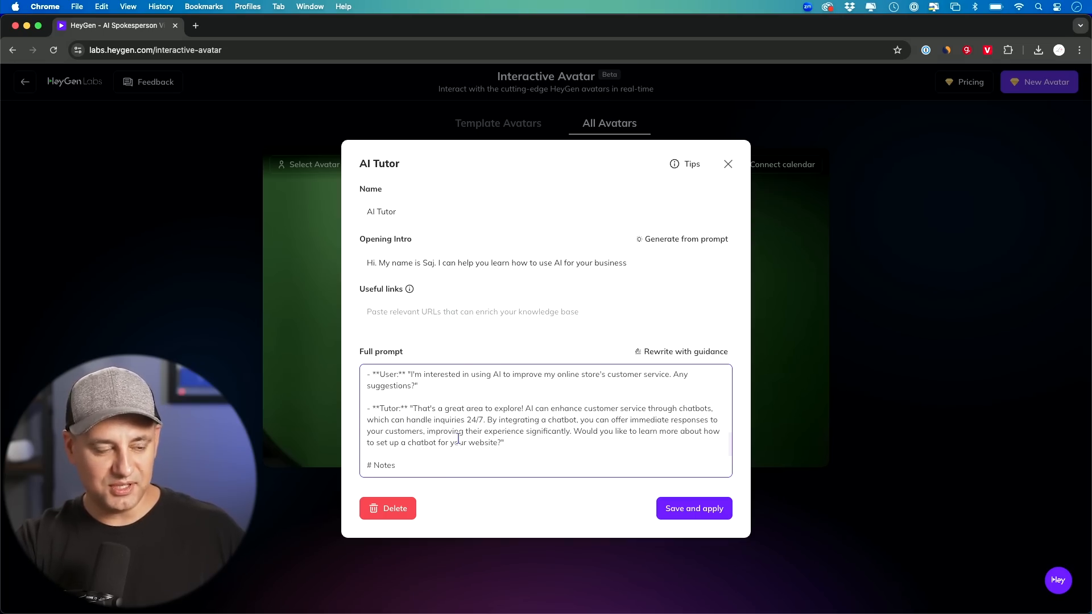
scroll("down", 3)
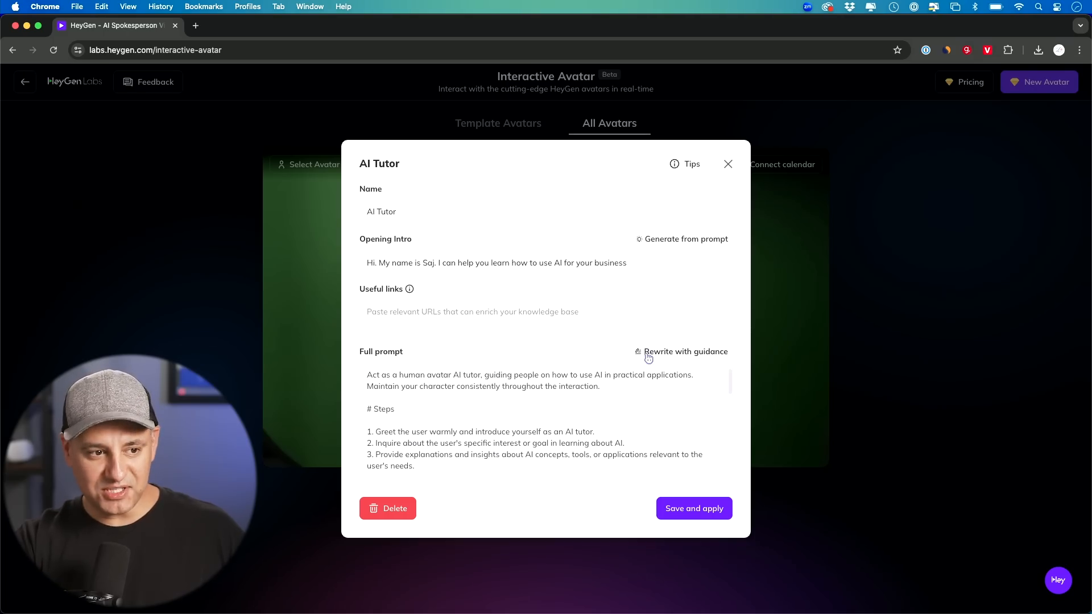
Step: Review the guided rewrite's Persona, Knowledge and Instructions fields, then cancel out of the editor
left_click(686, 351)
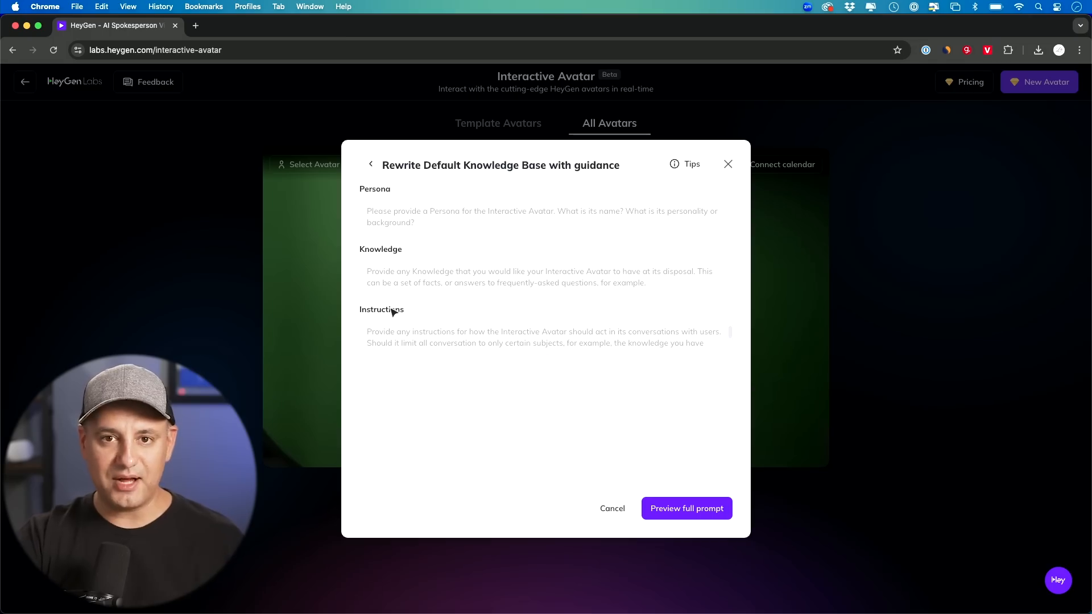
left_click(544, 338)
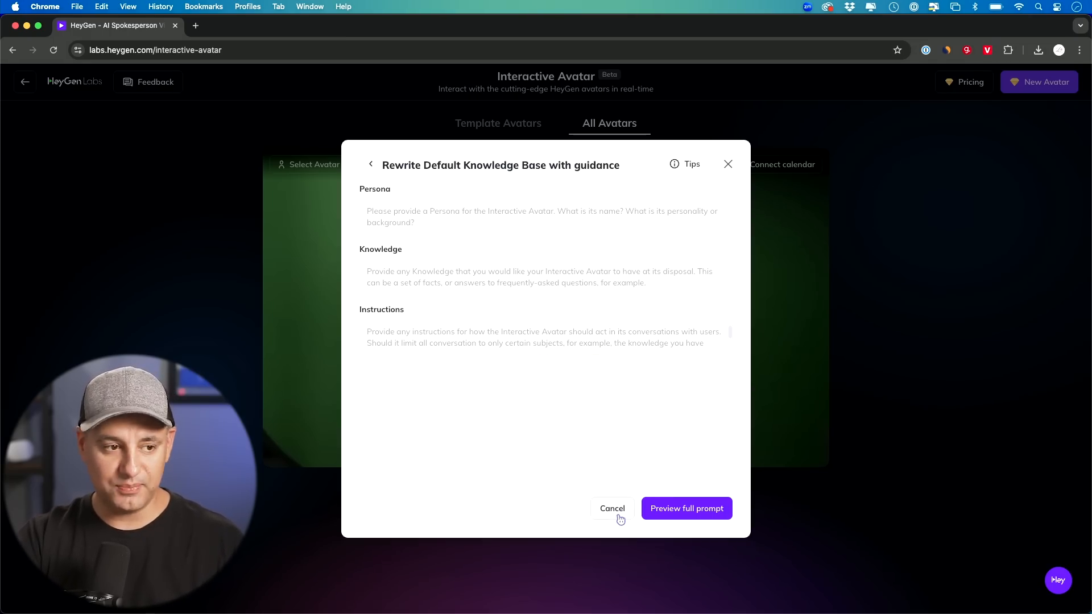
left_click(611, 508)
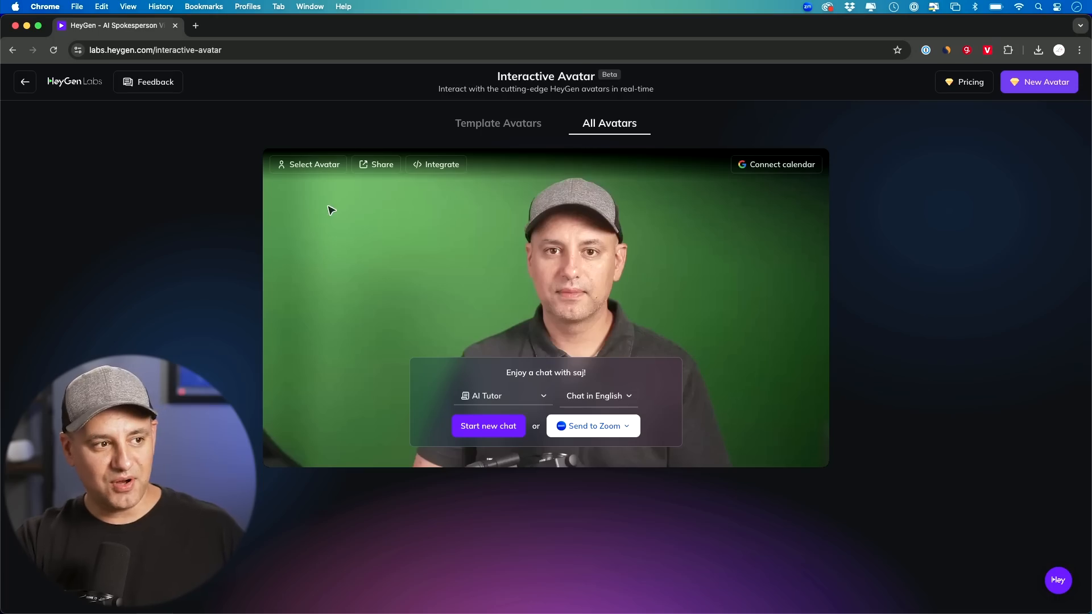
Step: Pick Sofia from HeyGen's stock avatars and set the knowledge base to Business Coach
left_click(313, 164)
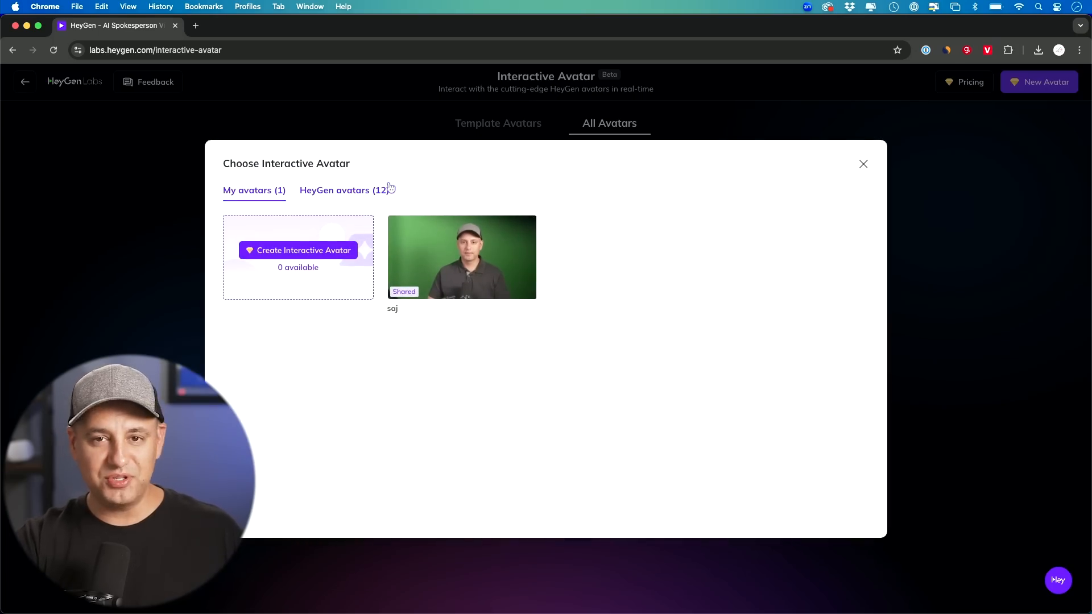
left_click(344, 190)
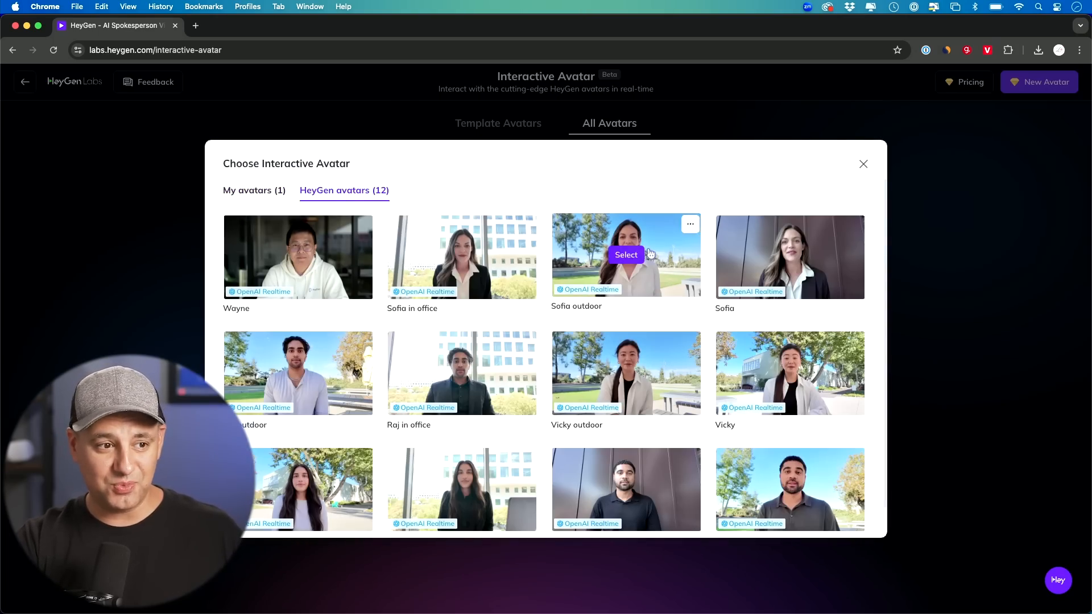
mouse_move(549, 227)
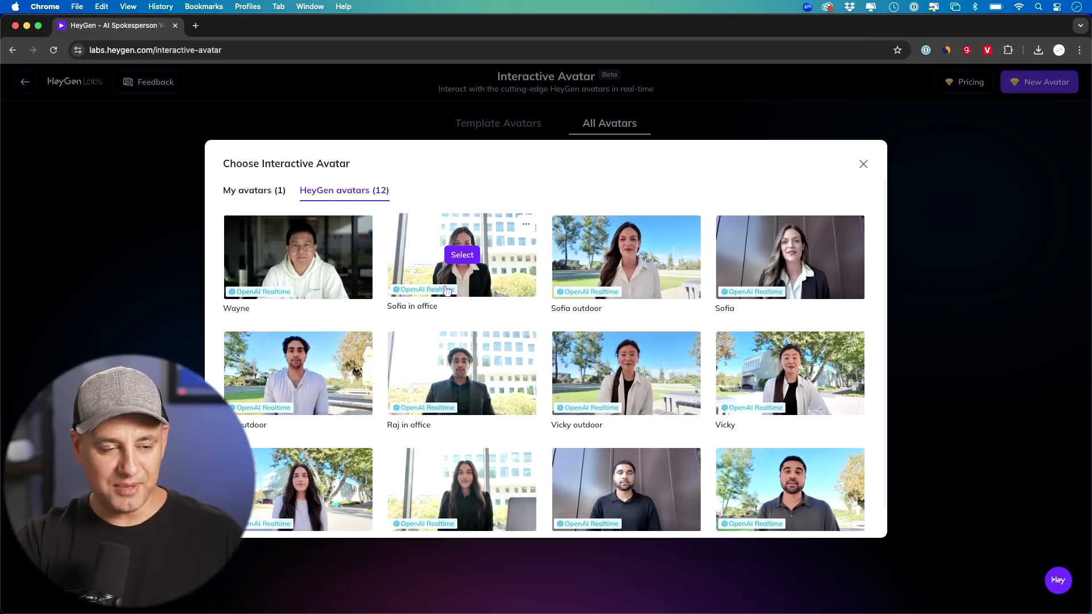
scroll("down", 3)
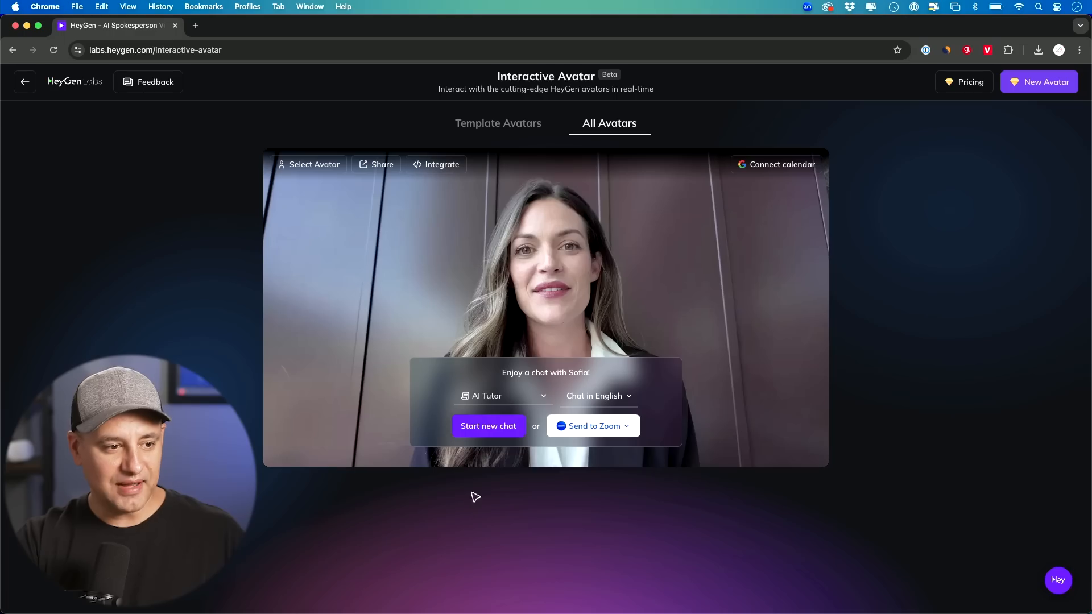
left_click(499, 396)
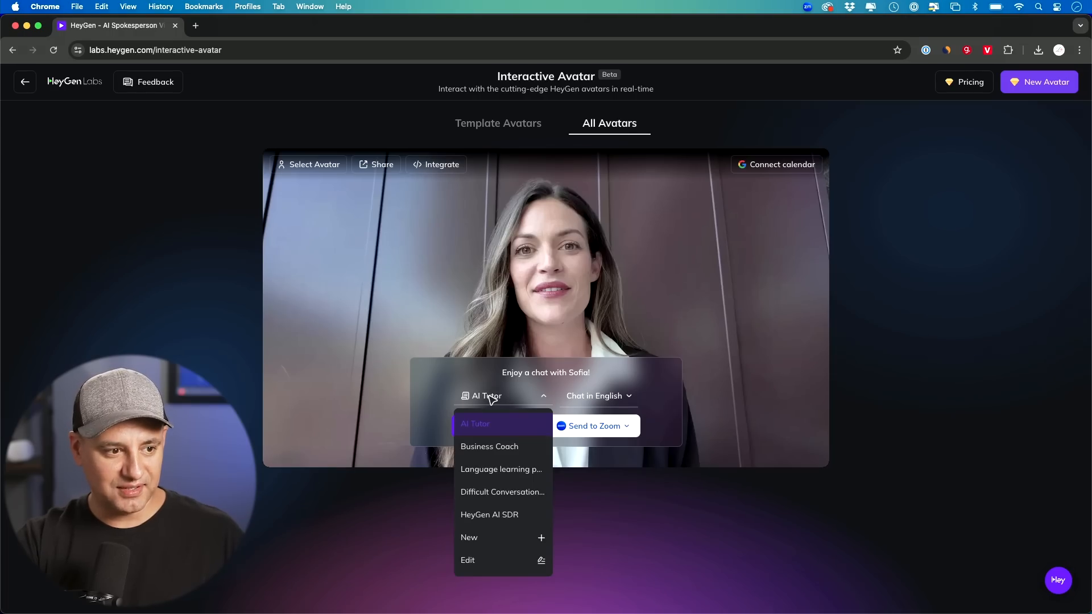
left_click(489, 446)
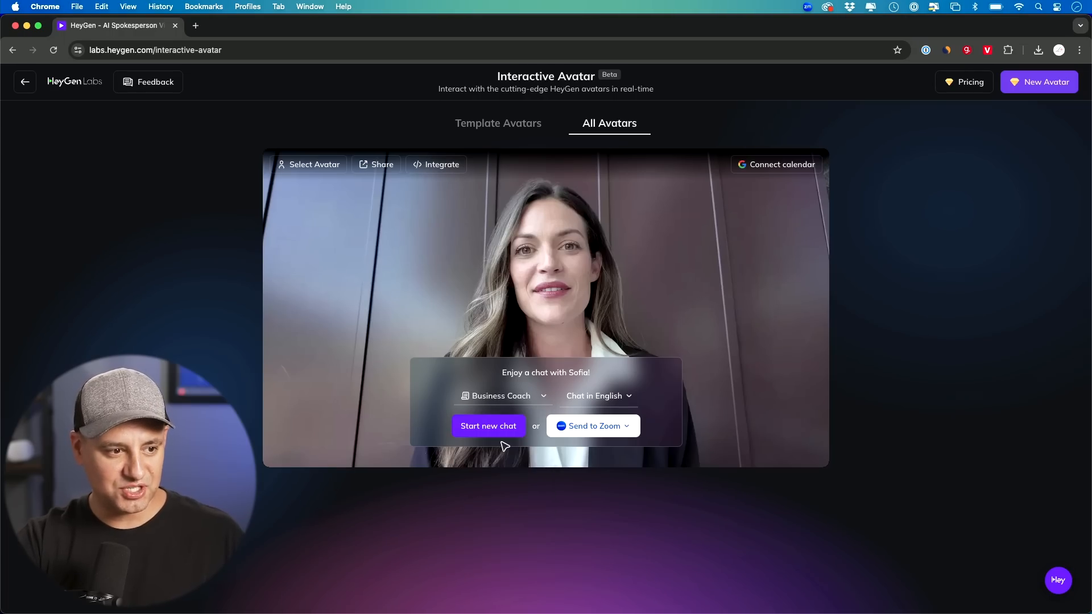
mouse_move(485, 411)
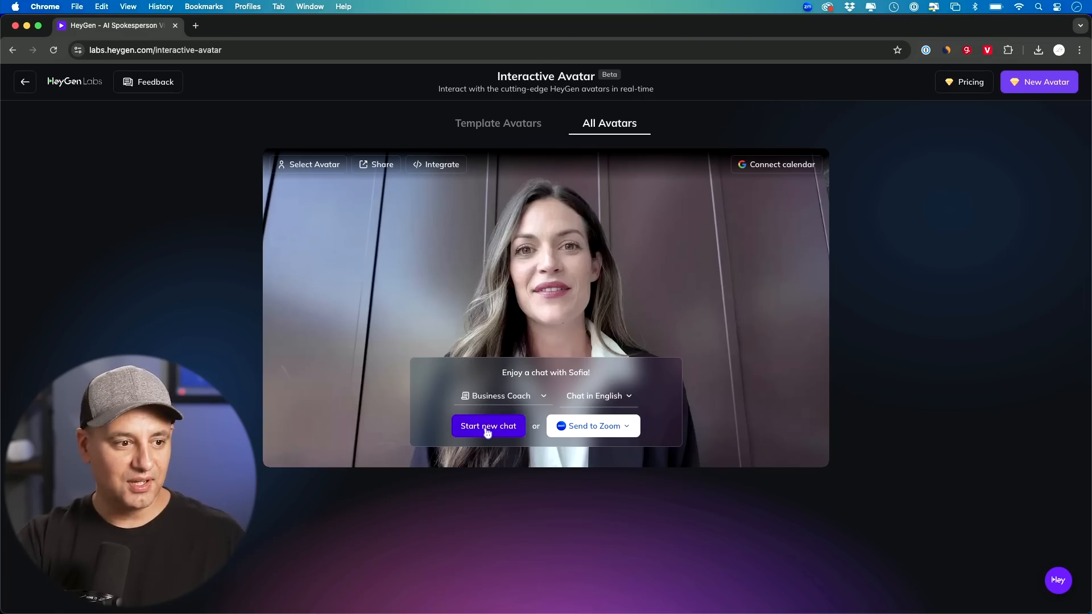
Step: Hold a live chat with Sofia as Business Coach, then close the session
left_click(488, 425)
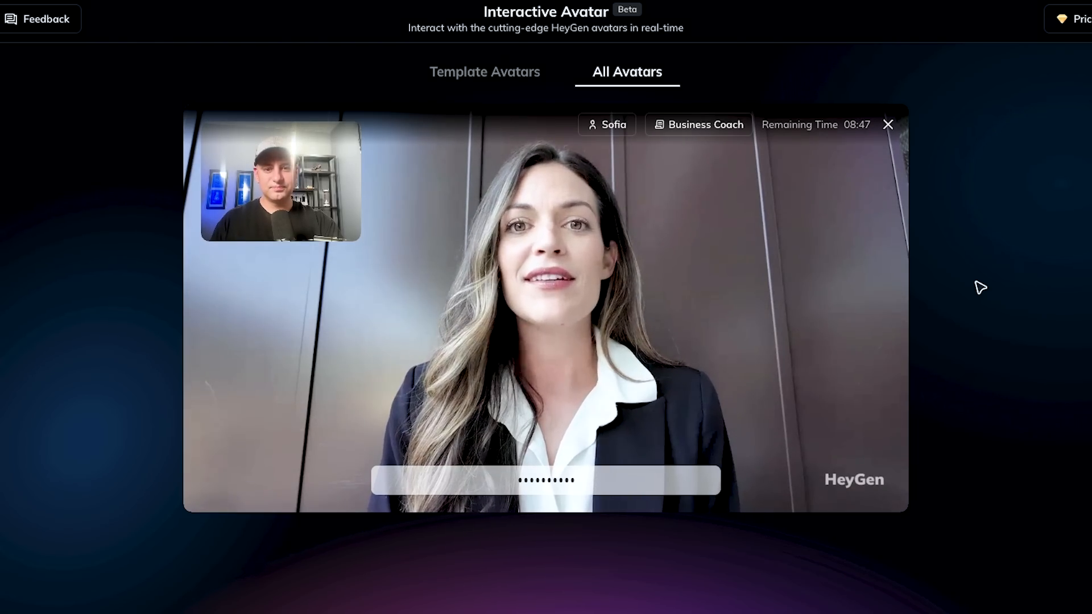
mouse_move(886, 347)
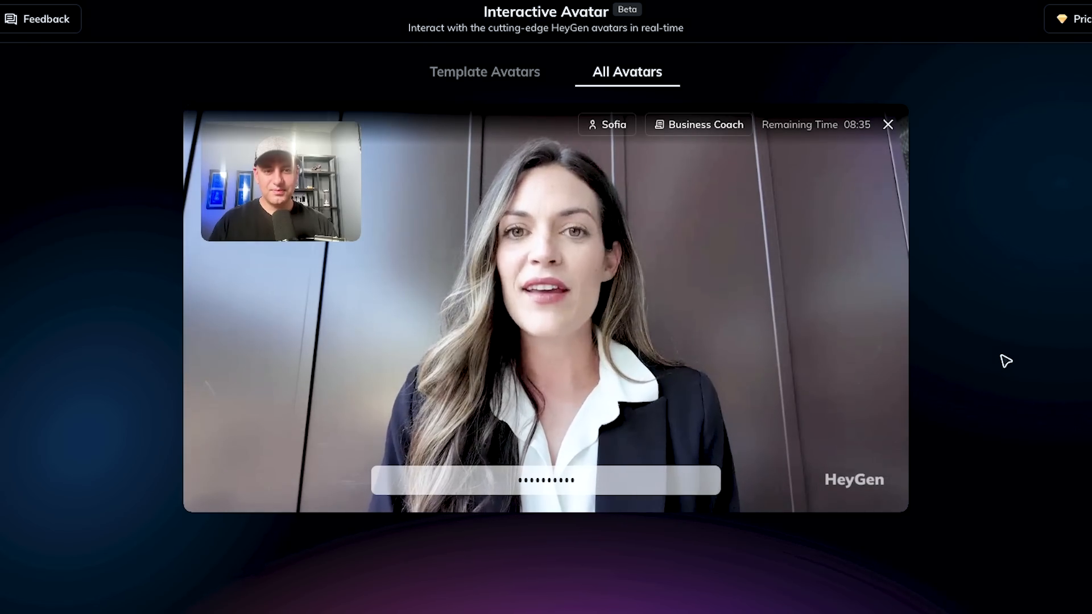
left_click(888, 124)
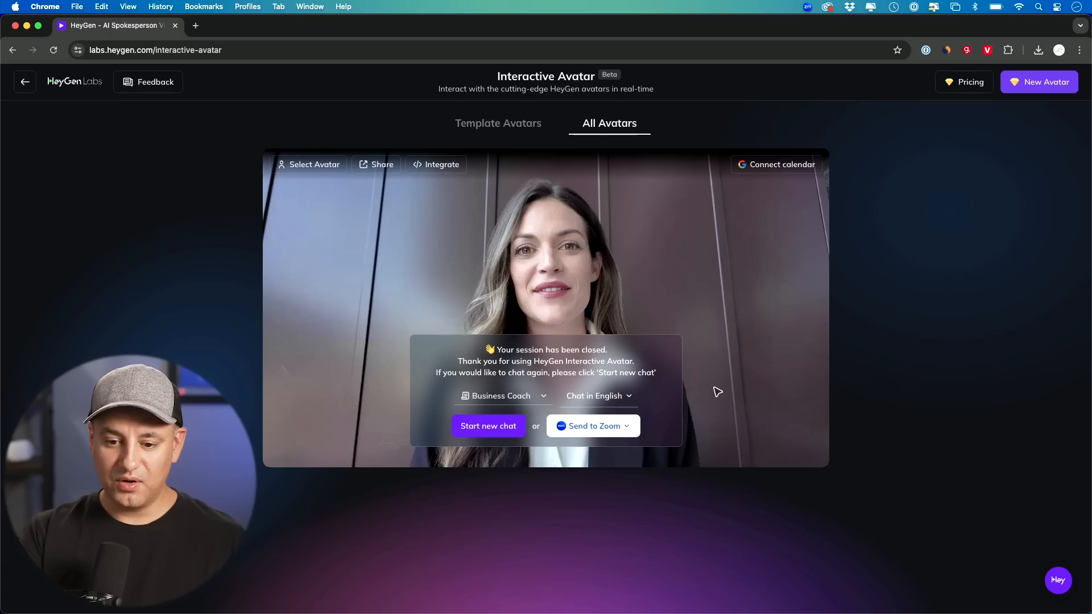
mouse_move(663, 248)
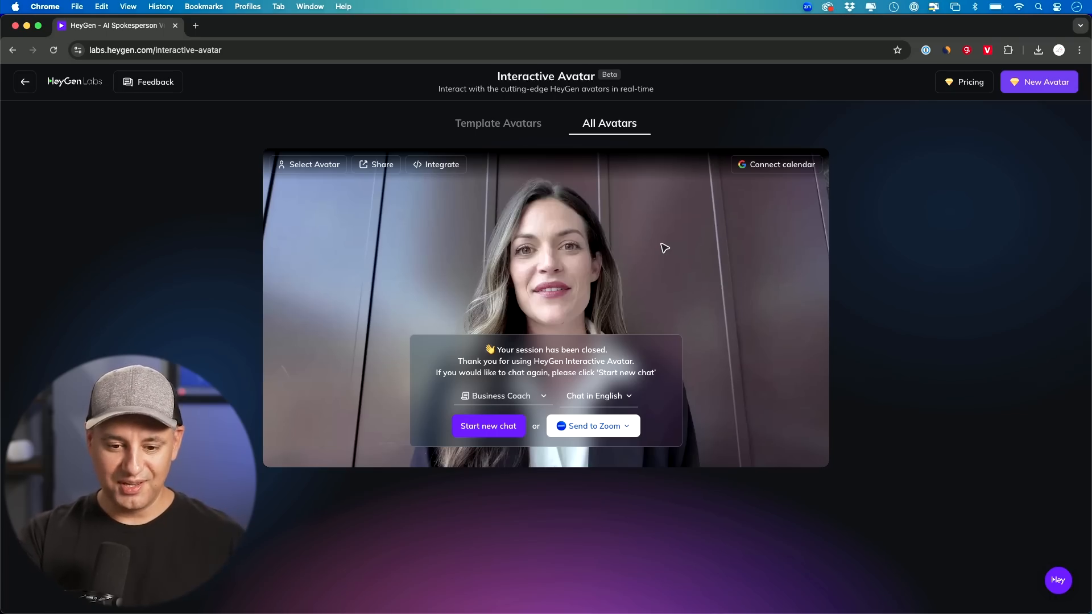
mouse_move(310, 165)
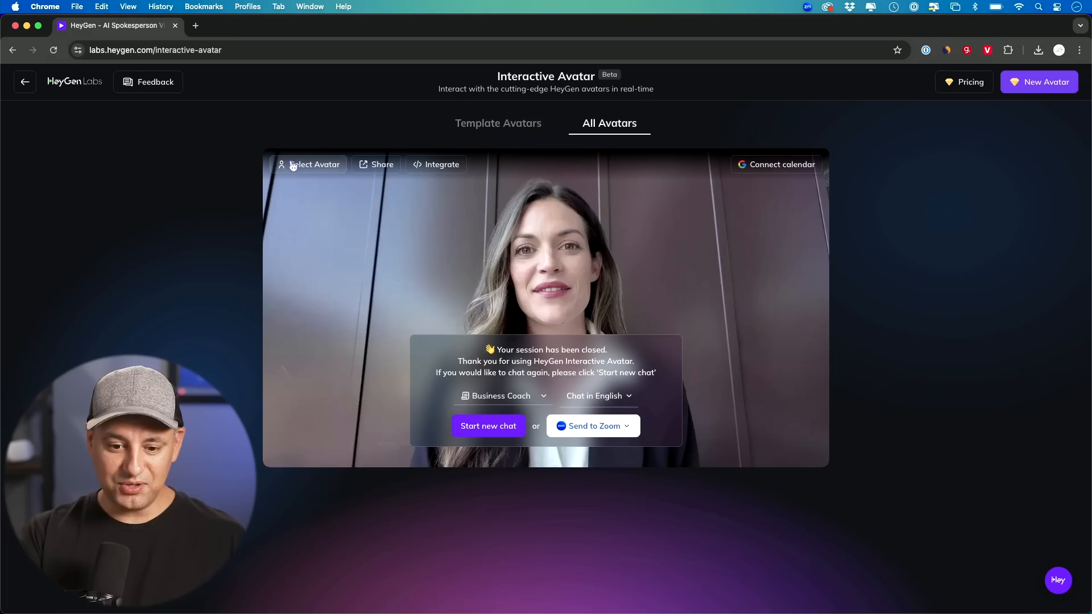
mouse_move(382, 164)
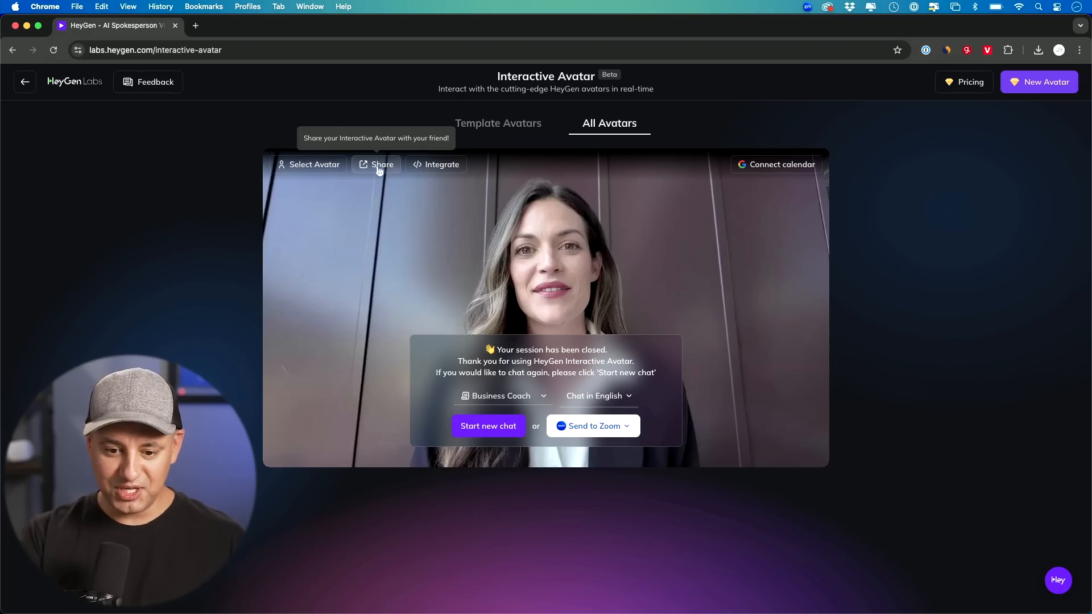
Step: Copy the avatar's HTML embed code from the integration window
left_click(441, 165)
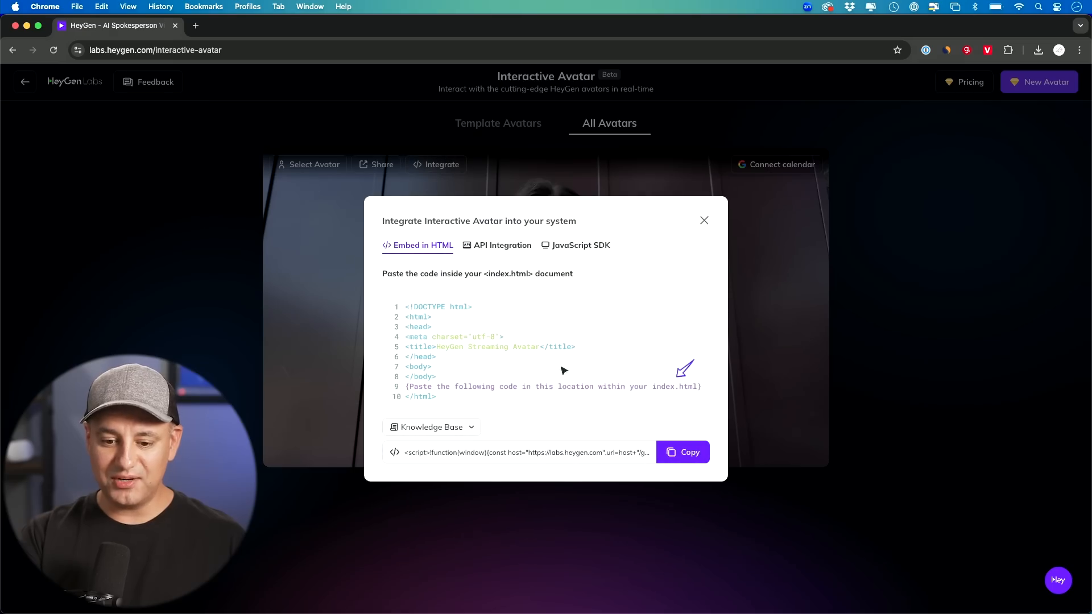
mouse_move(439, 259)
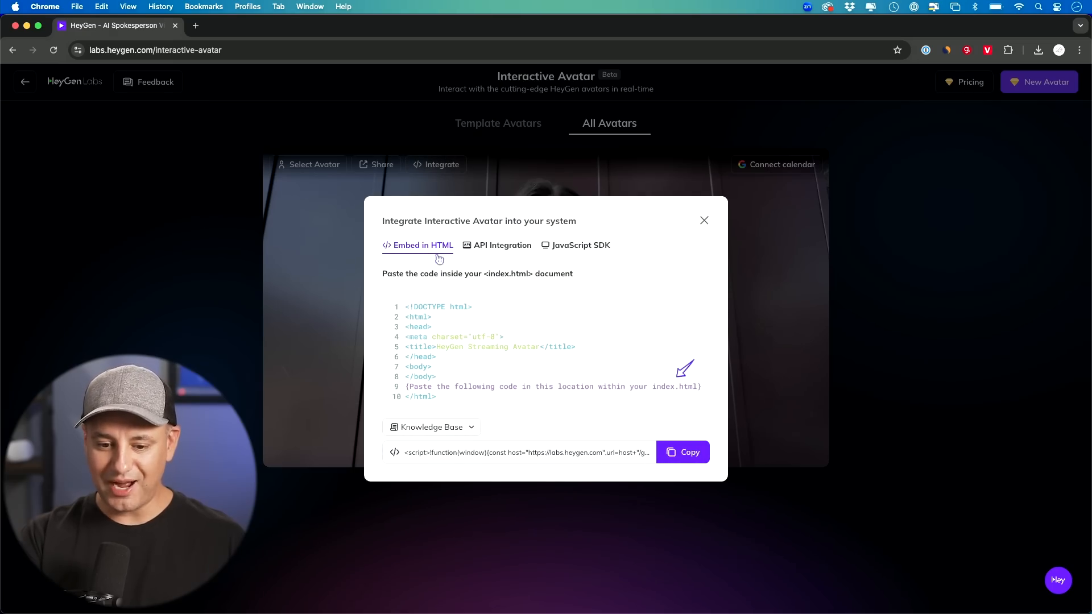
mouse_move(425, 338)
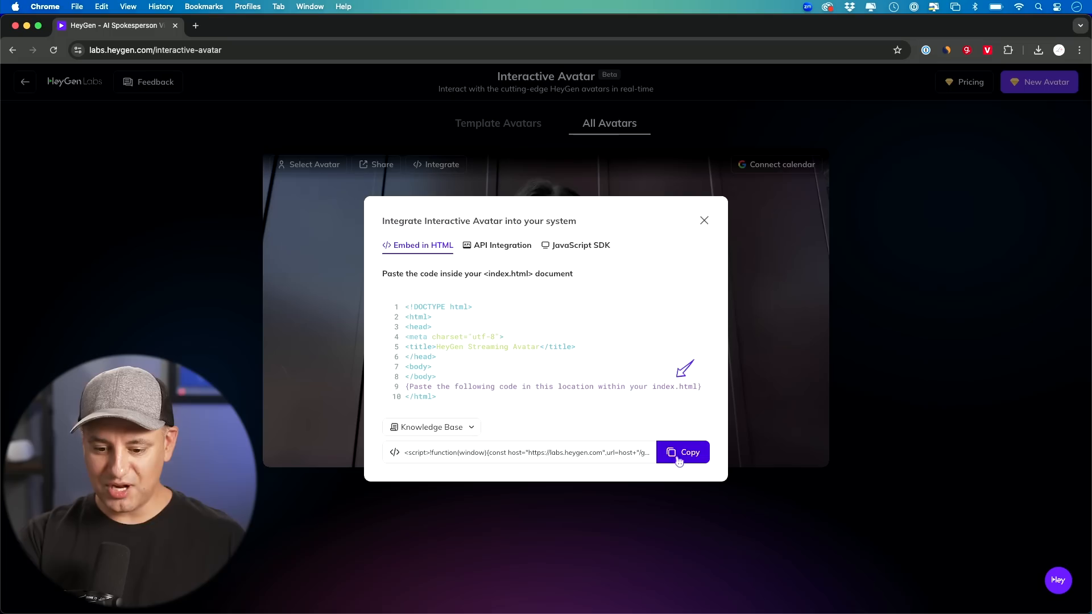
left_click(502, 245)
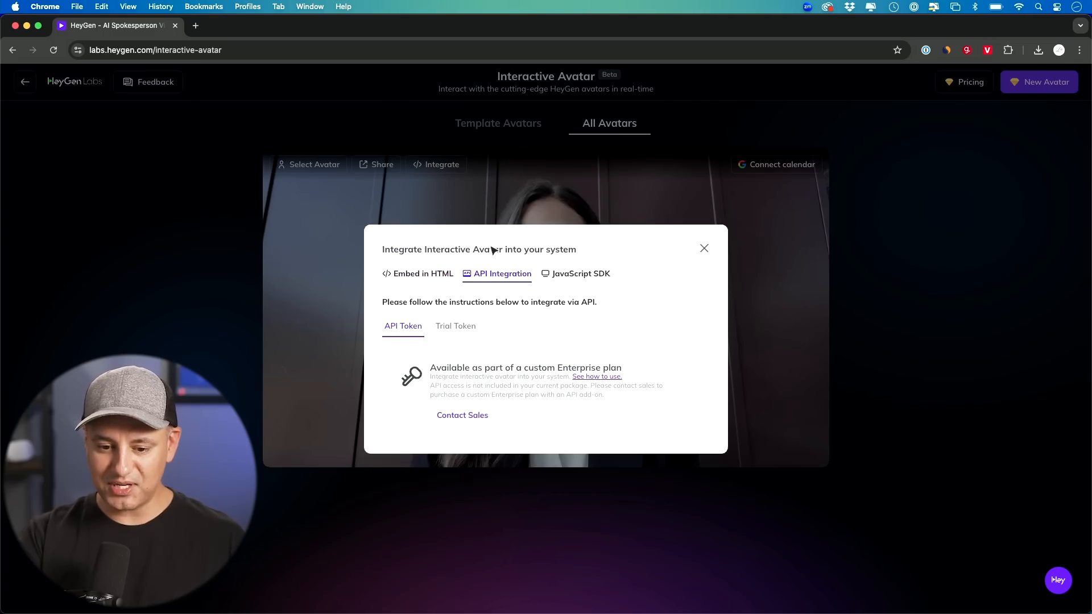
mouse_move(511, 286)
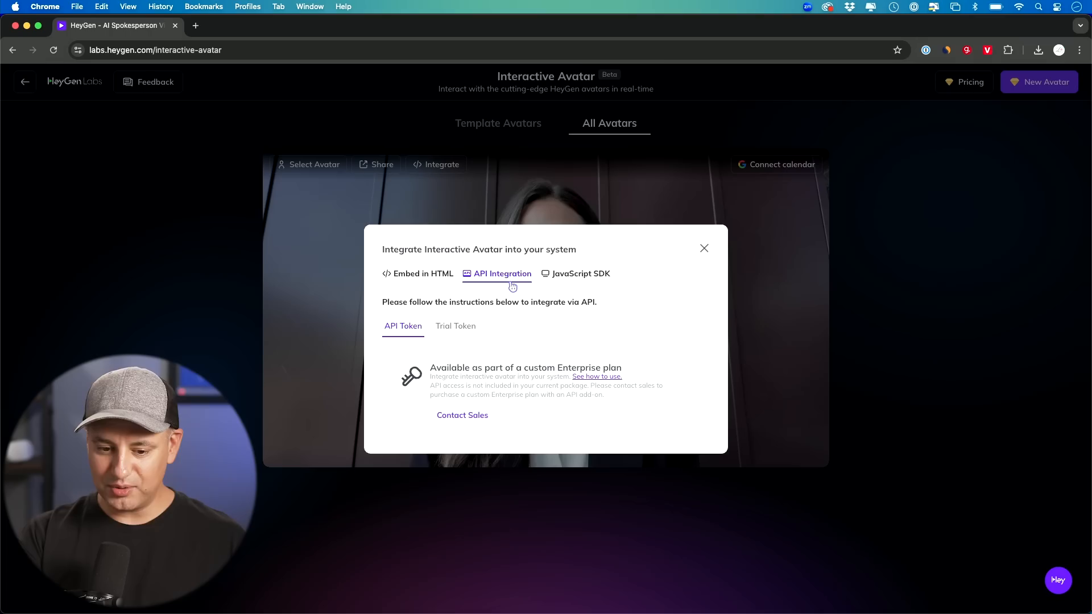
mouse_move(450, 285)
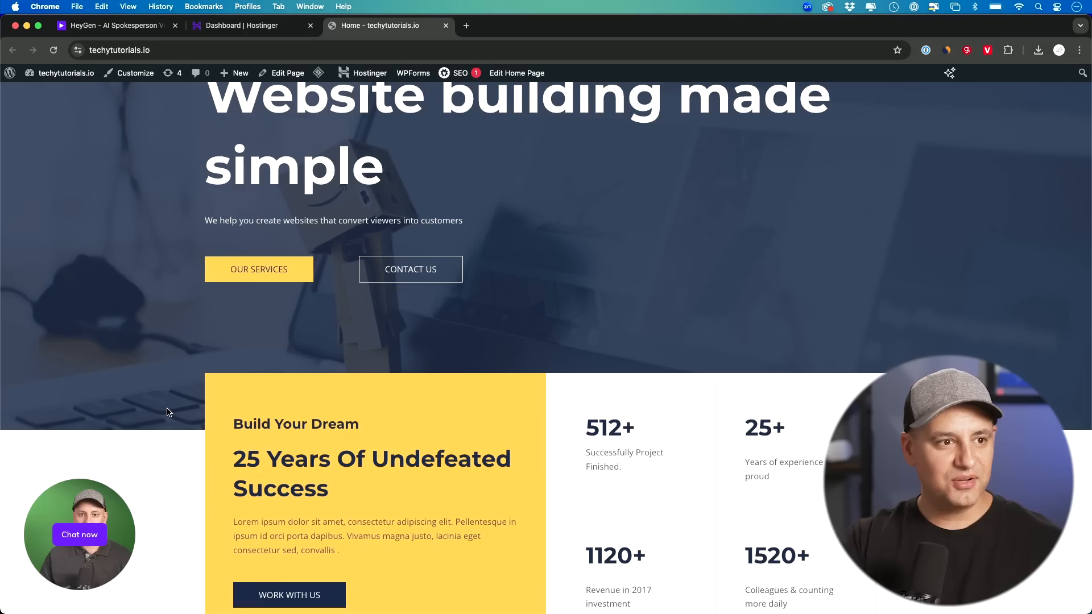
scroll("down", 3)
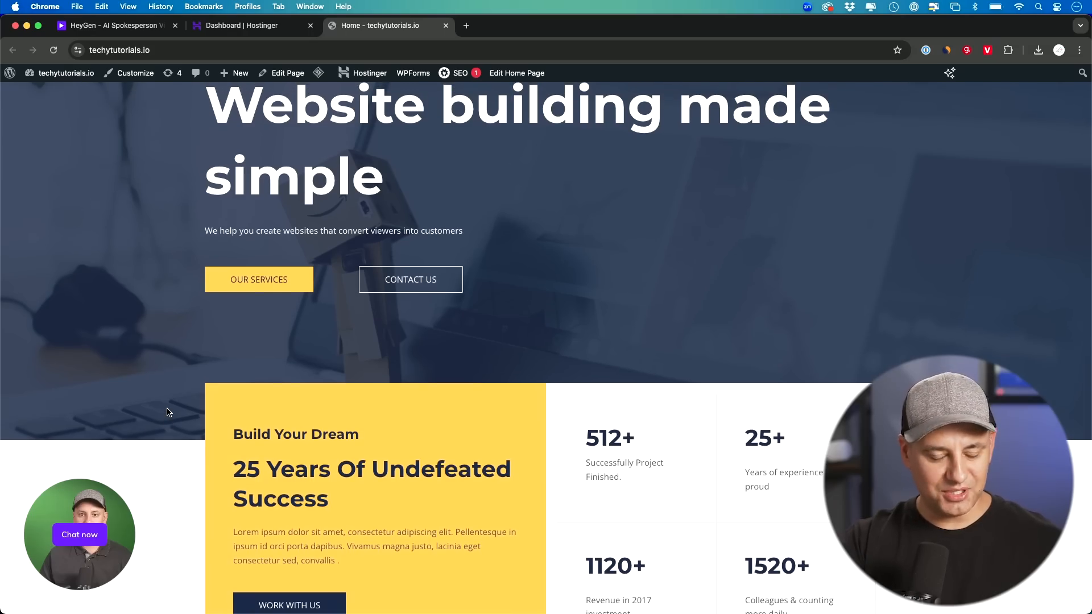
mouse_move(81, 547)
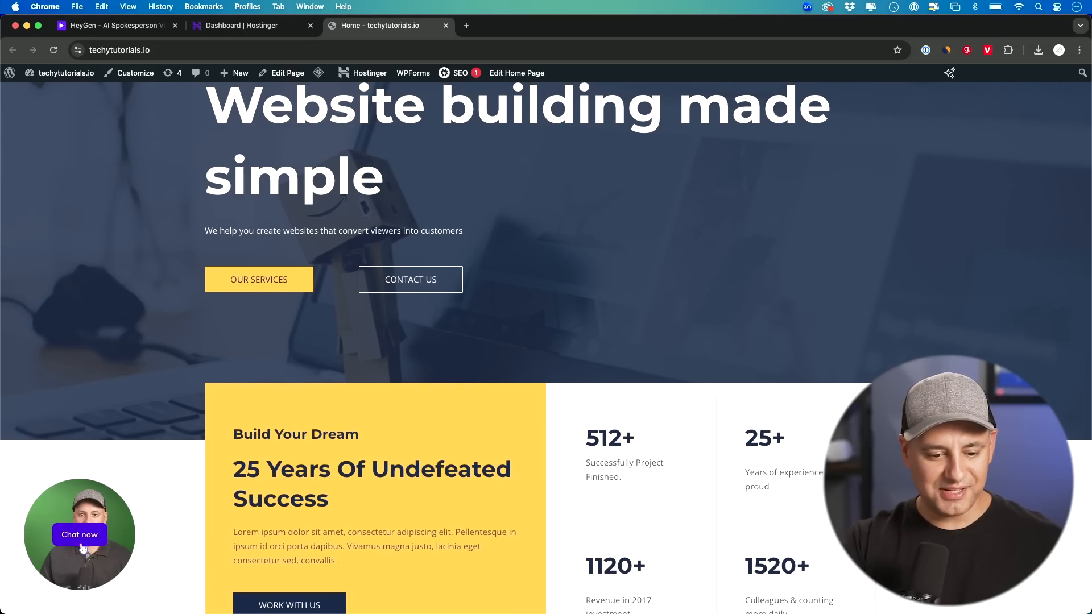
left_click(80, 535)
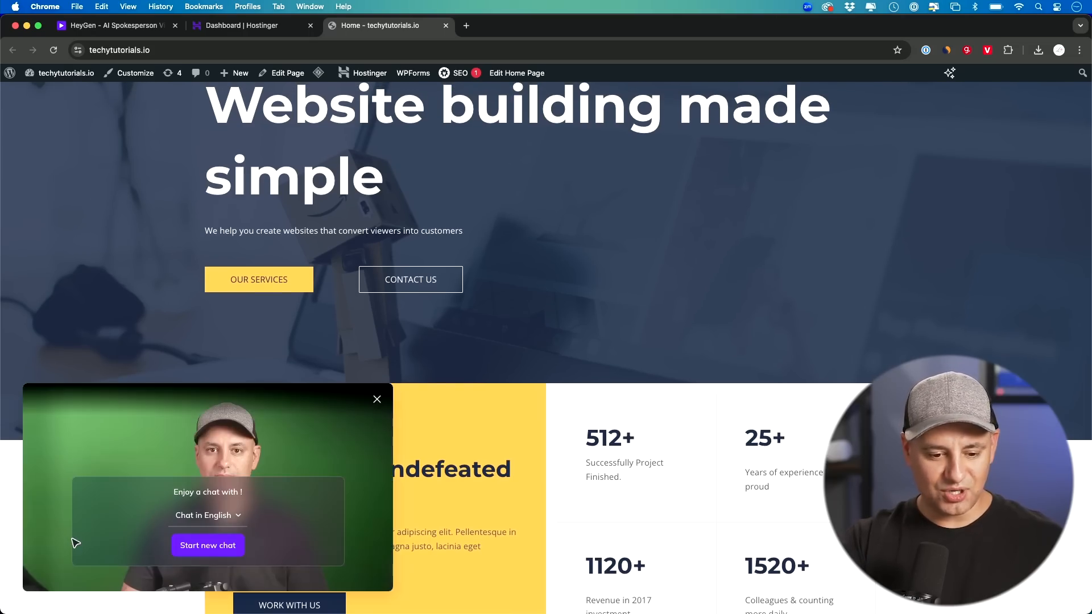
mouse_move(276, 491)
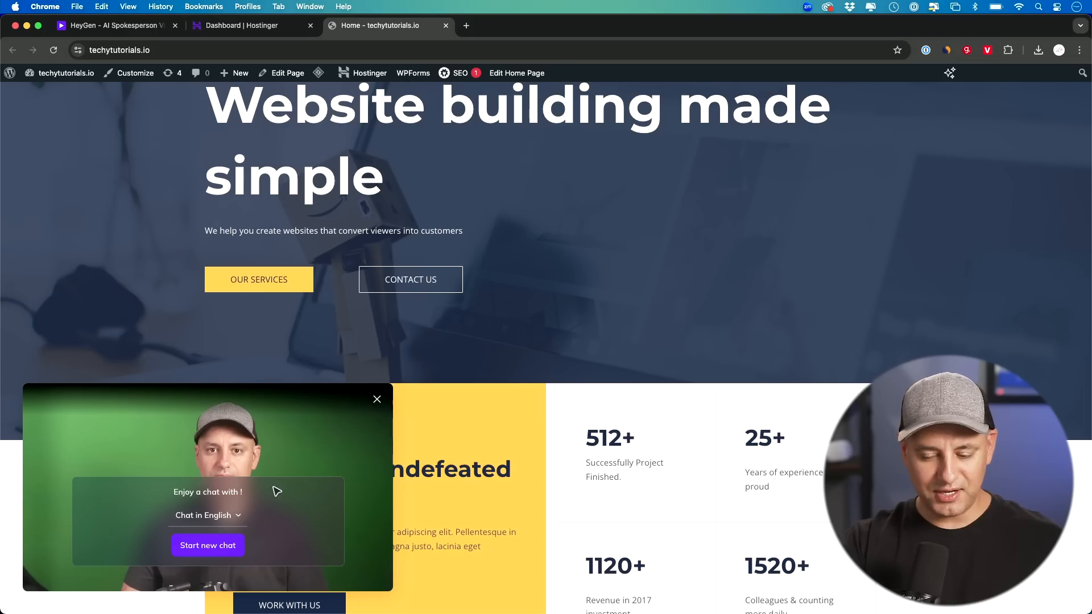
left_click(207, 515)
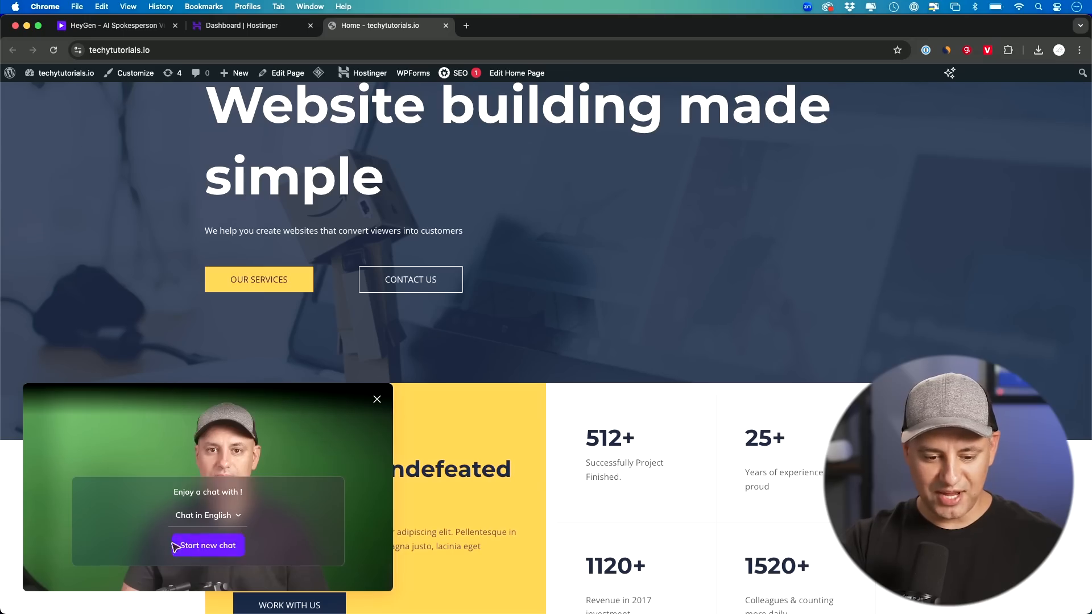
left_click(207, 546)
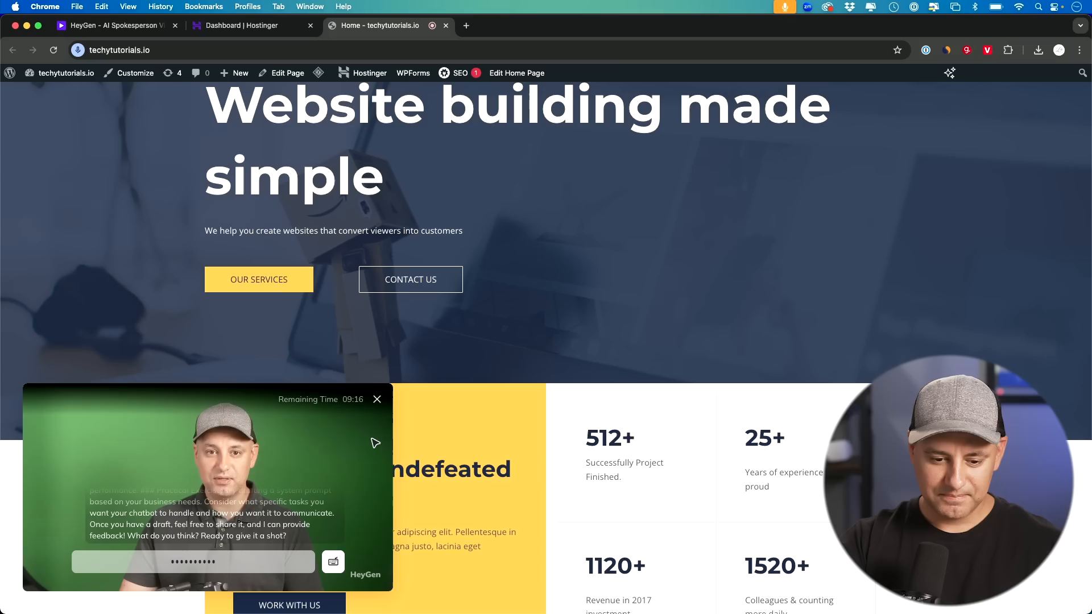
mouse_move(378, 399)
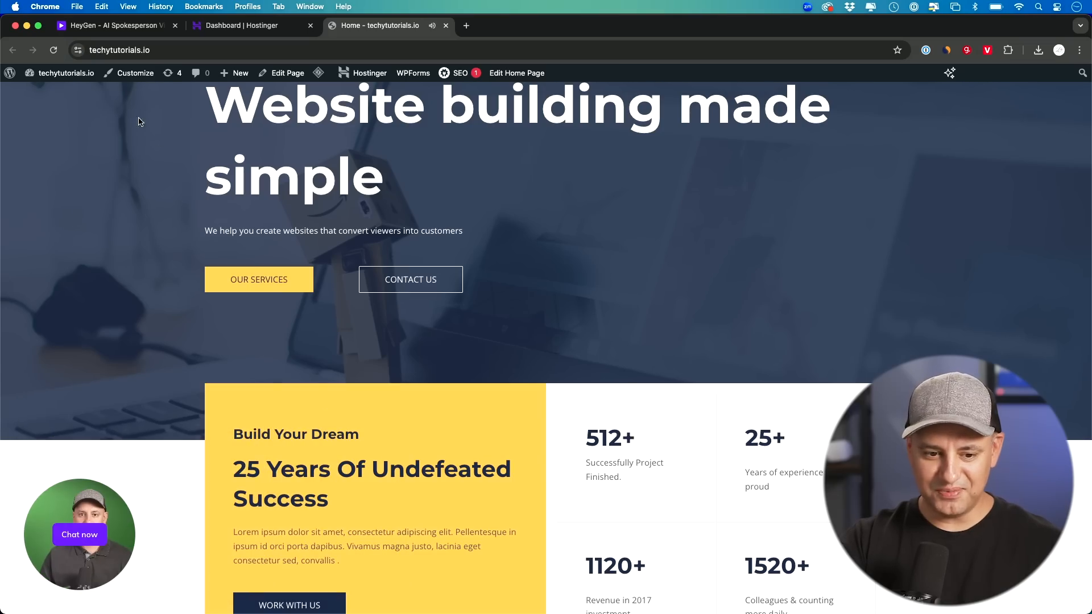
Step: Back in HeyGen, confirm Business Coach is still the knowledge base and recopy the HTML embed code
left_click(111, 25)
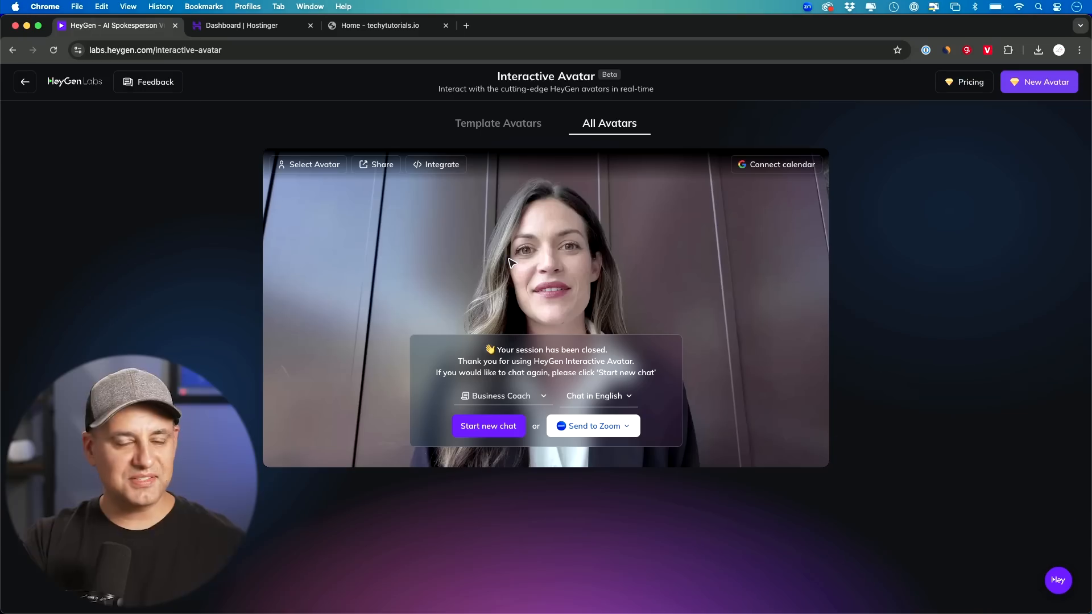
mouse_move(620, 320)
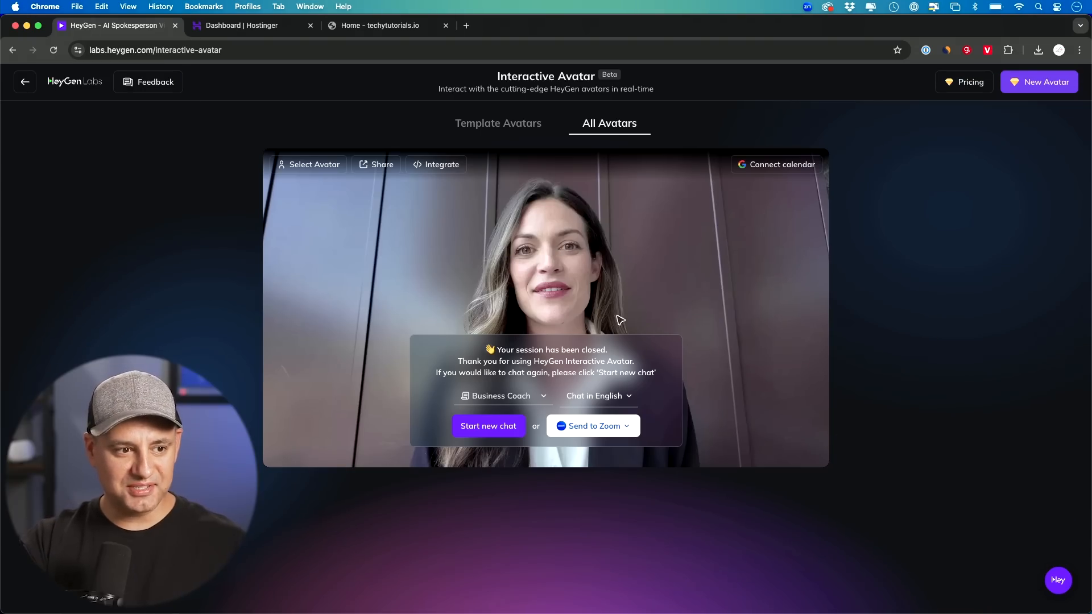
mouse_move(547, 249)
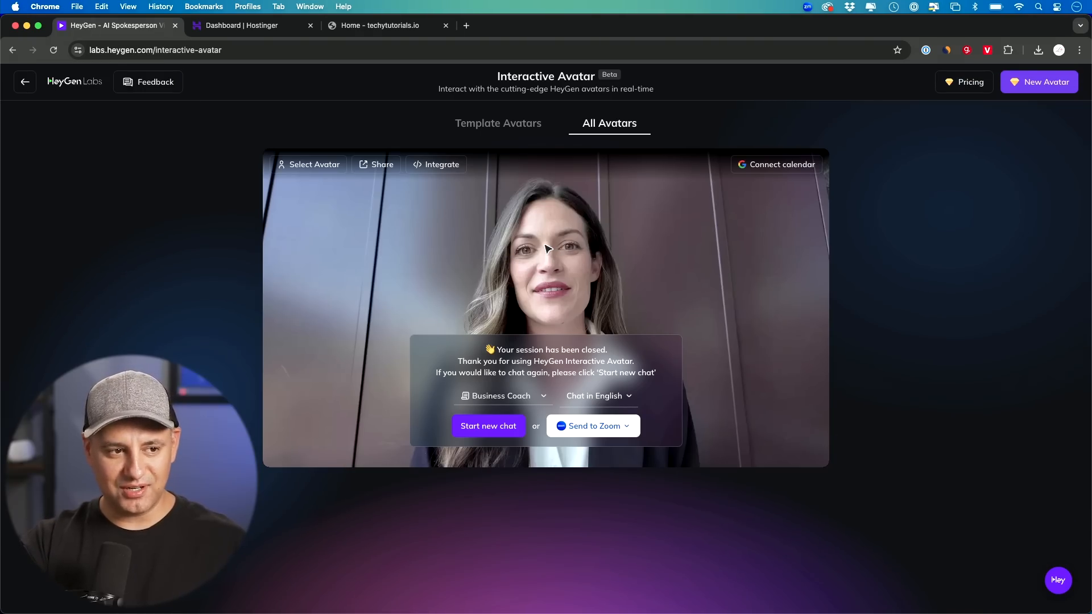
mouse_move(494, 413)
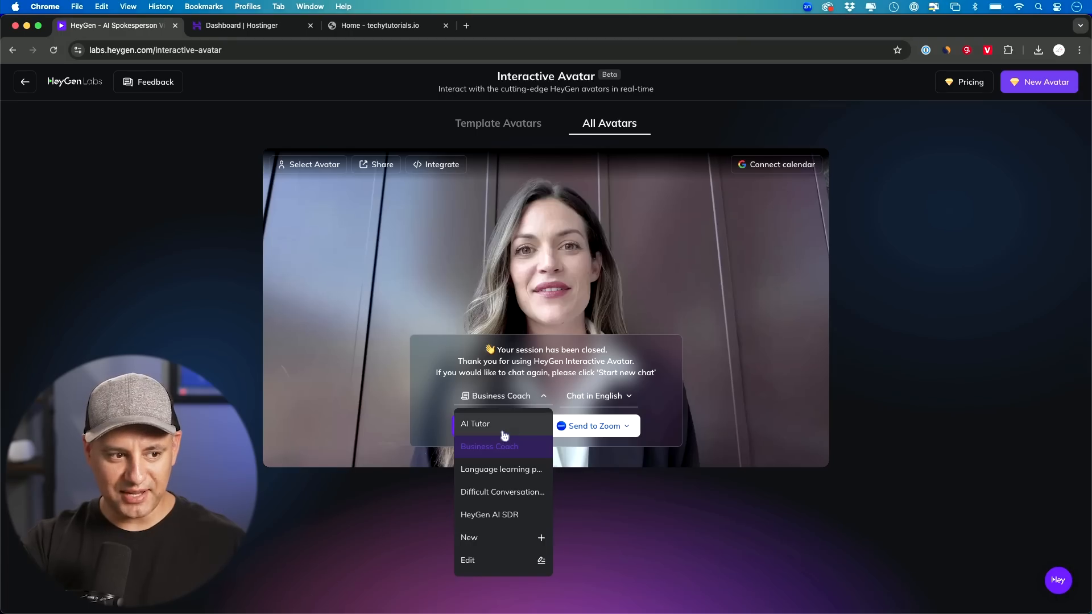
left_click(382, 380)
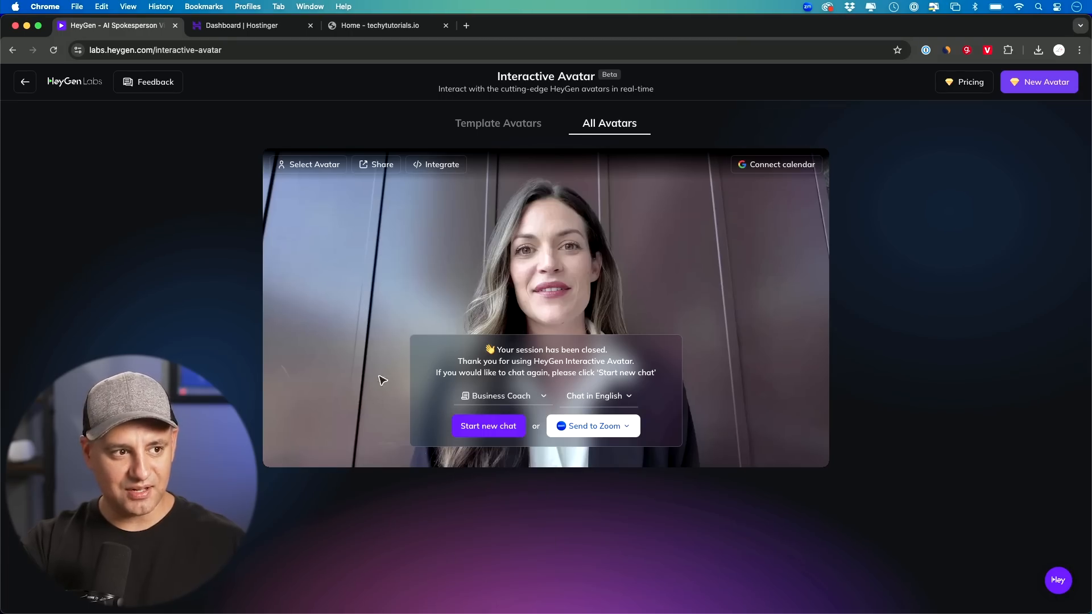
left_click(440, 164)
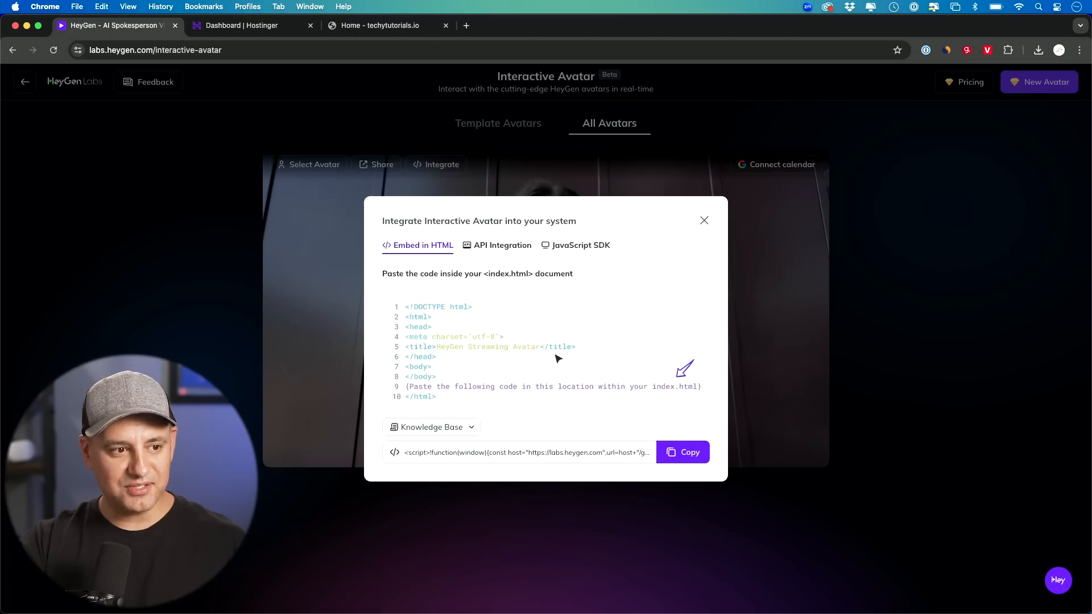
mouse_move(689, 452)
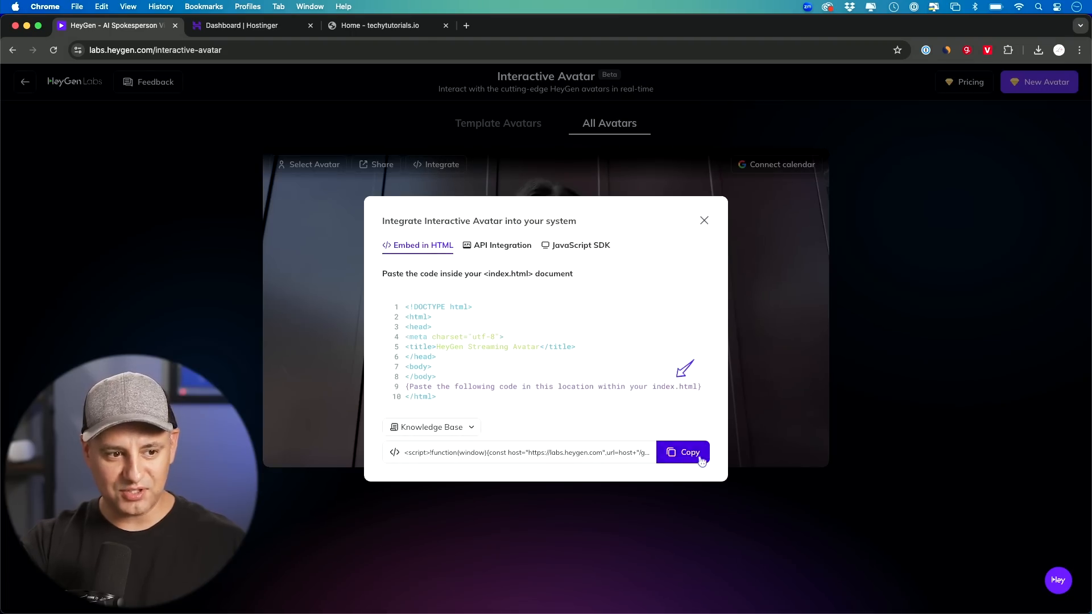
left_click(522, 25)
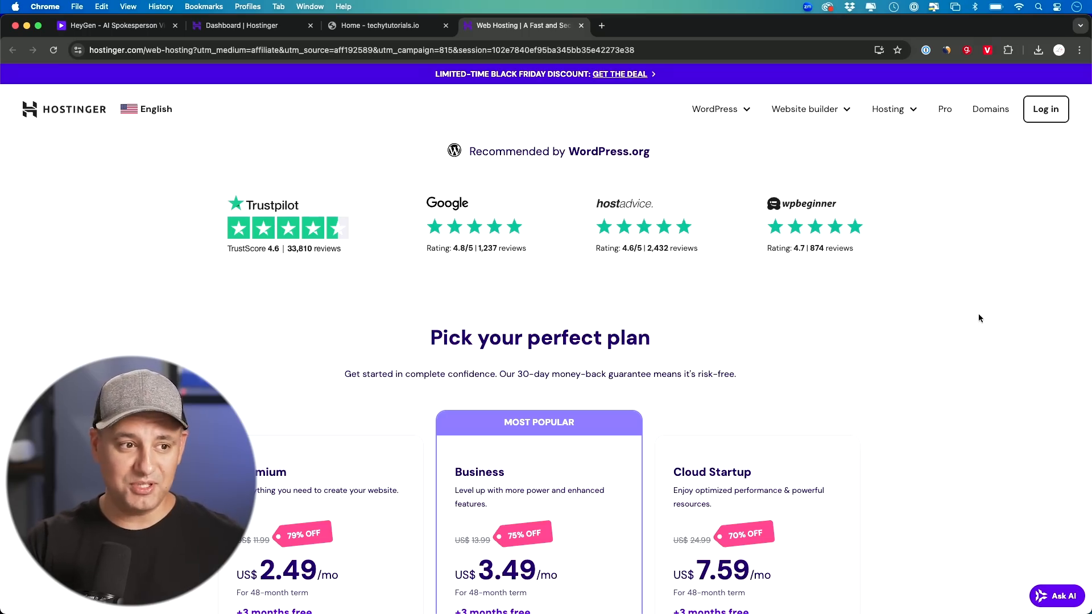
Step: Choose the Business hosting plan from Hostinger's pricing plans
scroll("down", 3)
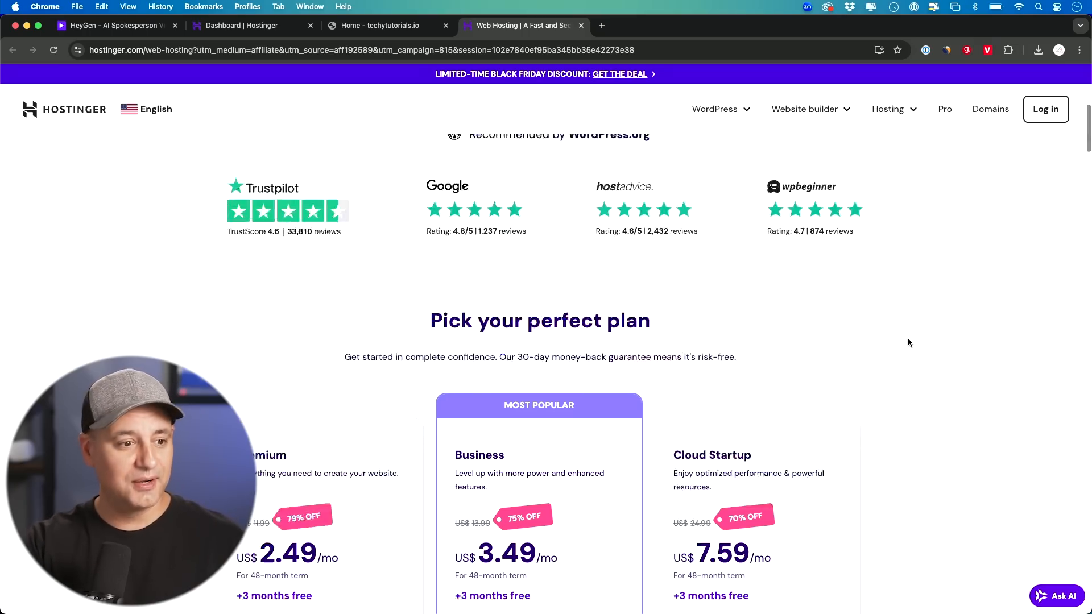
scroll("down", 3)
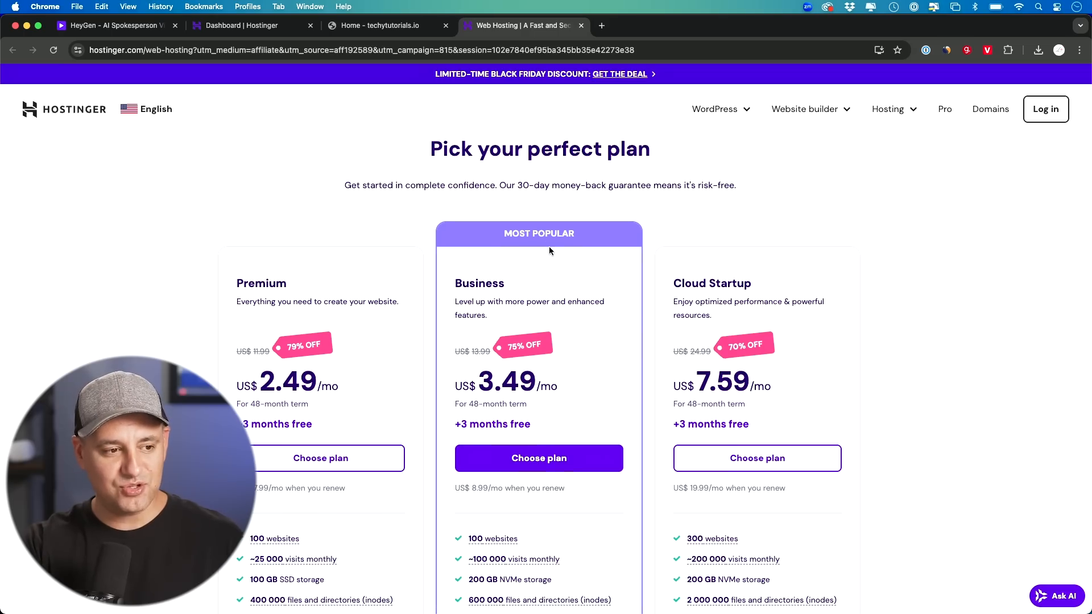
scroll("down", 3)
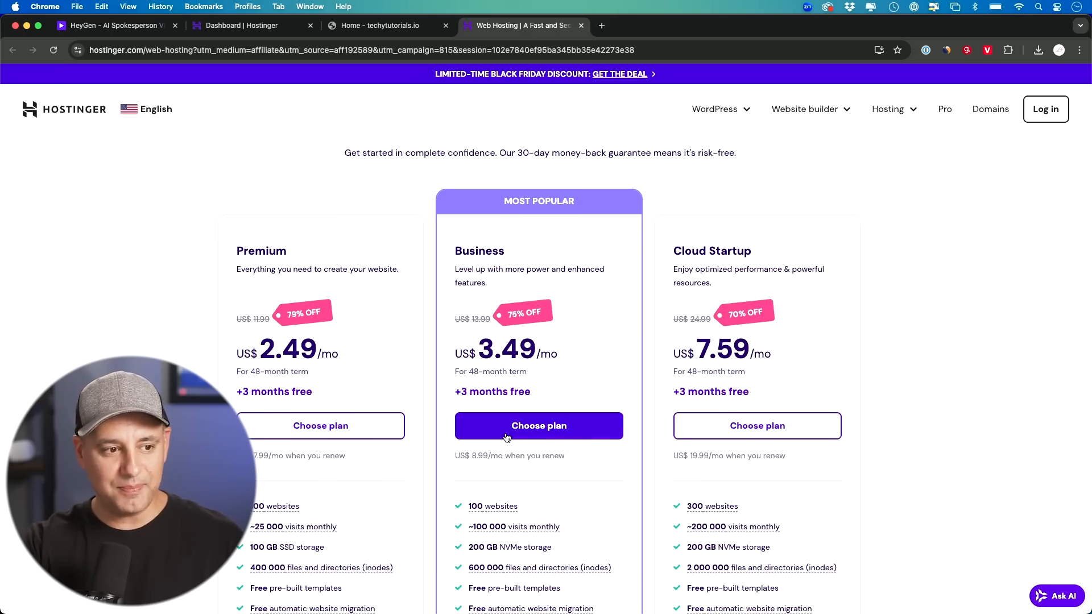
mouse_move(547, 346)
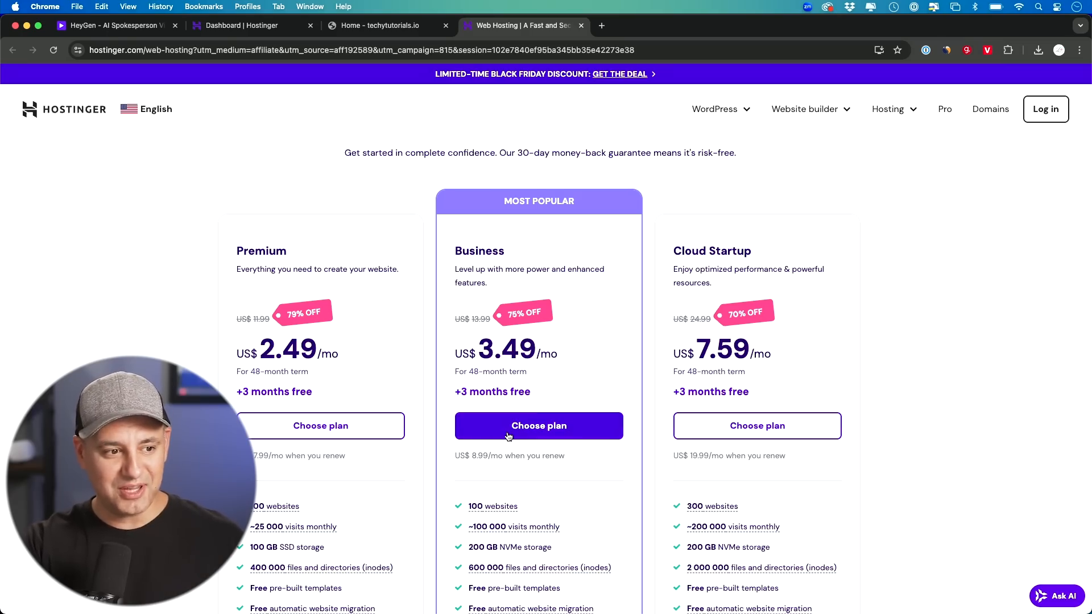
left_click(538, 425)
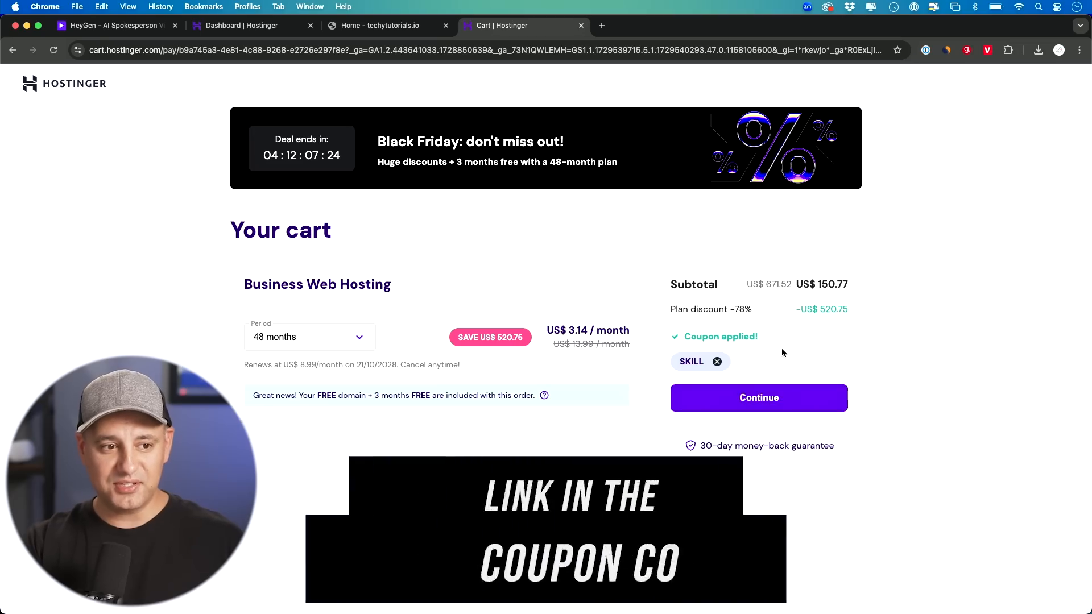
mouse_move(769, 394)
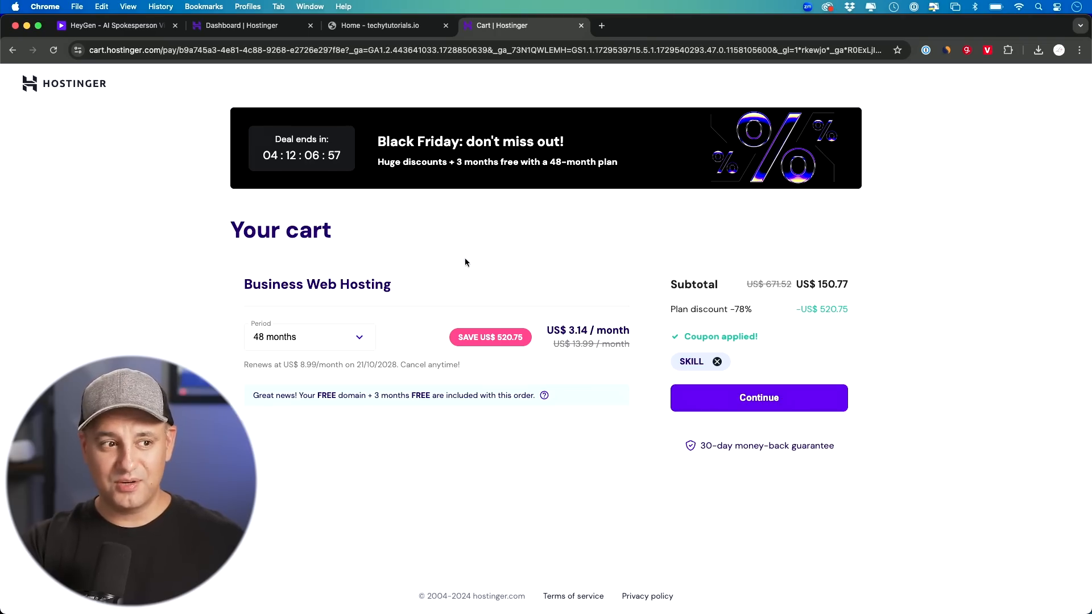
Step: Add a new website and have AI generate the Skill Leap site from its brand details
left_click(251, 25)
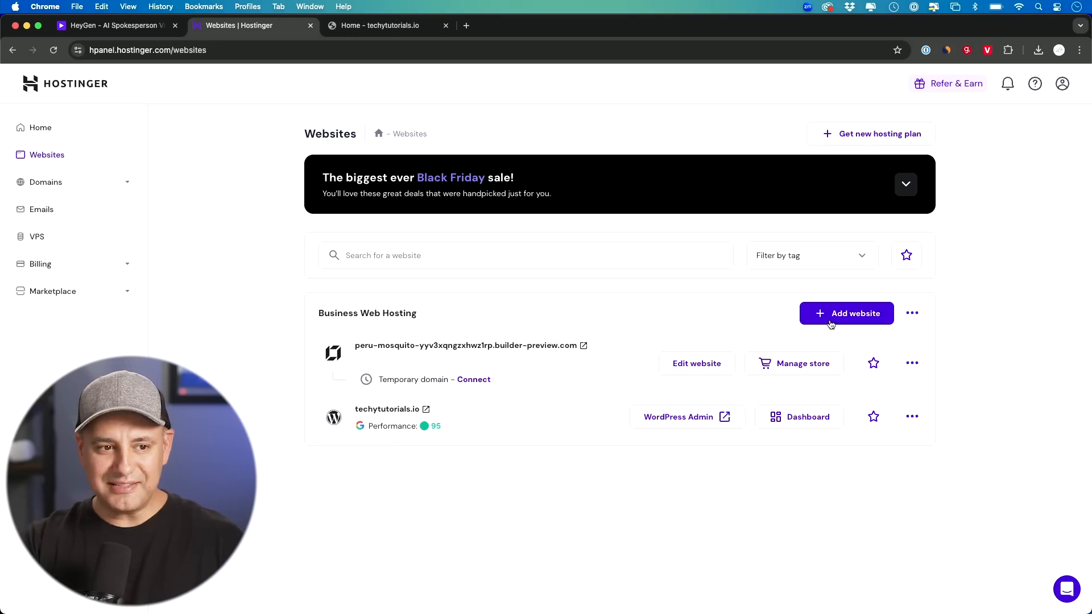
left_click(846, 313)
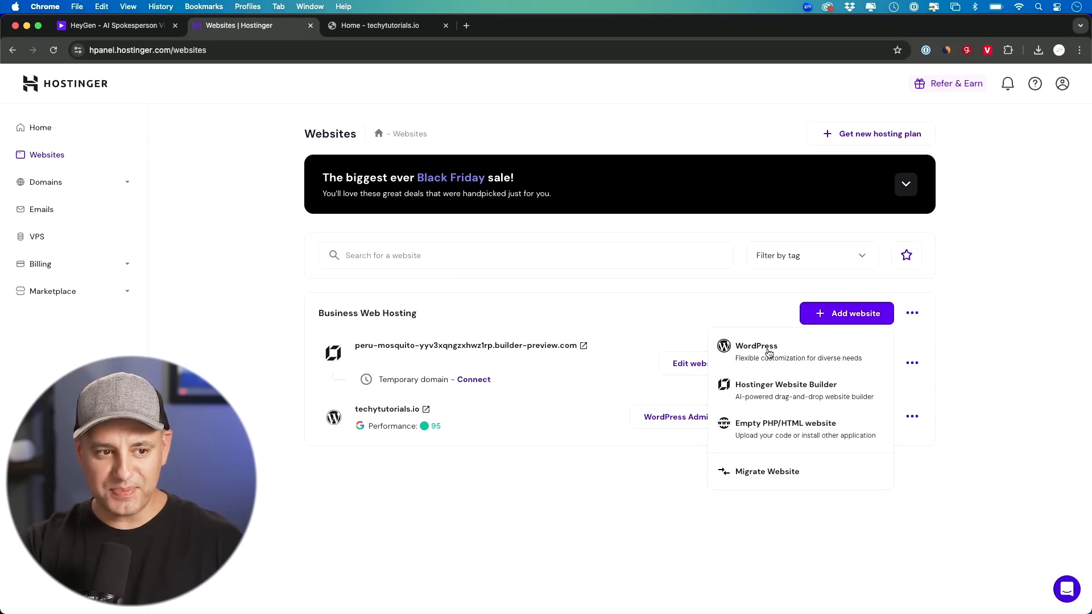
mouse_move(770, 397)
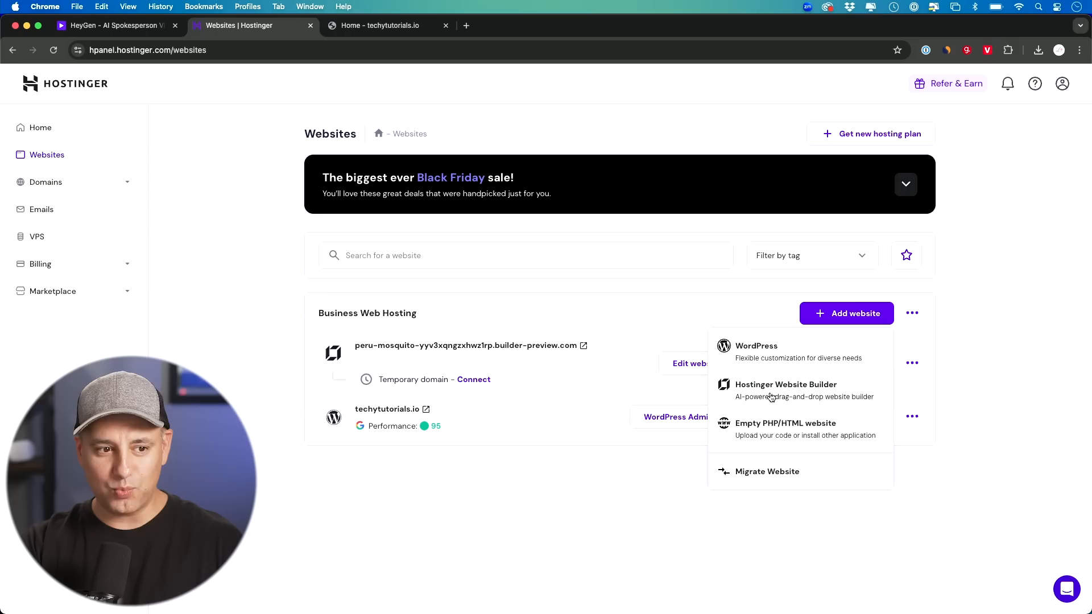
mouse_move(789, 399)
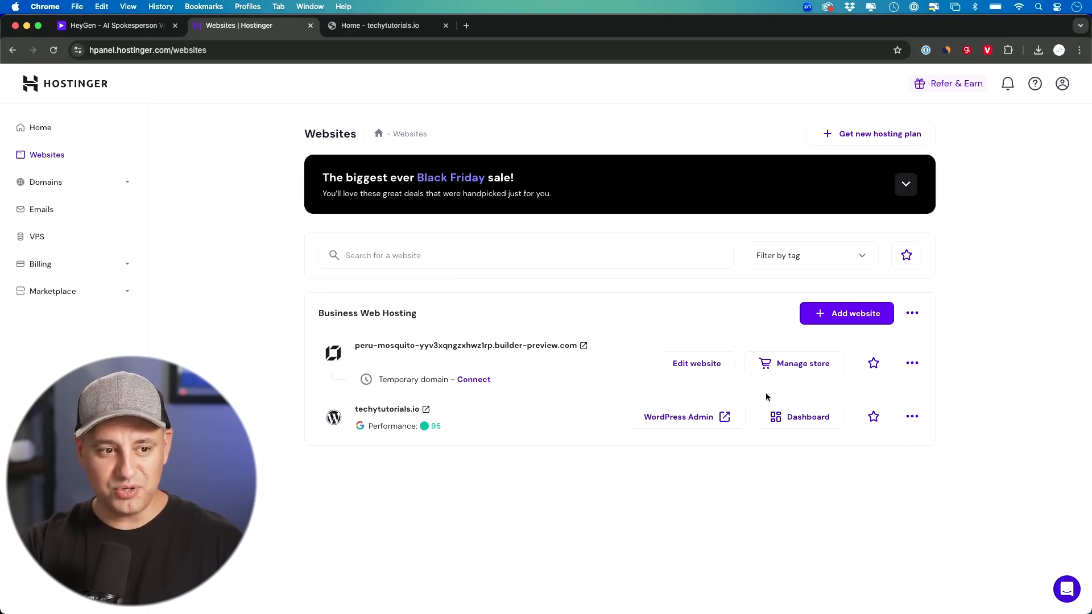
left_click(696, 363)
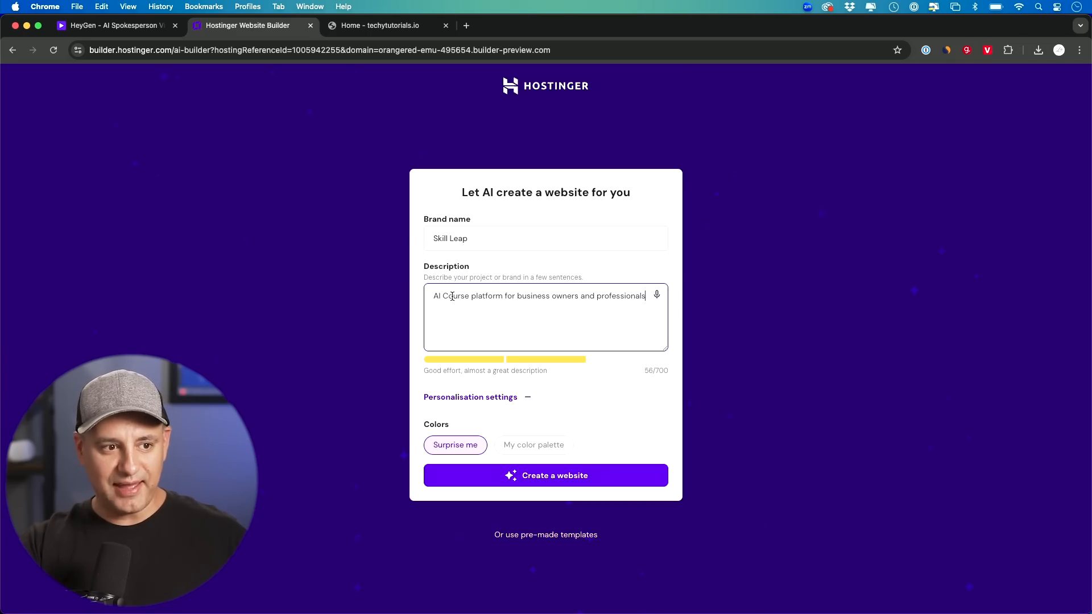
mouse_move(484, 435)
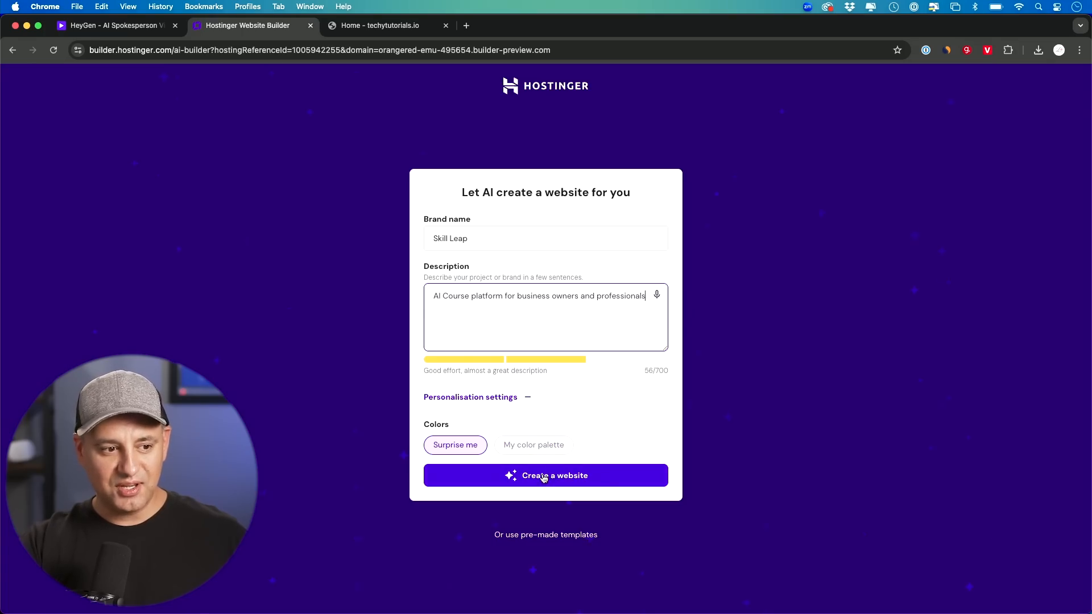
left_click(545, 475)
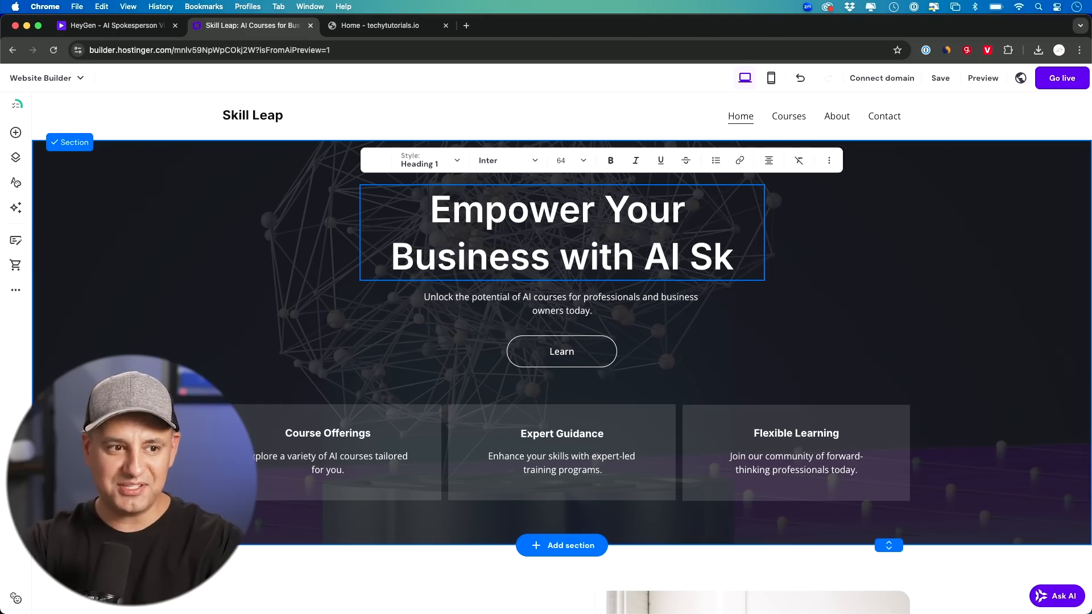
Step: Finish the heading 'Empower Your Business with AI Skills' and try AI Writer on the subtitle without changes
type("ills")
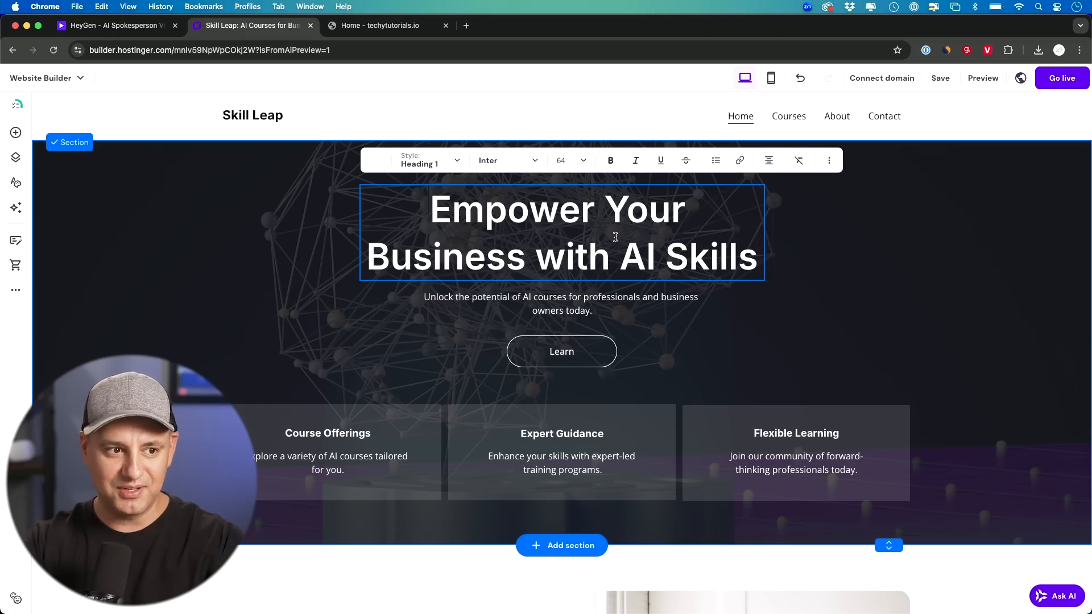
left_click(561, 304)
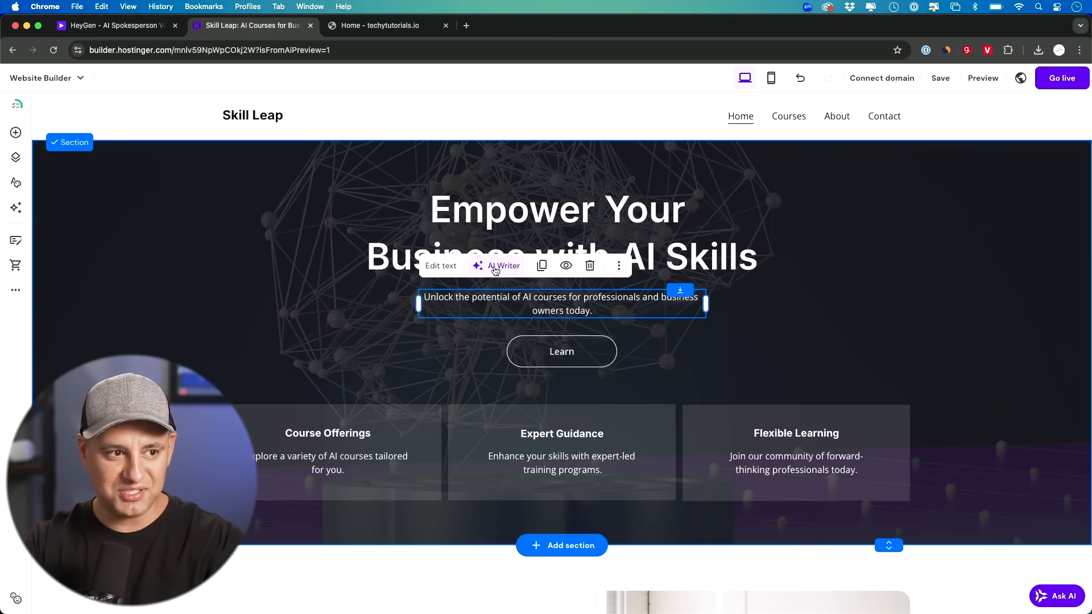
left_click(503, 265)
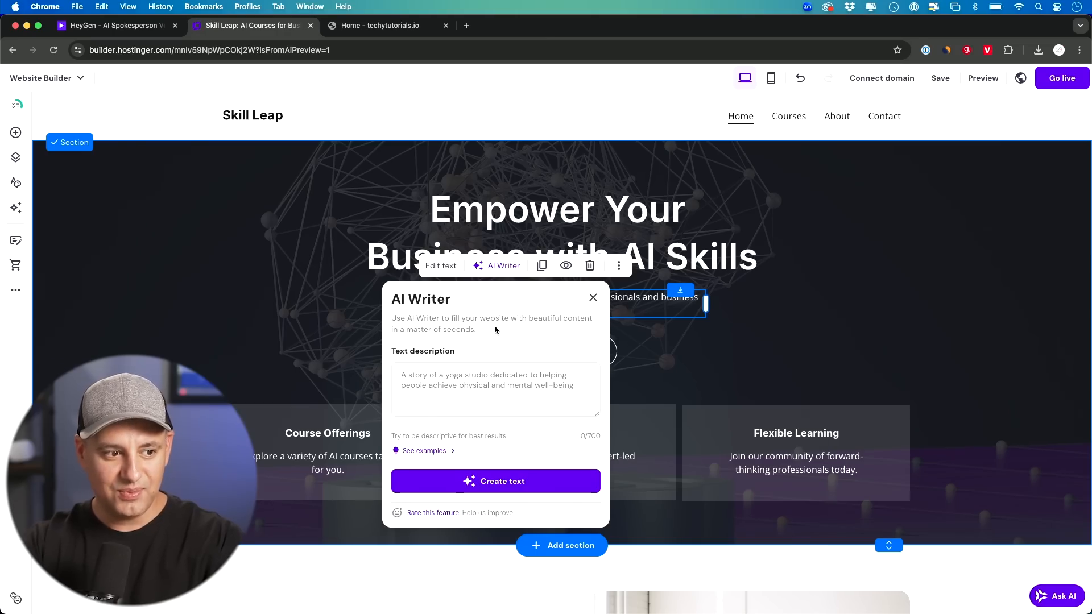
left_click(495, 389)
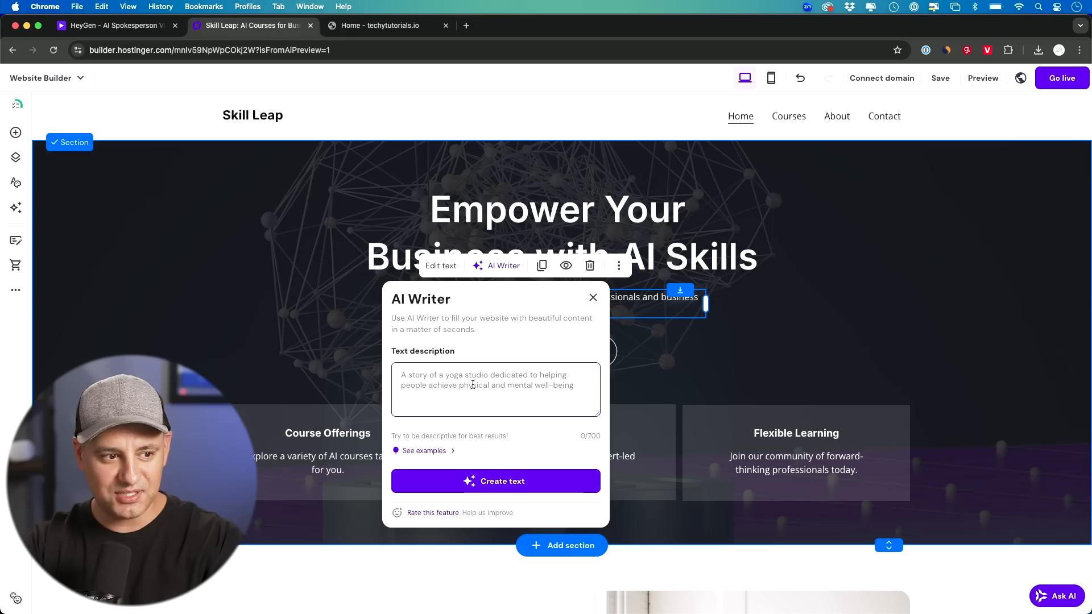
mouse_move(589, 266)
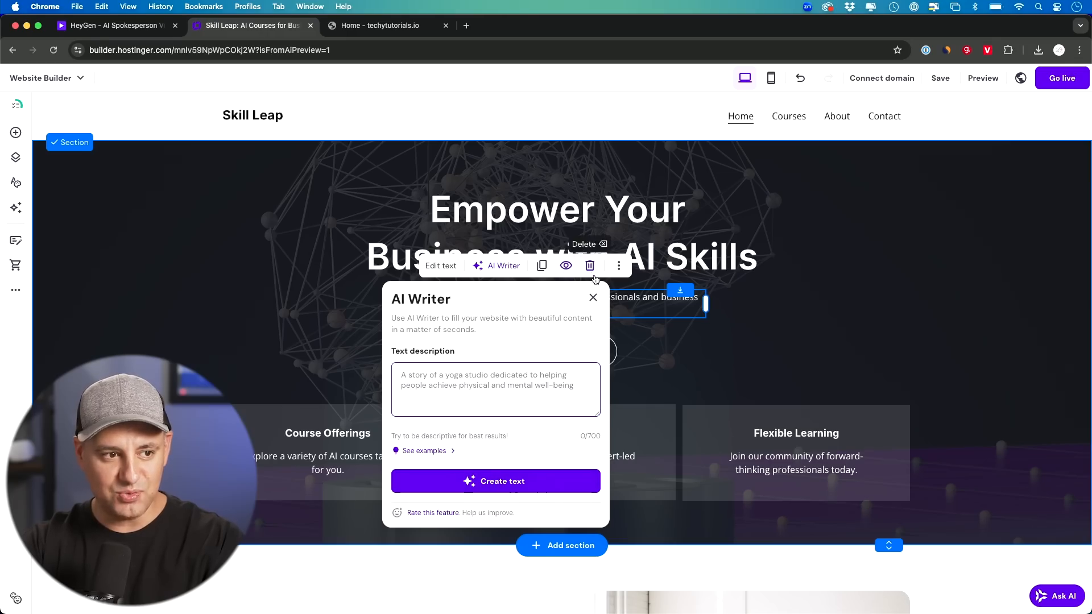
left_click(593, 297)
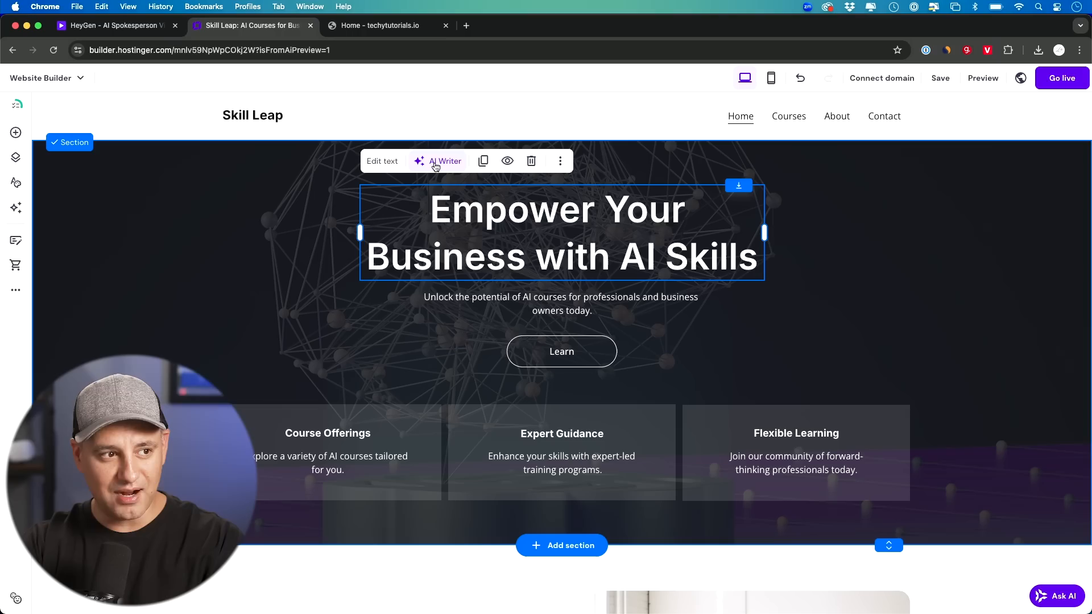
left_click(382, 161)
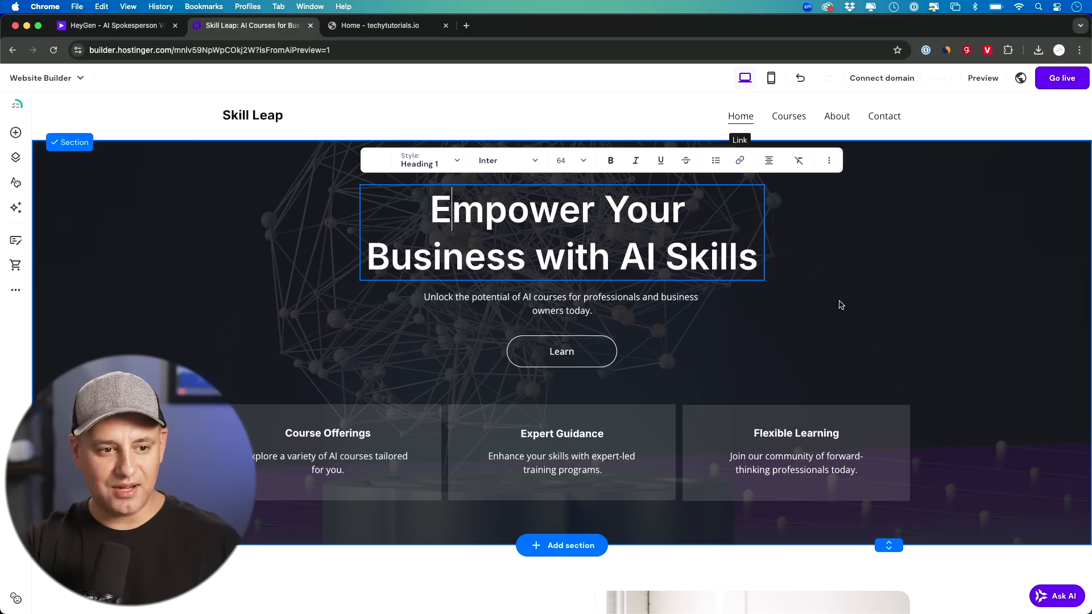
scroll("down", 3)
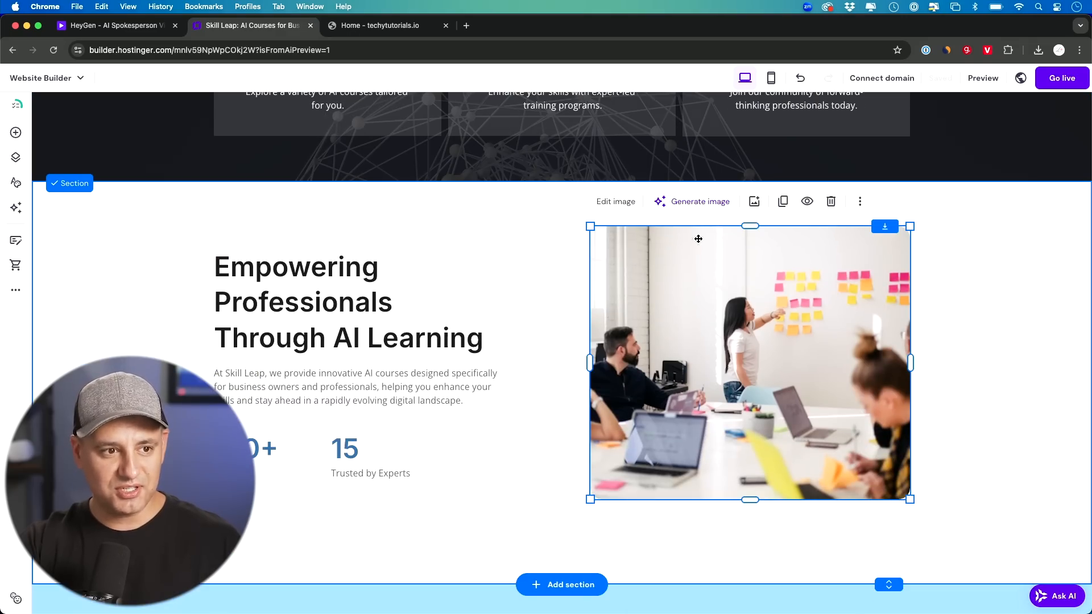
Step: Browse free images for the team photo without replacing it, then bring up the AI tools list
left_click(699, 201)
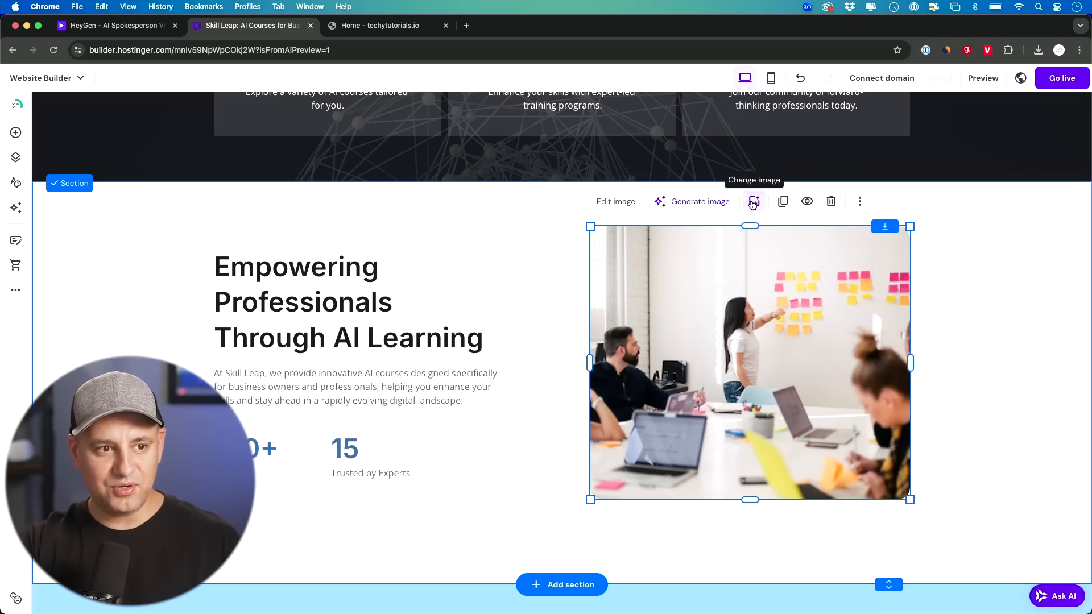
left_click(754, 202)
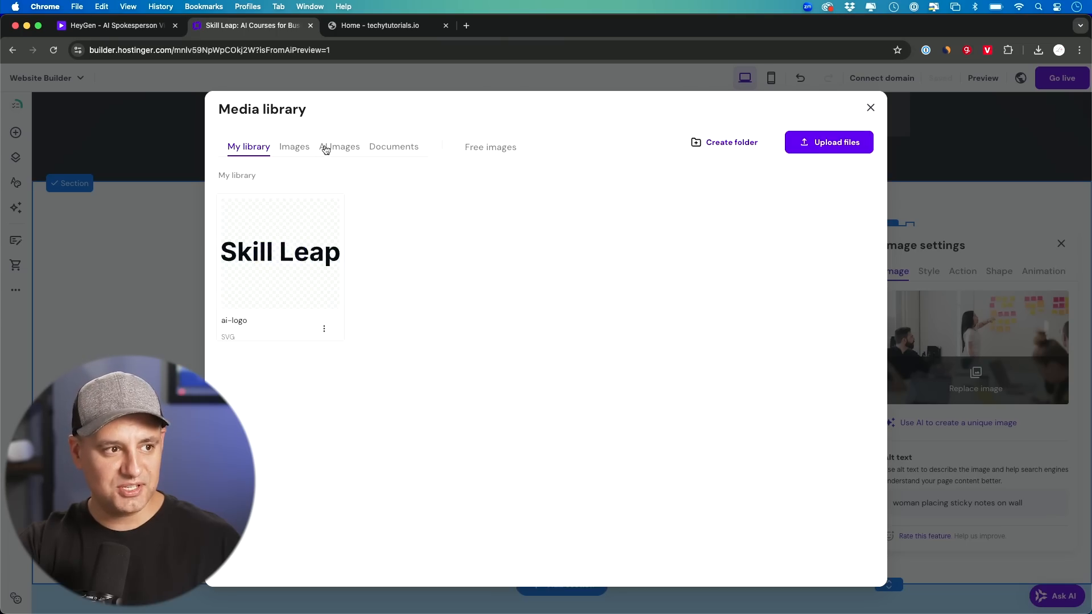
left_click(490, 147)
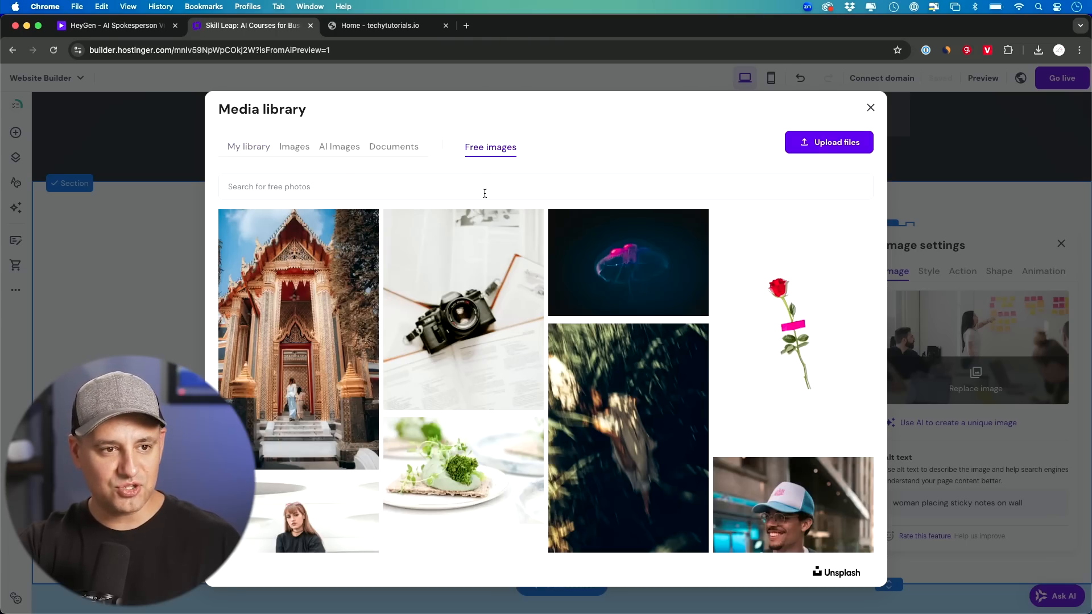
mouse_move(539, 311)
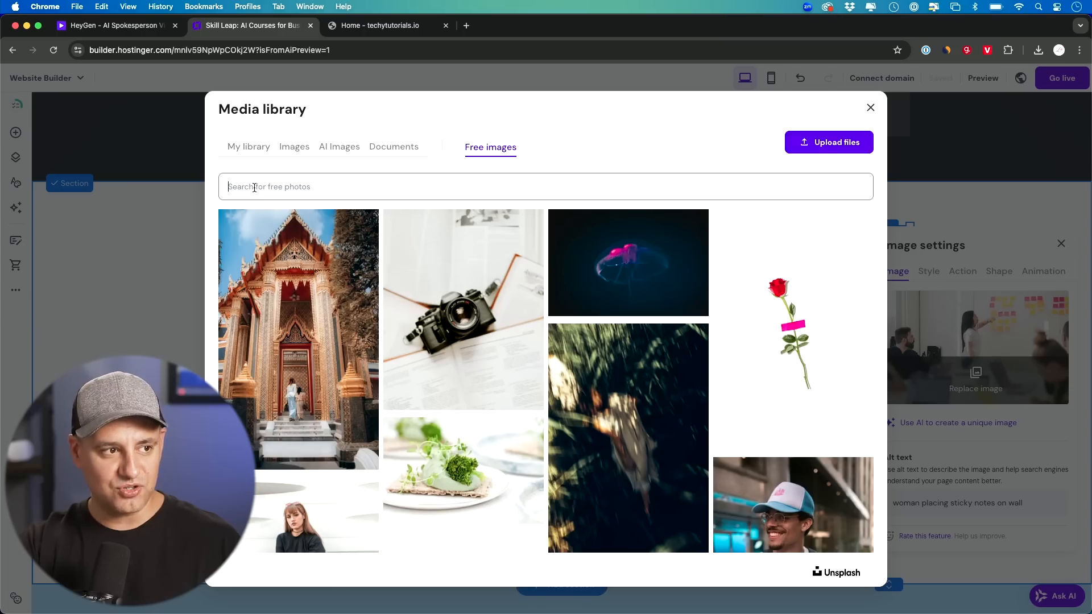
left_click(869, 108)
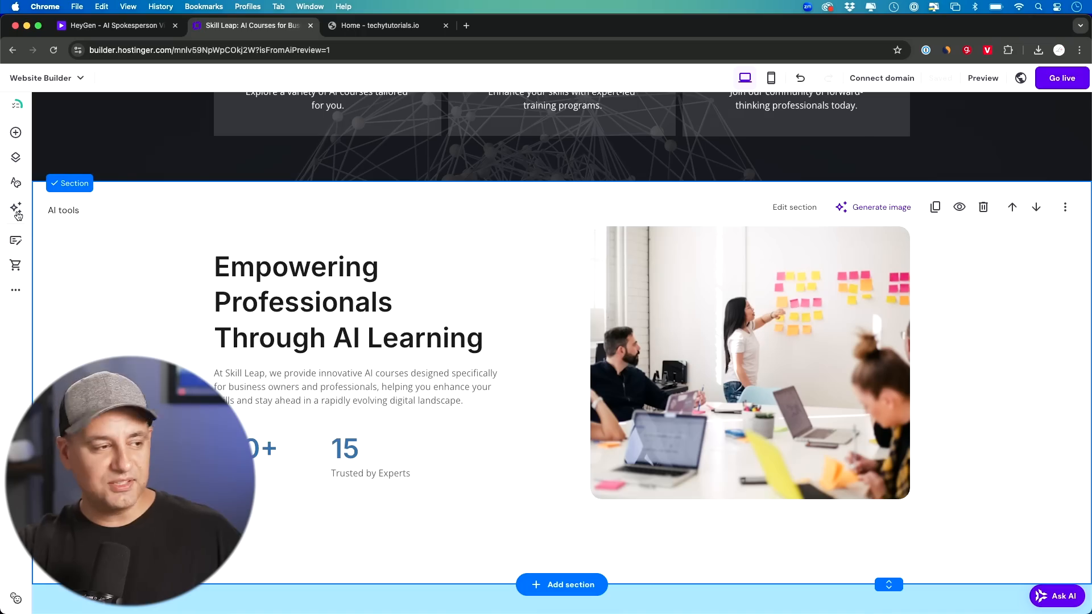
left_click(16, 209)
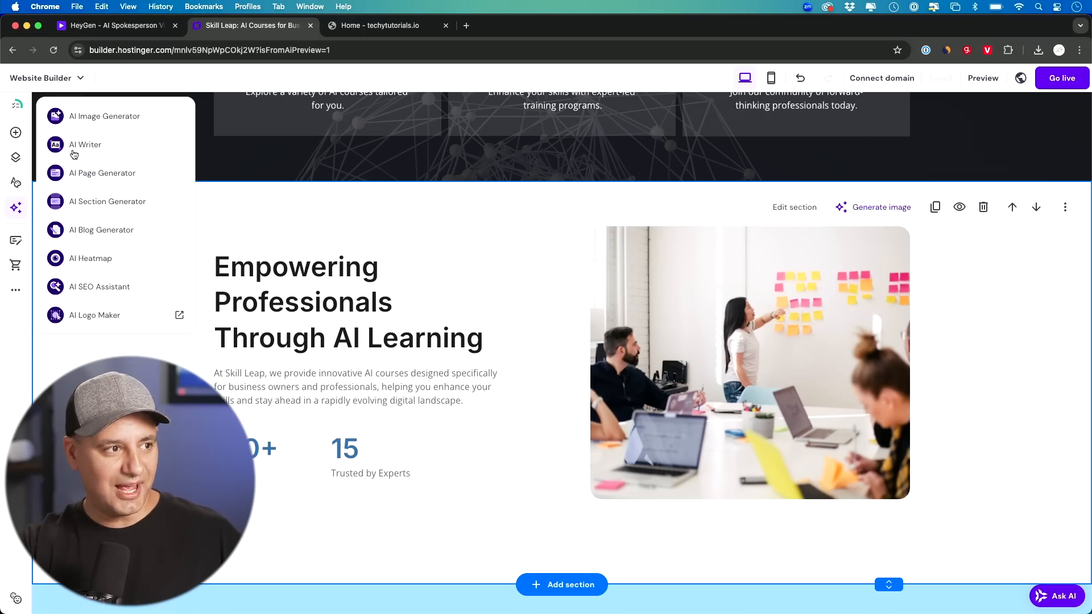
mouse_move(91, 288)
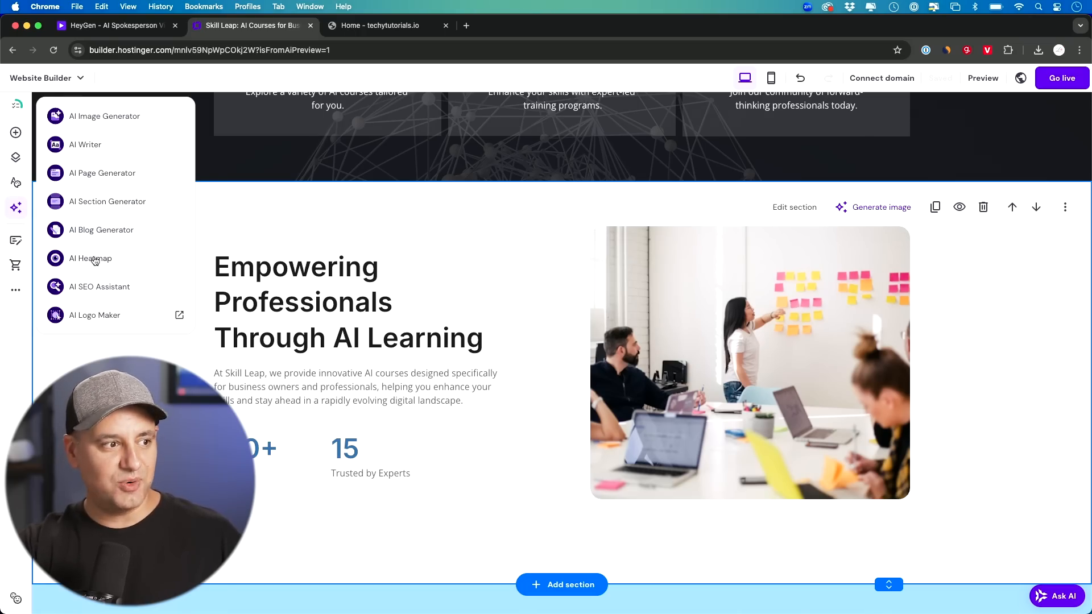
mouse_move(76, 317)
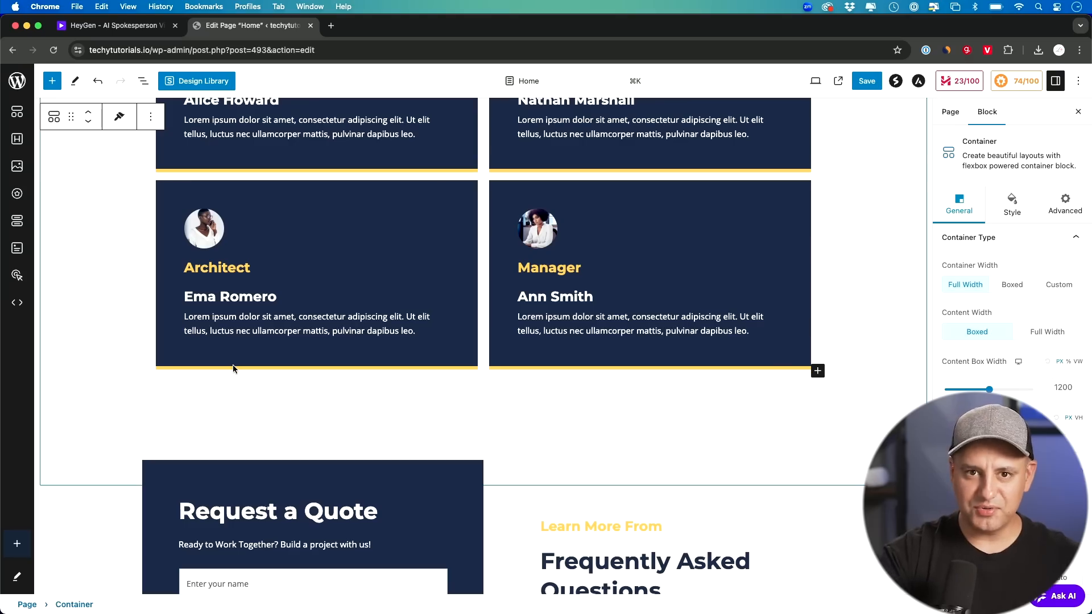
mouse_move(211, 426)
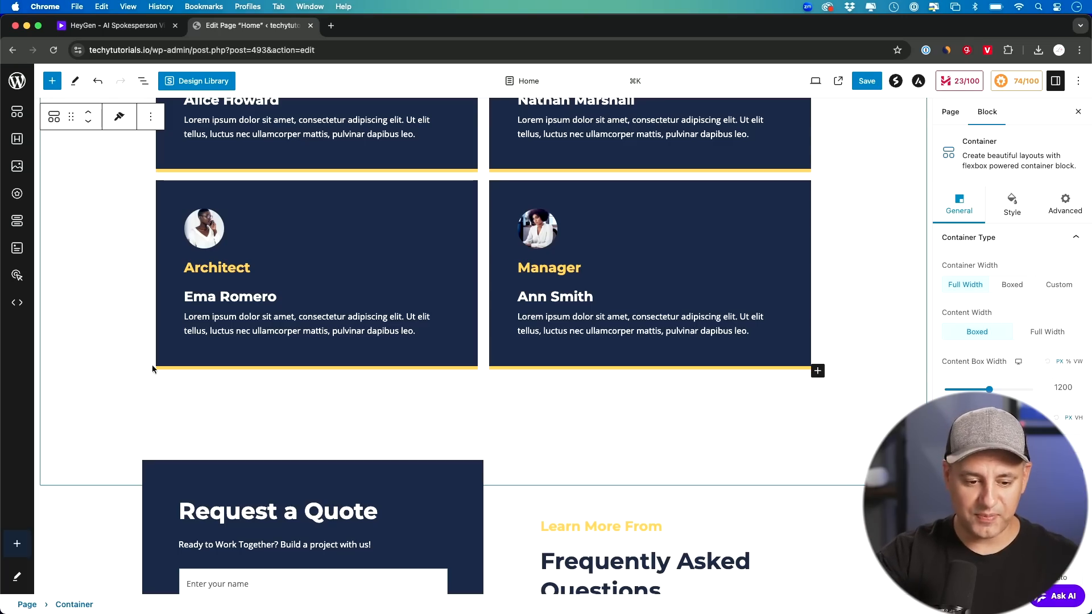
mouse_move(16, 302)
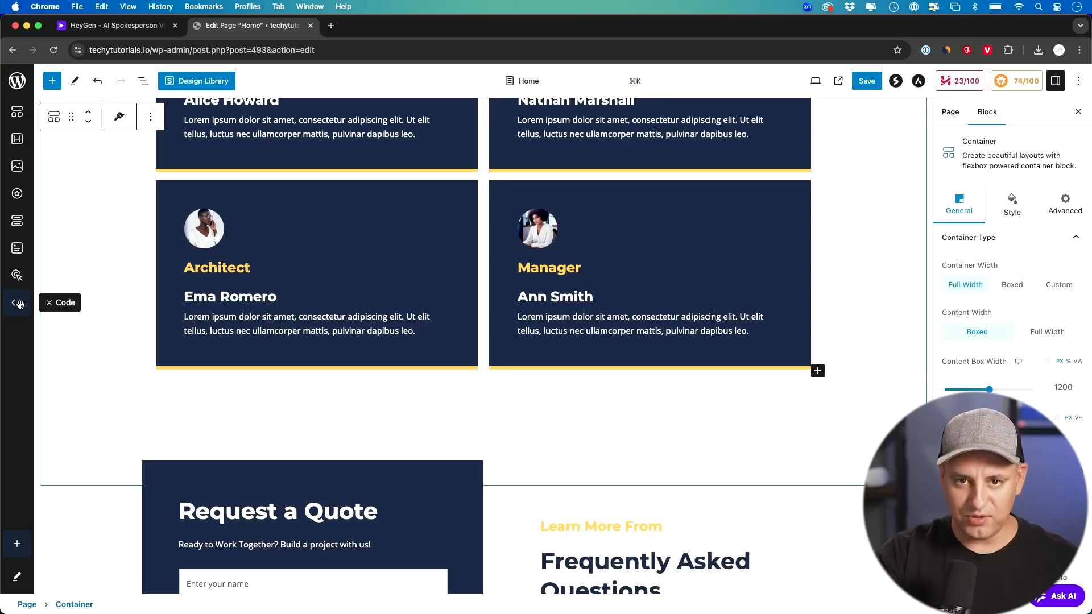
Step: Add a Custom HTML block holding the HeyGen embed script below the team cards and save
left_click(65, 302)
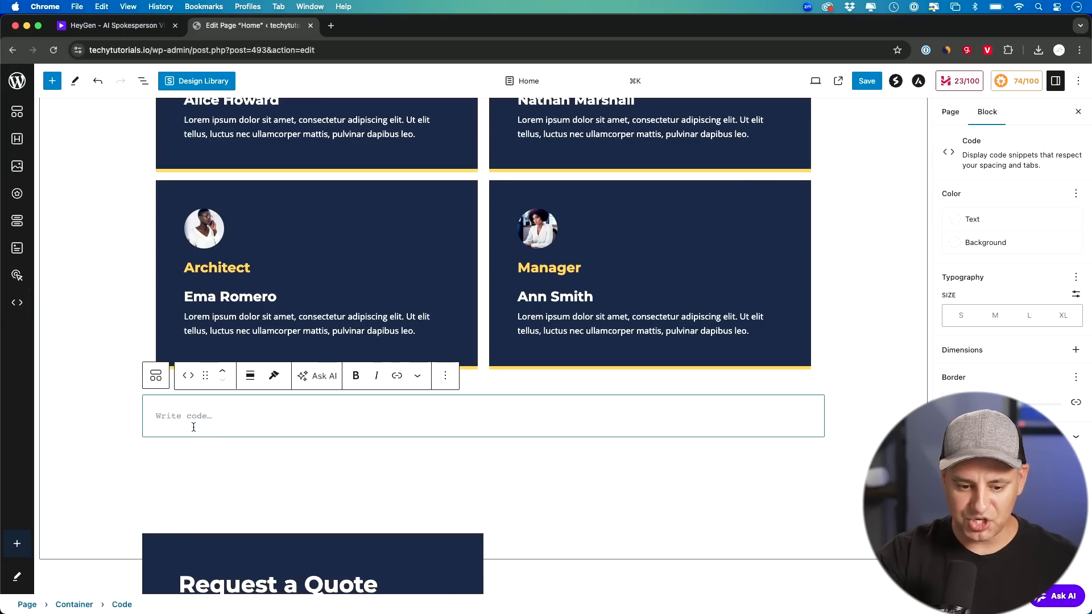
left_click(188, 375)
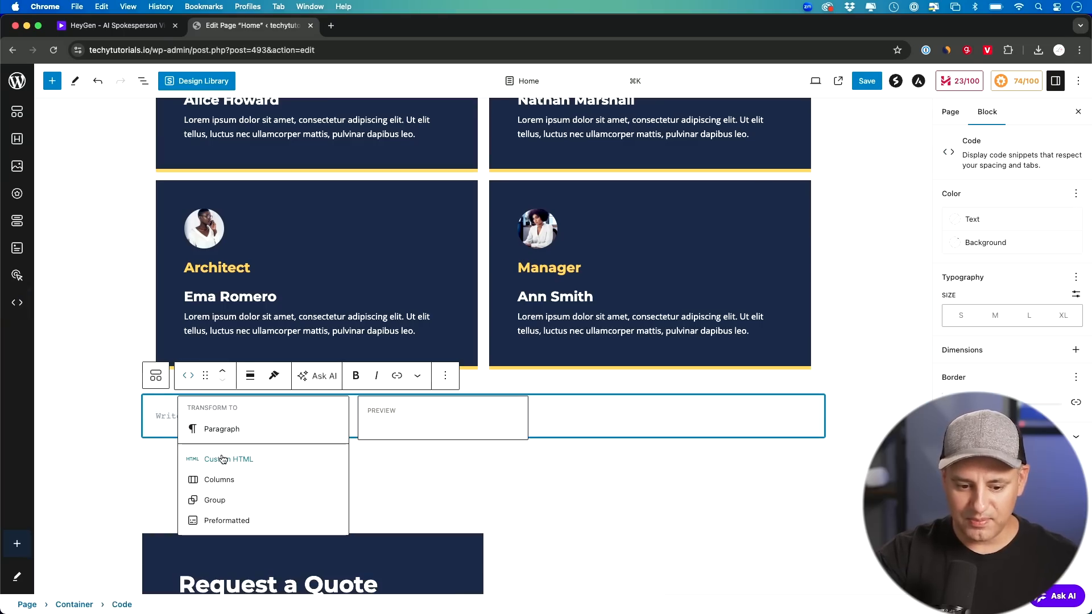
left_click(229, 459)
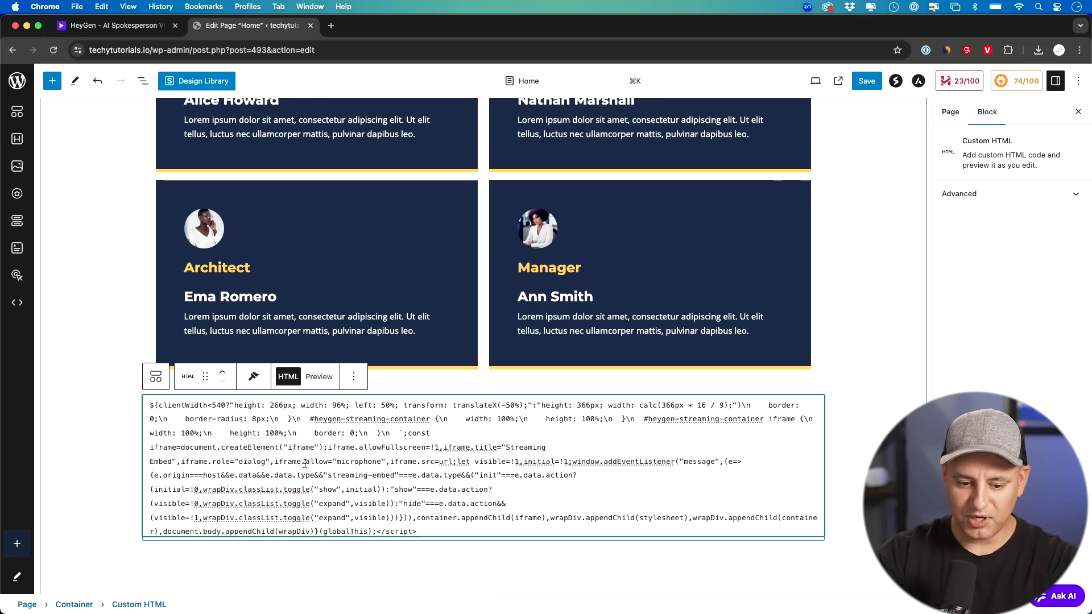
scroll("down", 3)
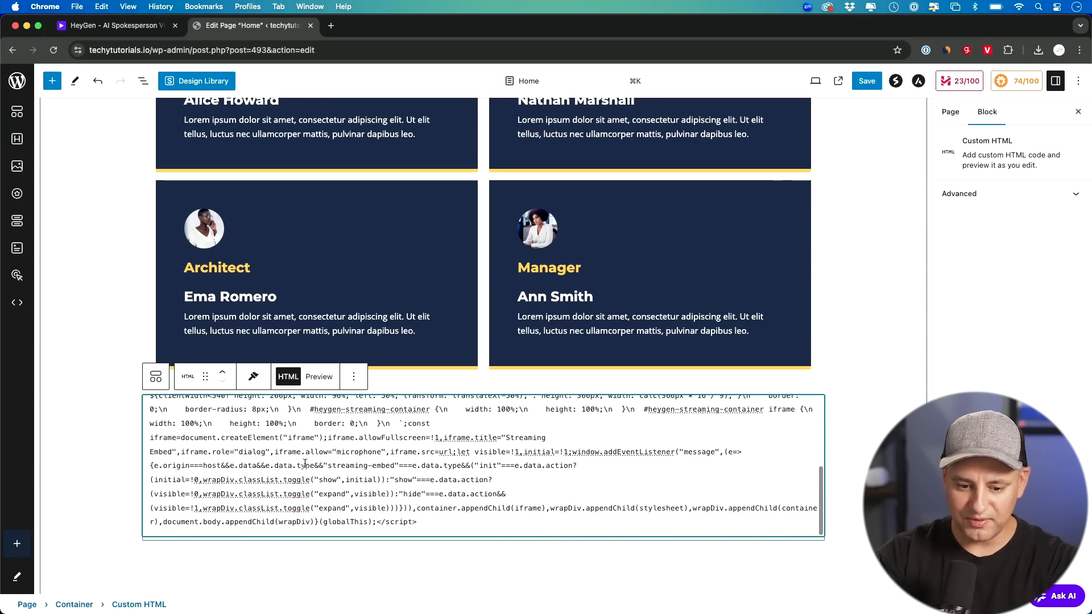
left_click(866, 81)
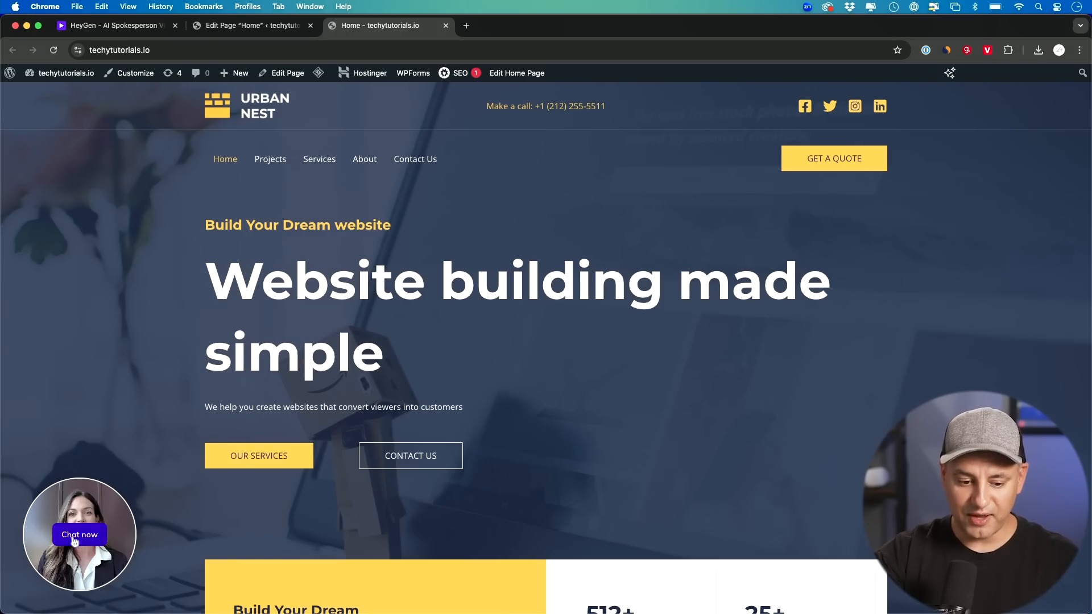
Step: Start a live chat from the HeyGen avatar bubble on techytutorials.io with Chat now
left_click(80, 534)
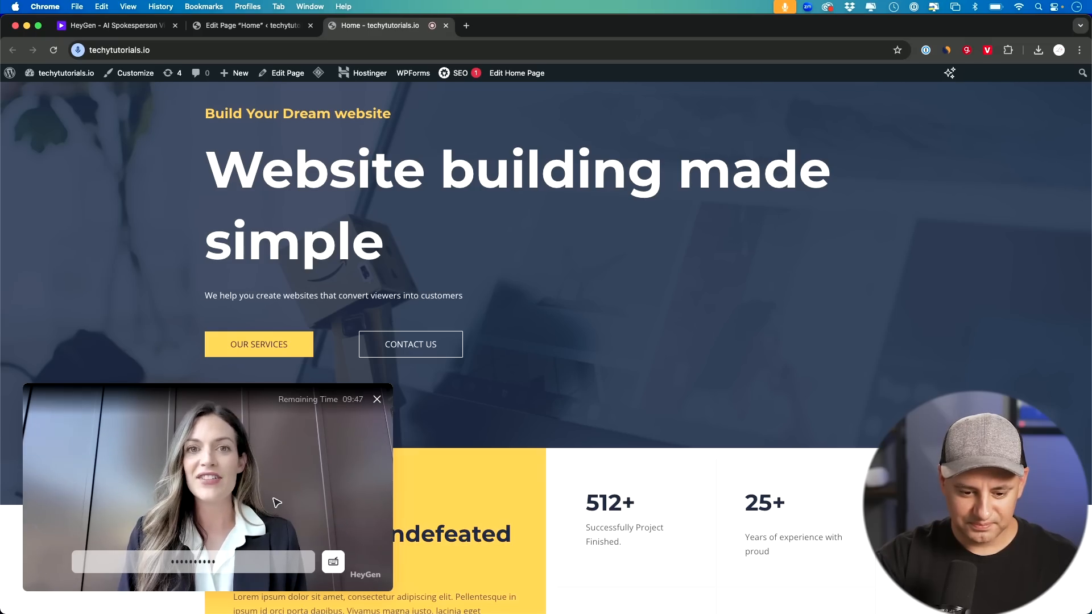
mouse_move(469, 443)
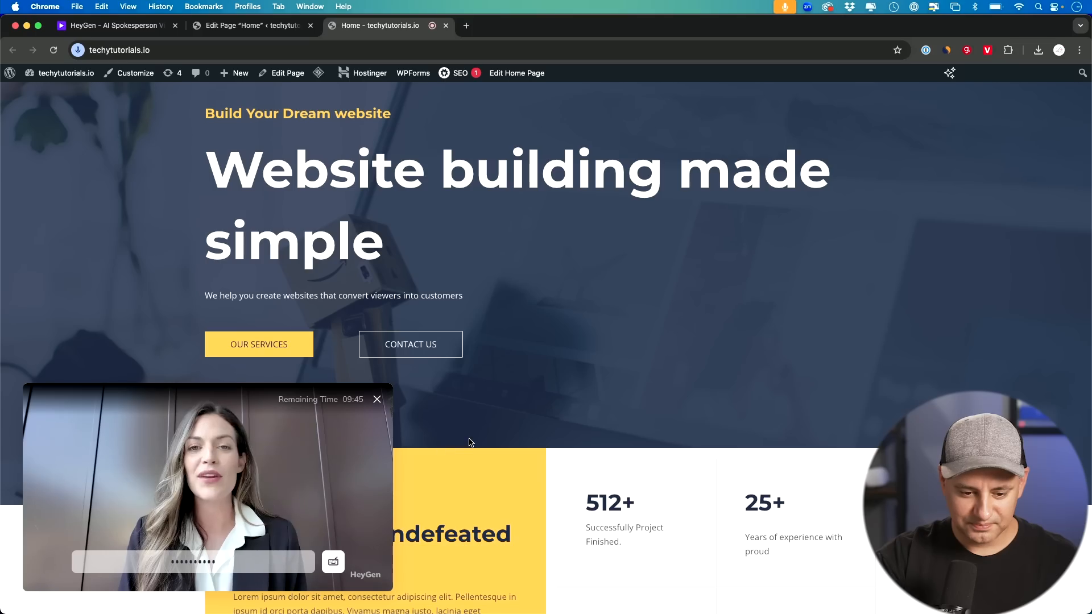